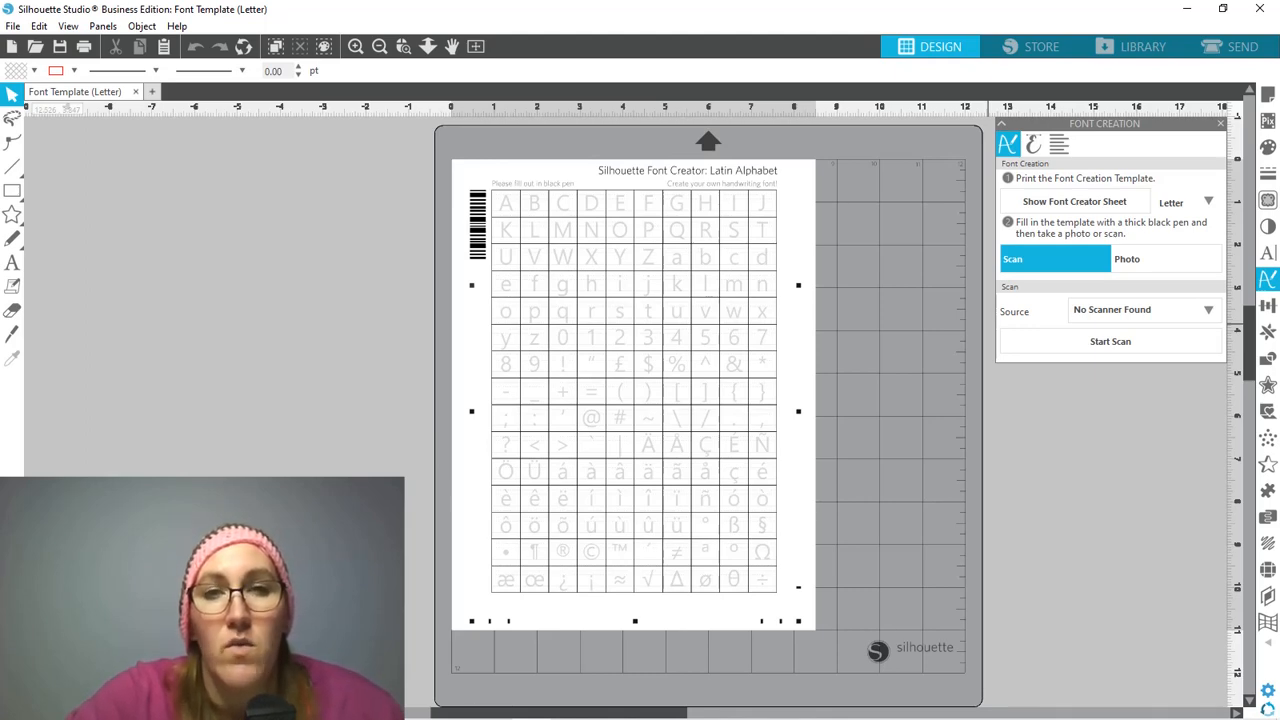
mouse_move(952, 268)
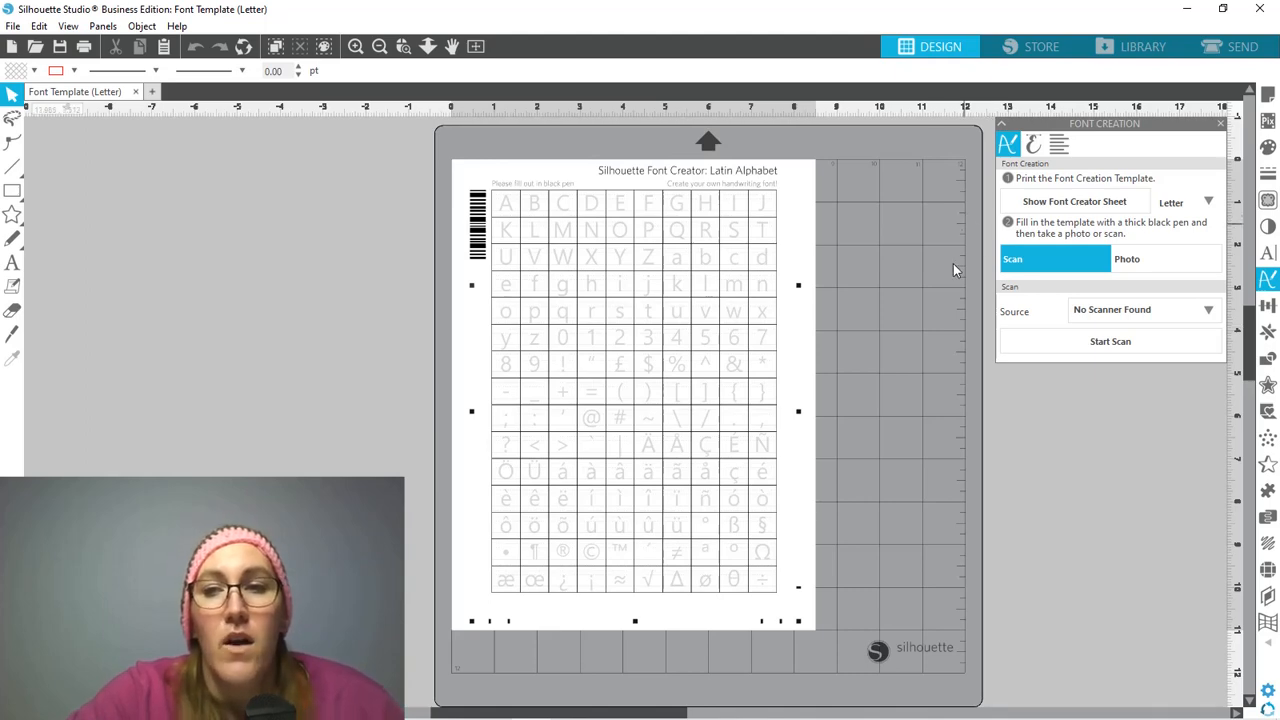
mouse_move(956, 278)
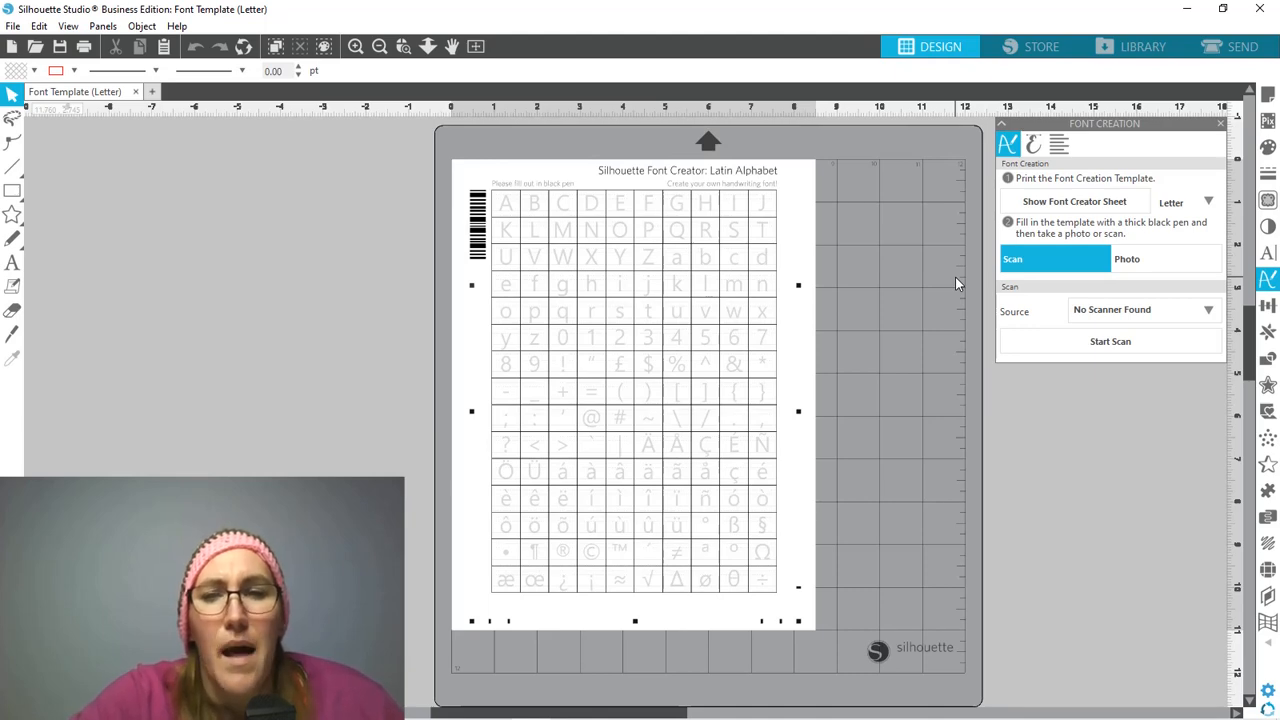
mouse_move(924, 248)
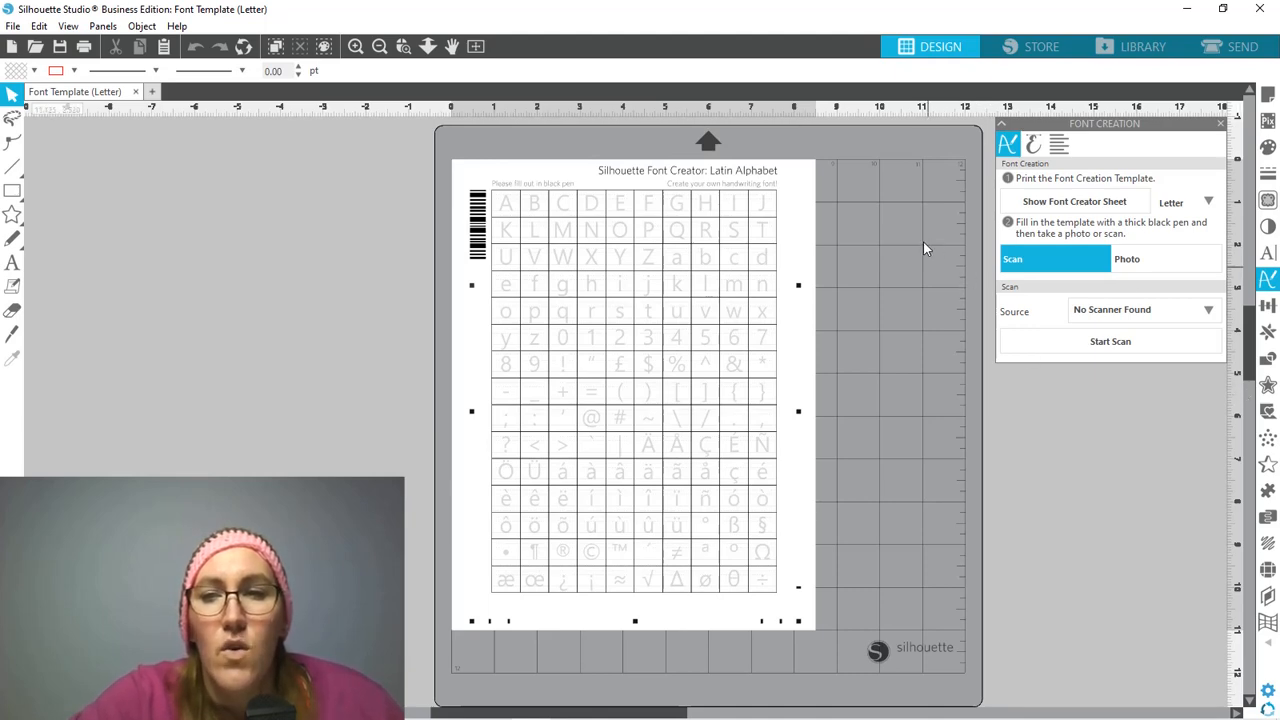
mouse_move(1144, 260)
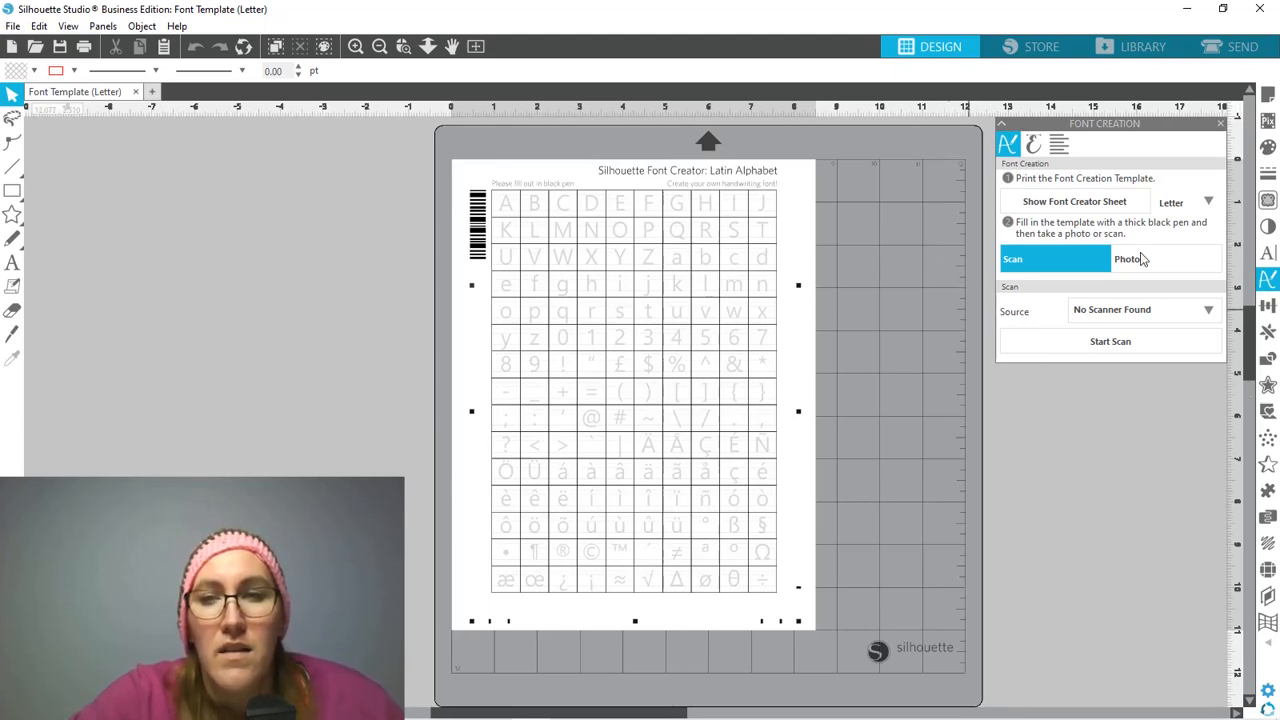
Step: Import the template photo IMG-6845 from Downloads as the source for the new font
click(1128, 260)
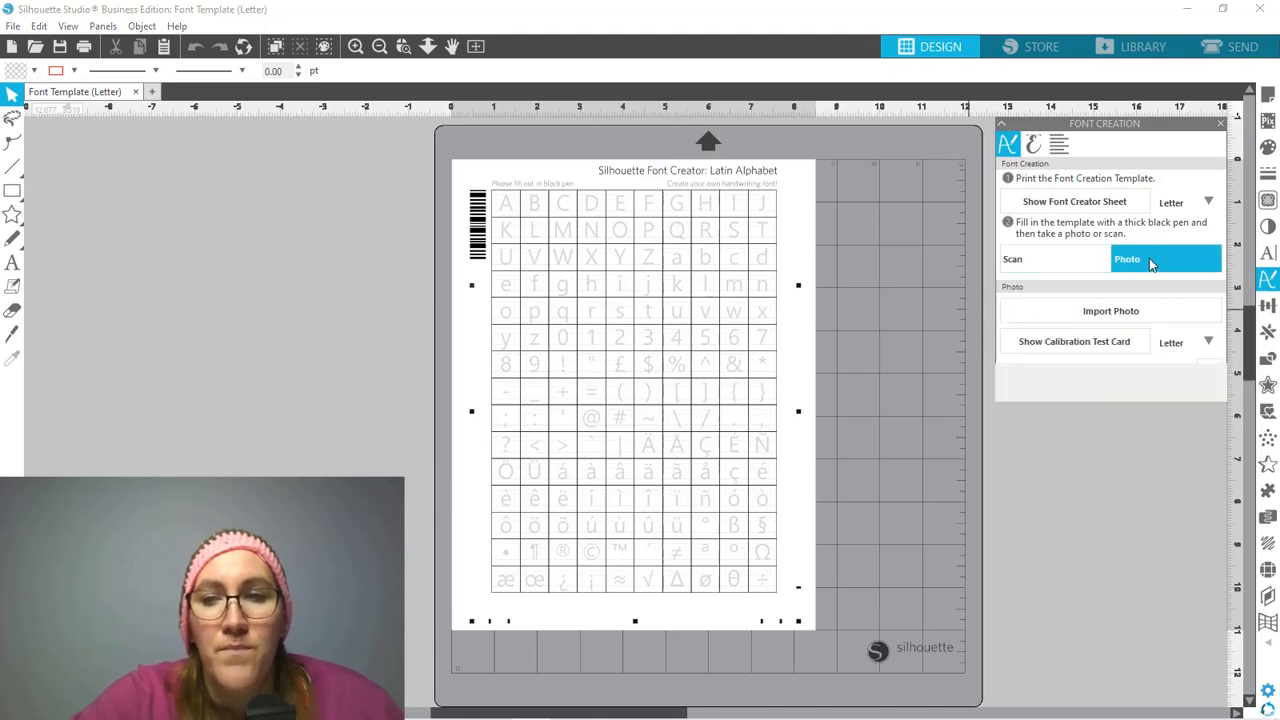
click(1110, 312)
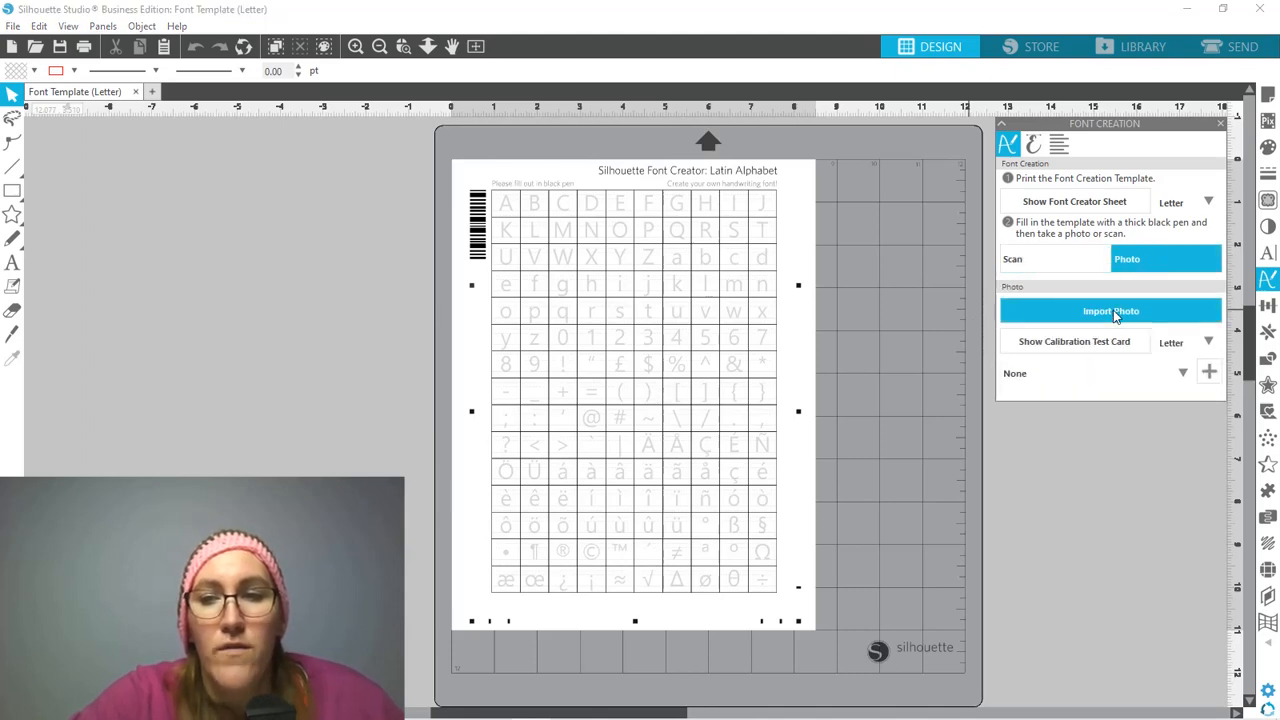
click(1110, 312)
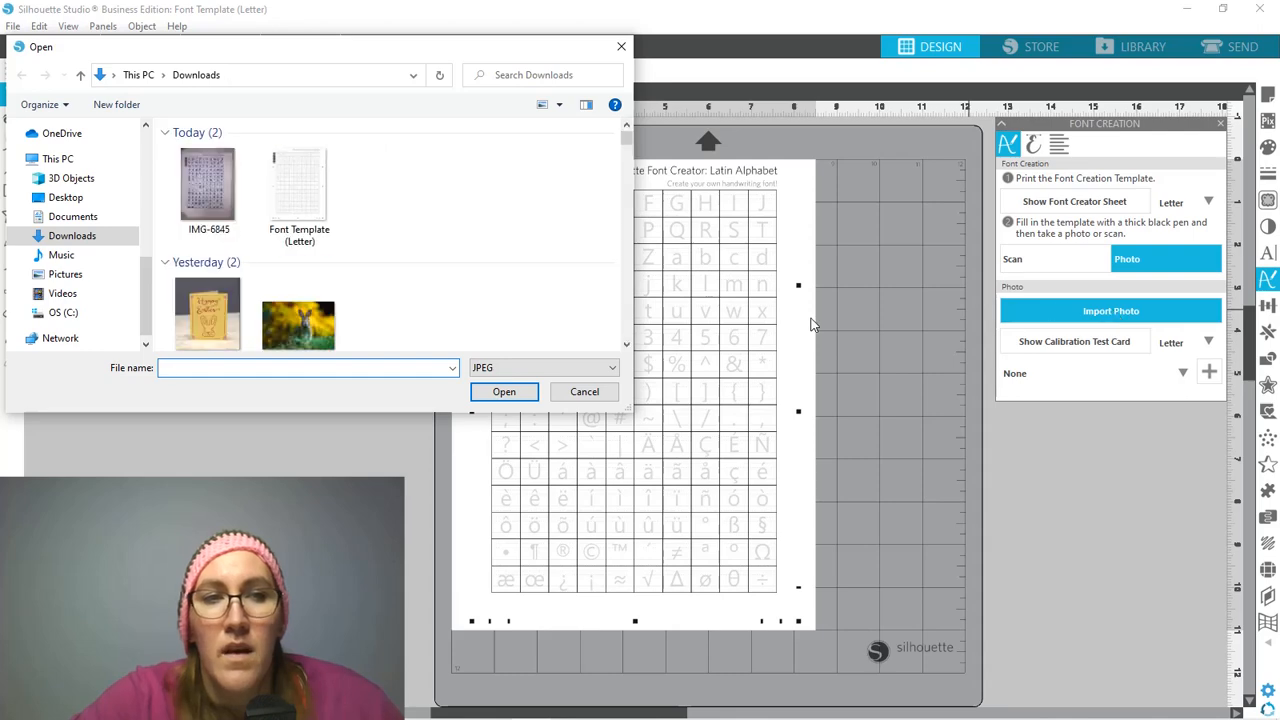
click(208, 184)
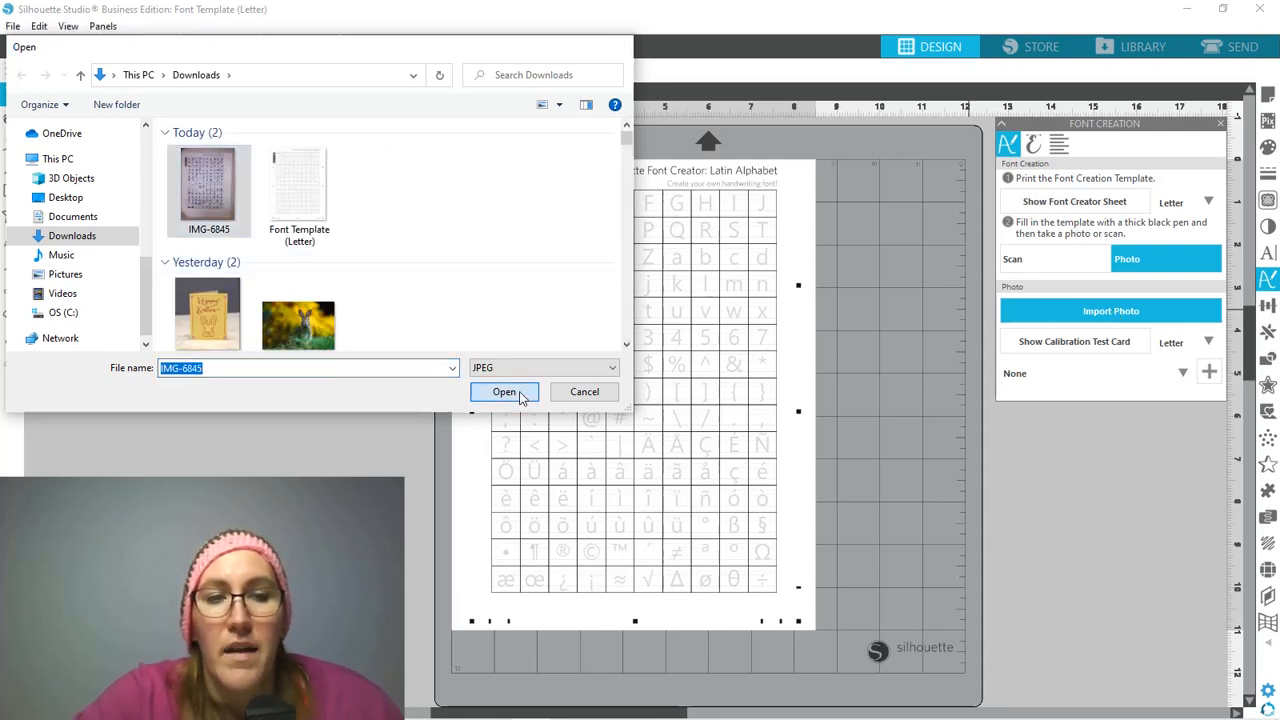
click(504, 390)
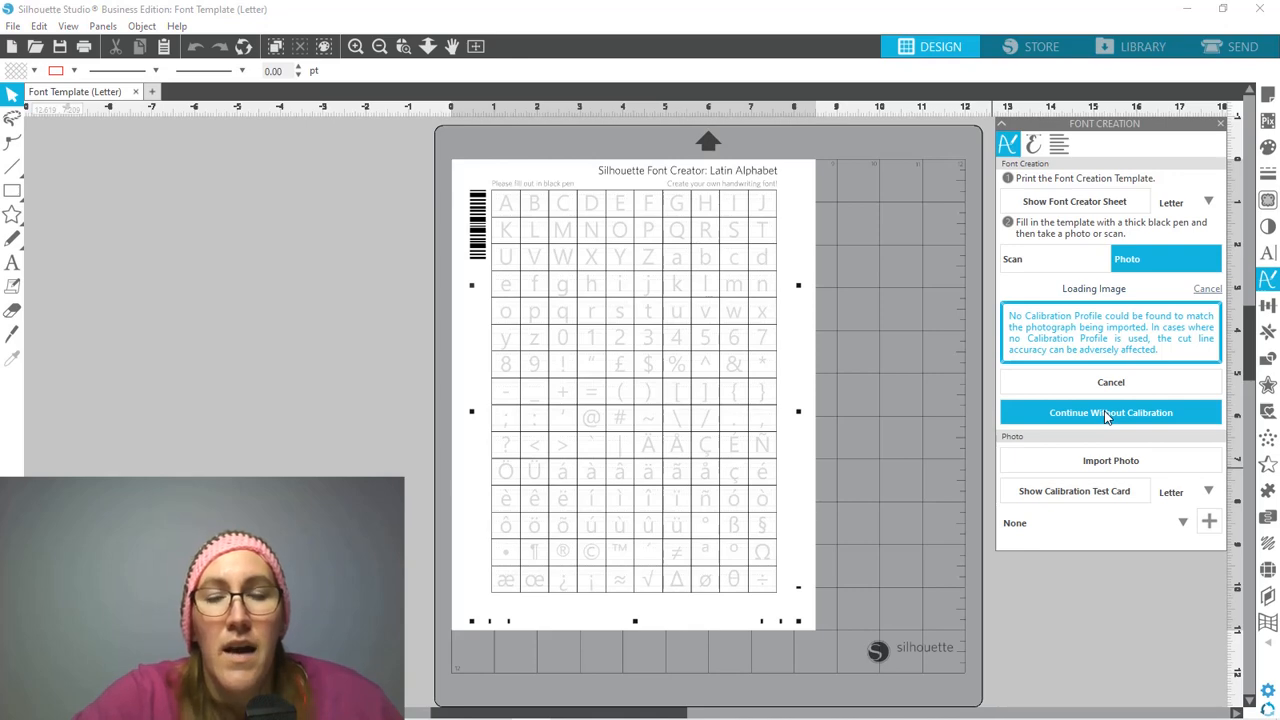
Step: Continue without calibration so the handwritten glyphs are traced into font IMG-6845
click(1110, 412)
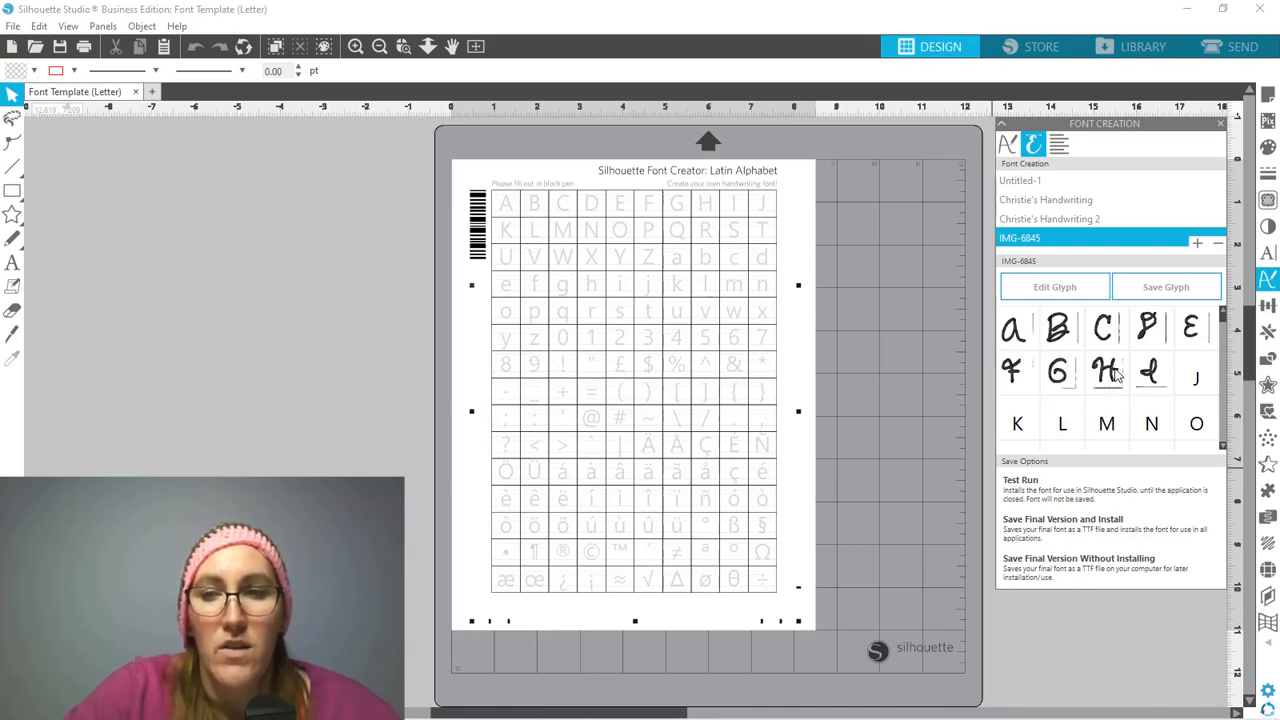
Step: Rename the font from IMG-6845 to 'Christie's Handwriting 3'
click(1048, 218)
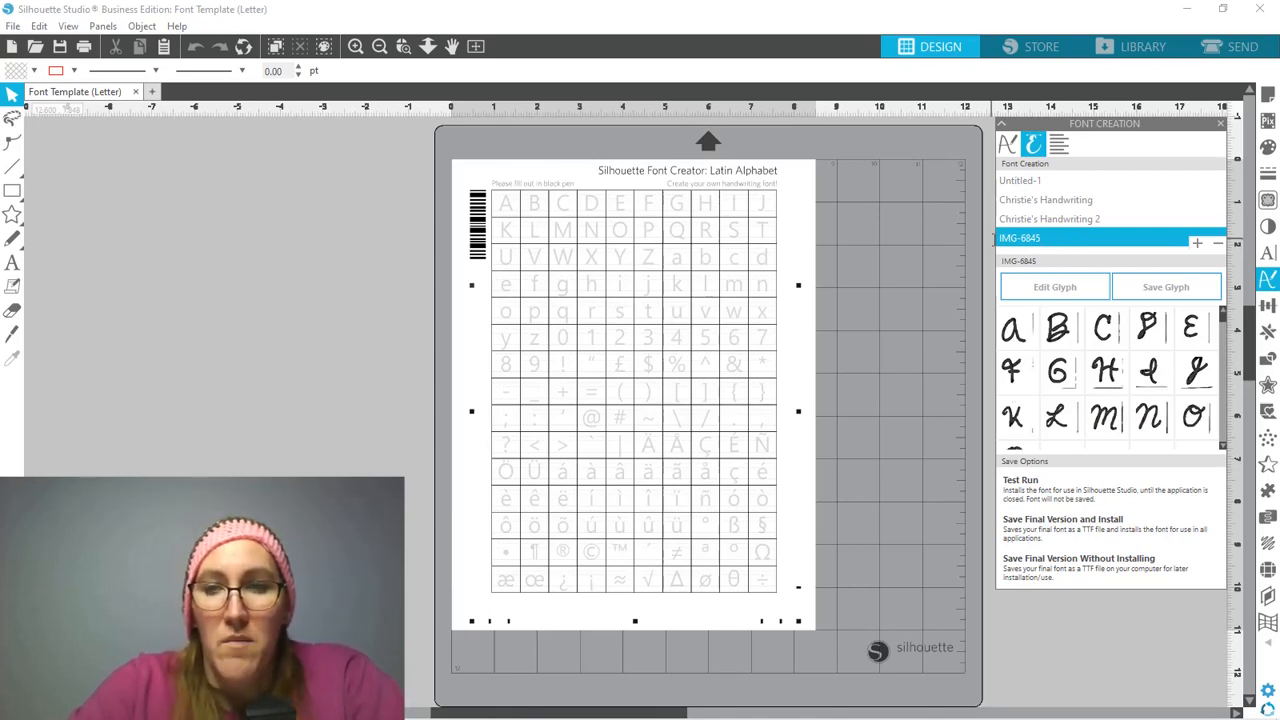
key(Backspace)
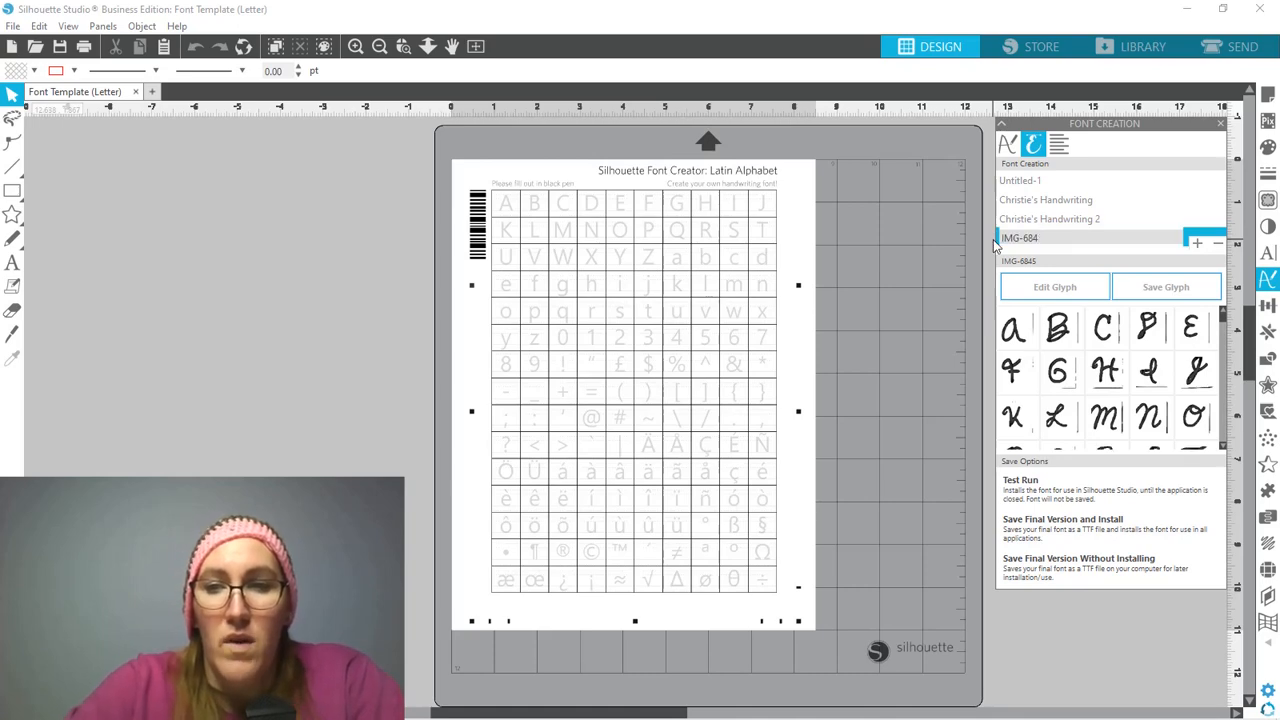
key(Backspace)
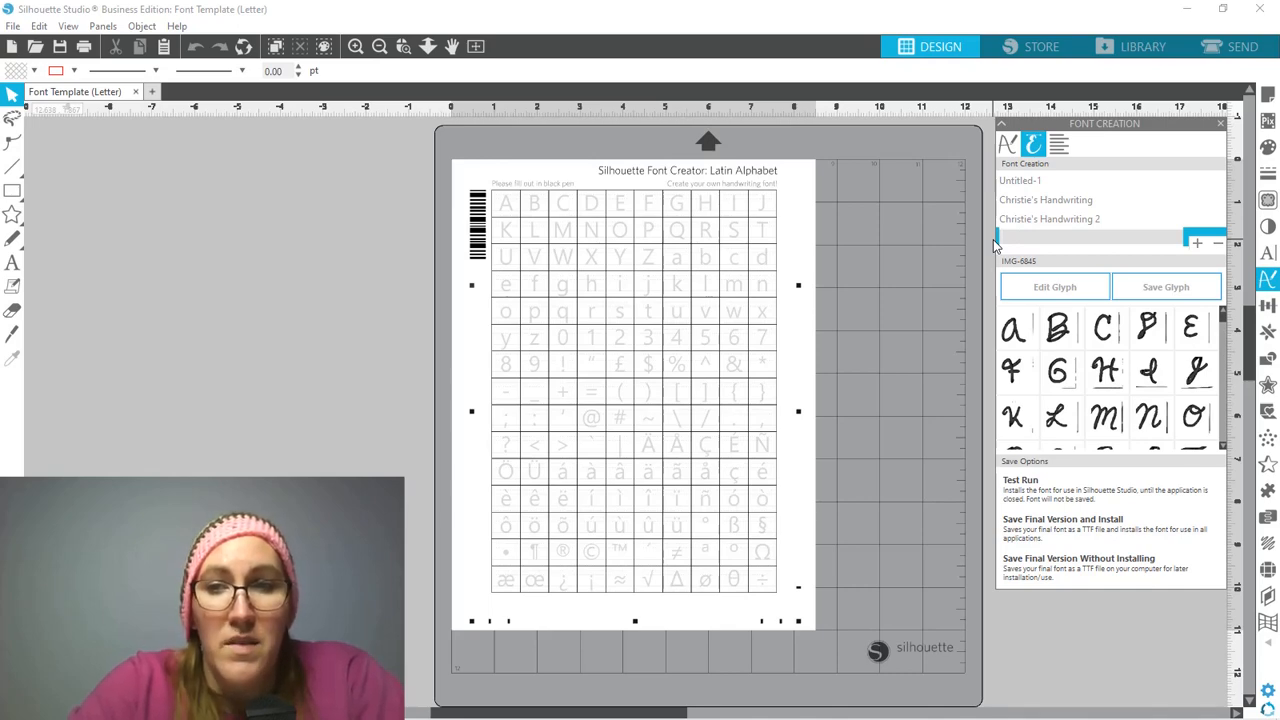
text(Christie's)
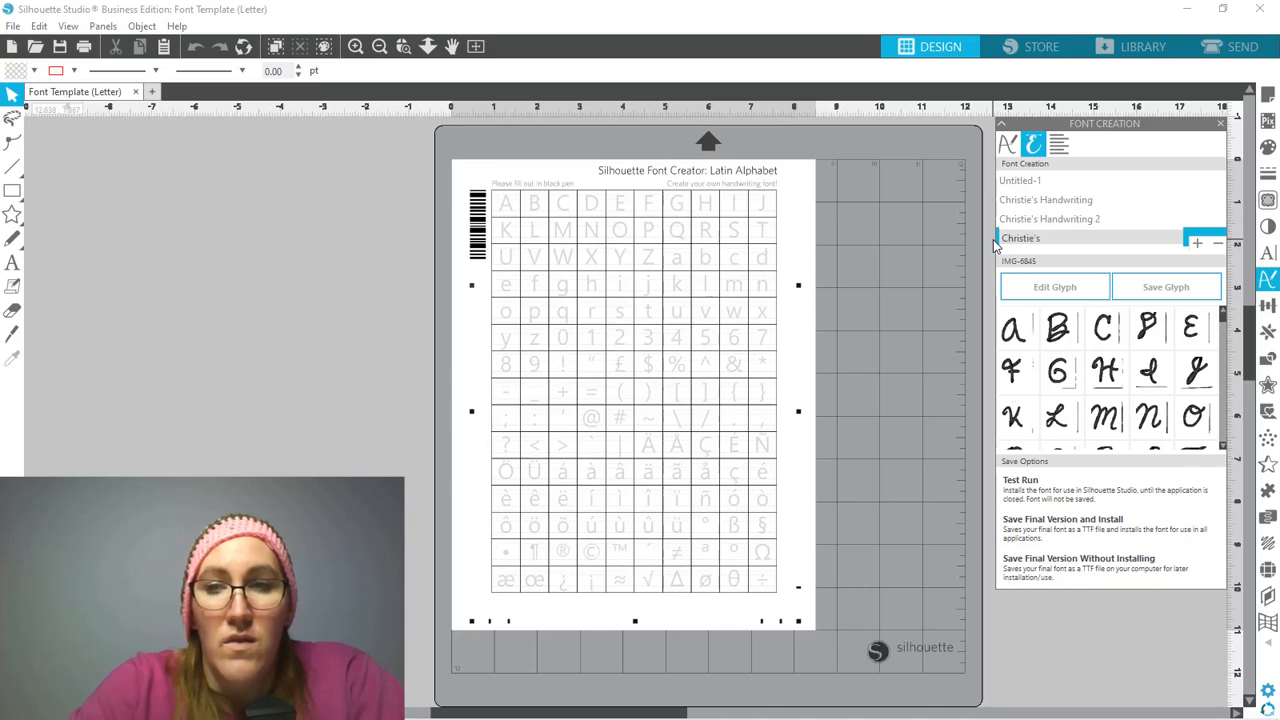
text(Handwrit)
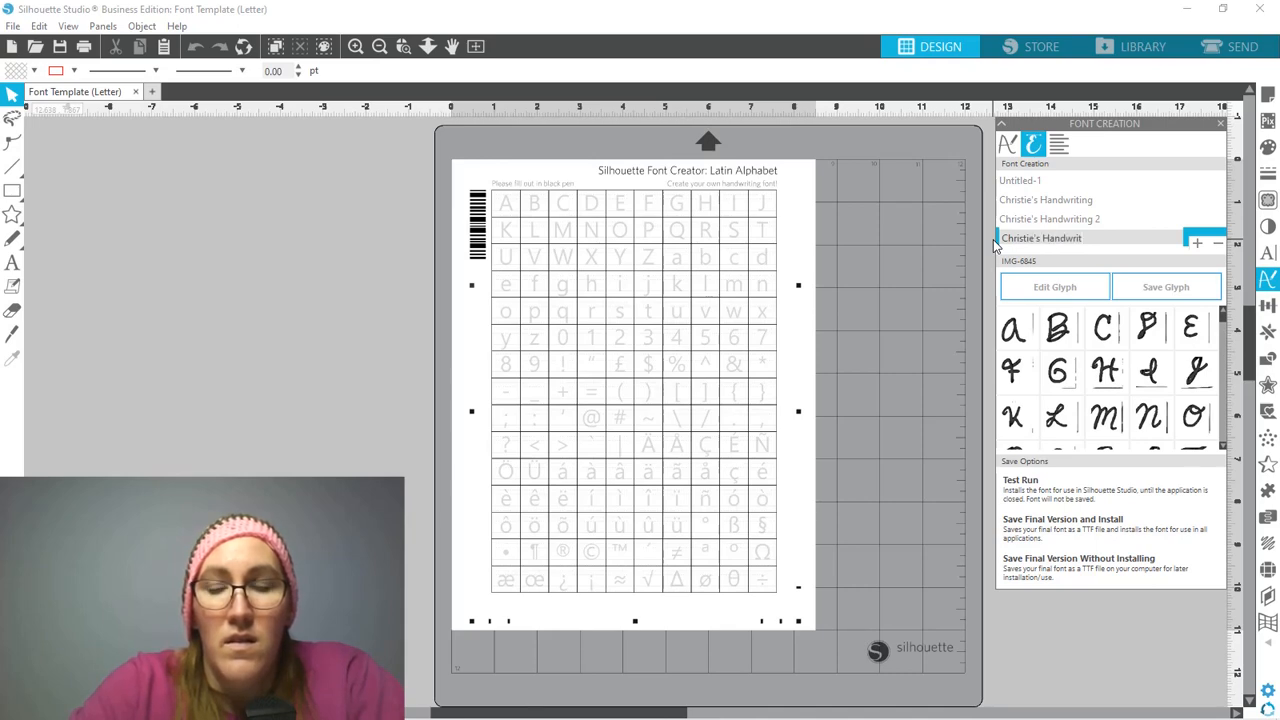
text(ing 3)
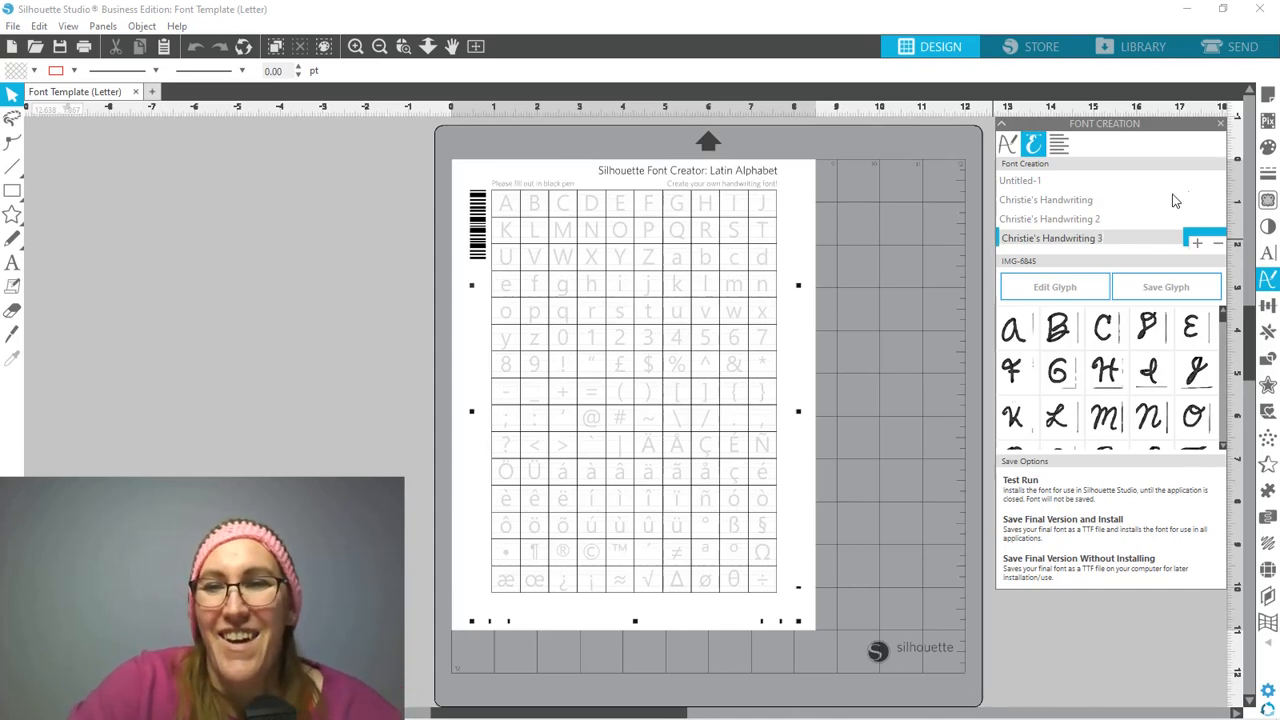
click(1046, 200)
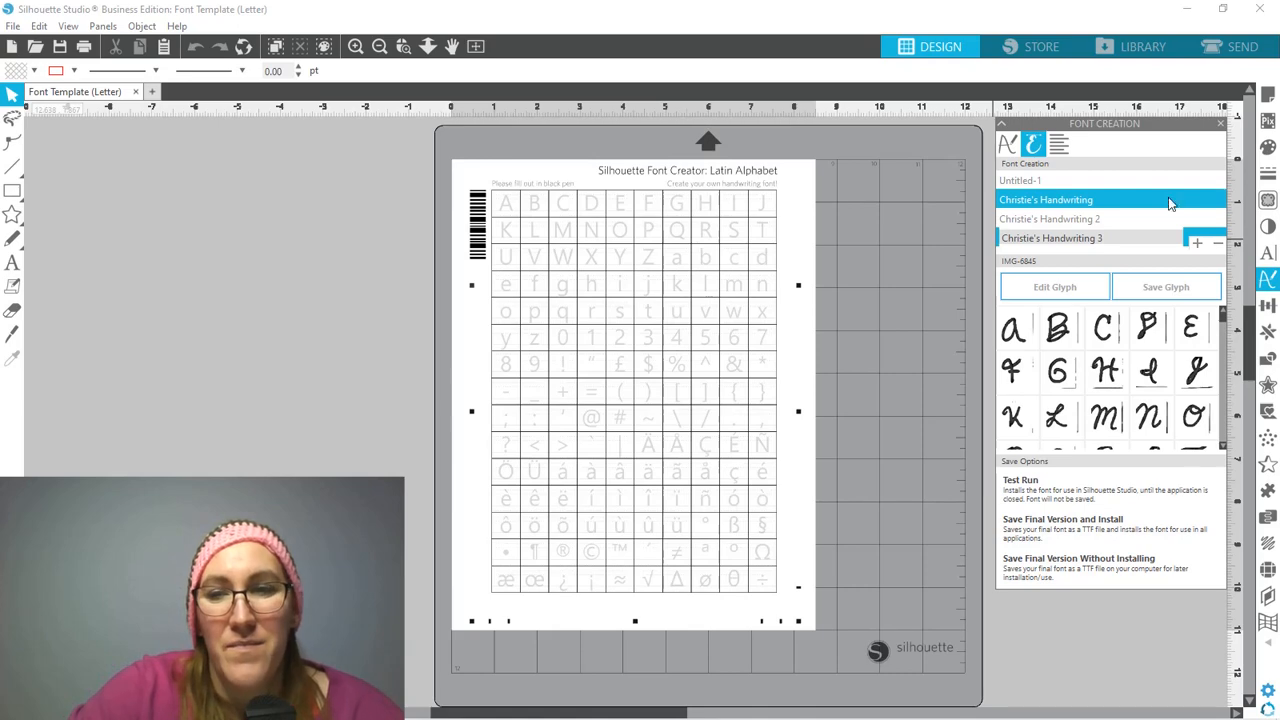
mouse_move(1040, 248)
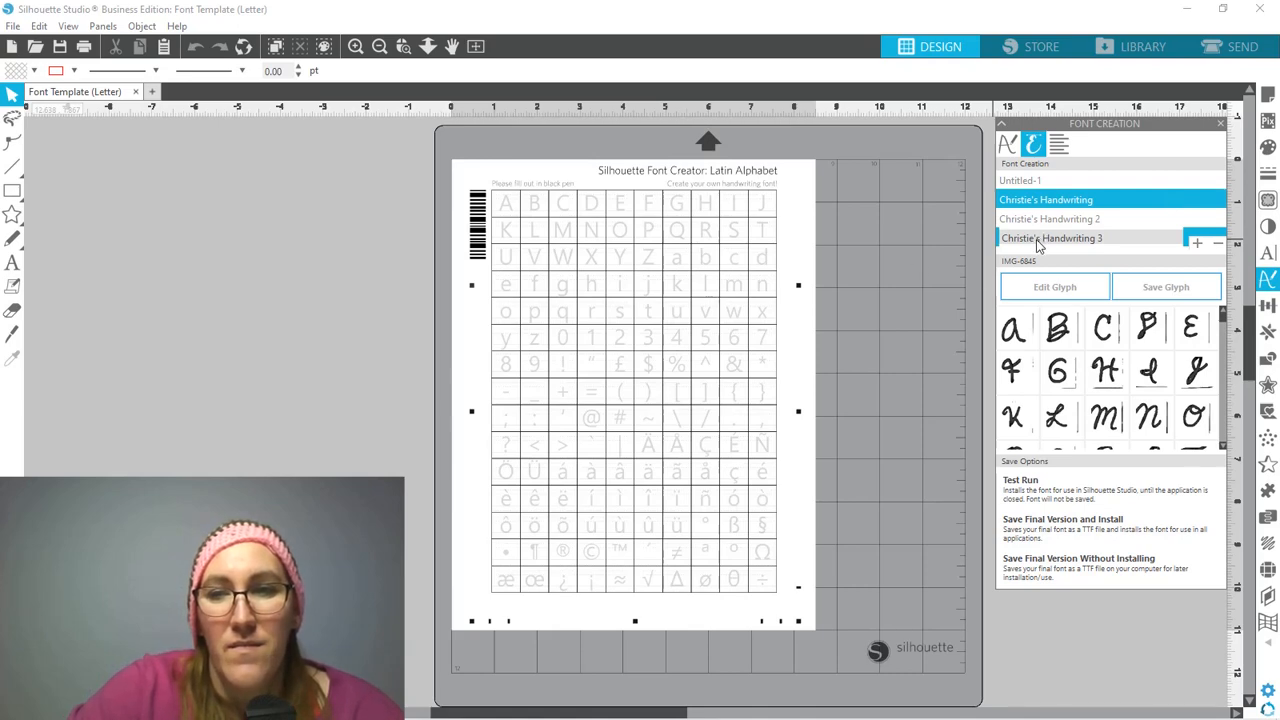
mouse_move(1016, 336)
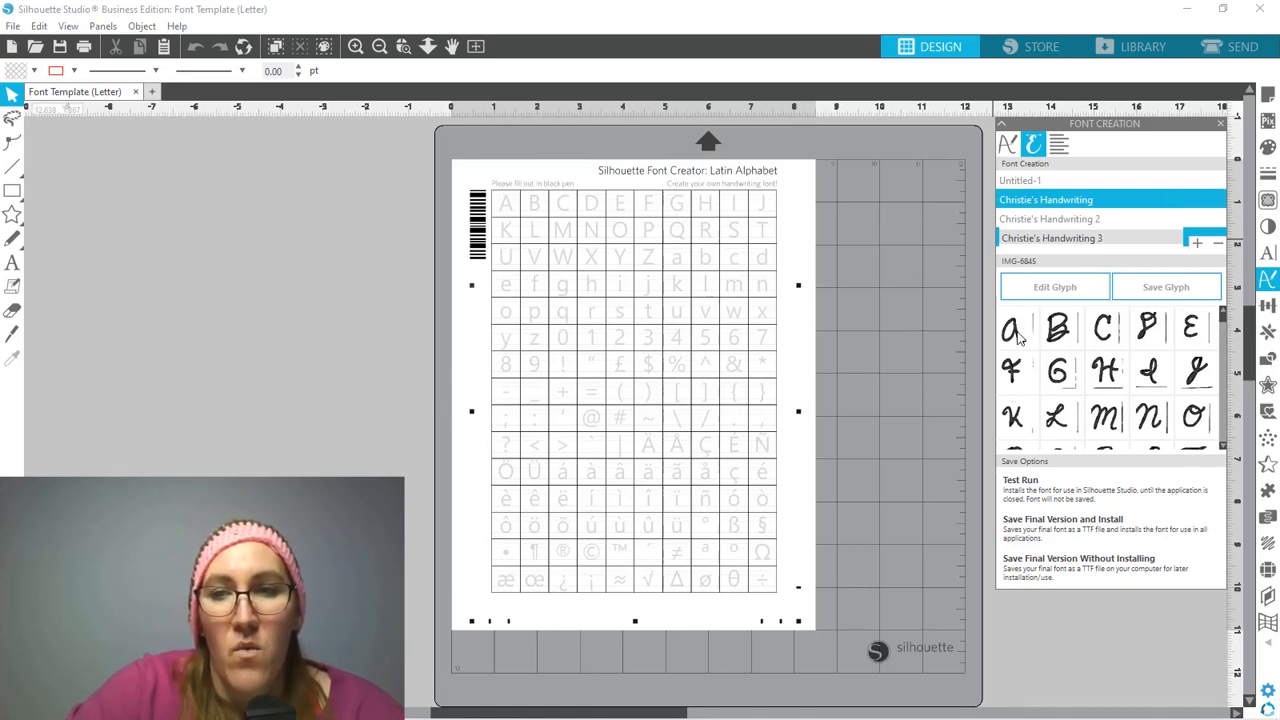
mouse_move(1080, 320)
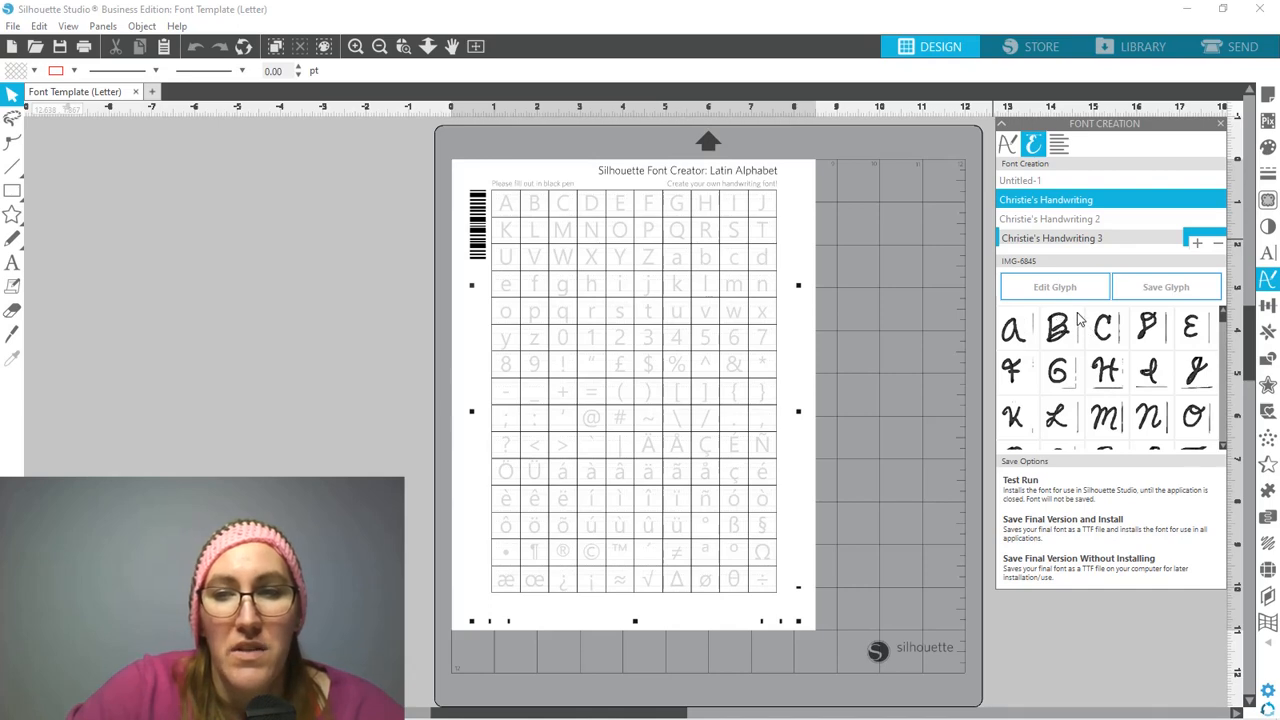
mouse_move(1110, 356)
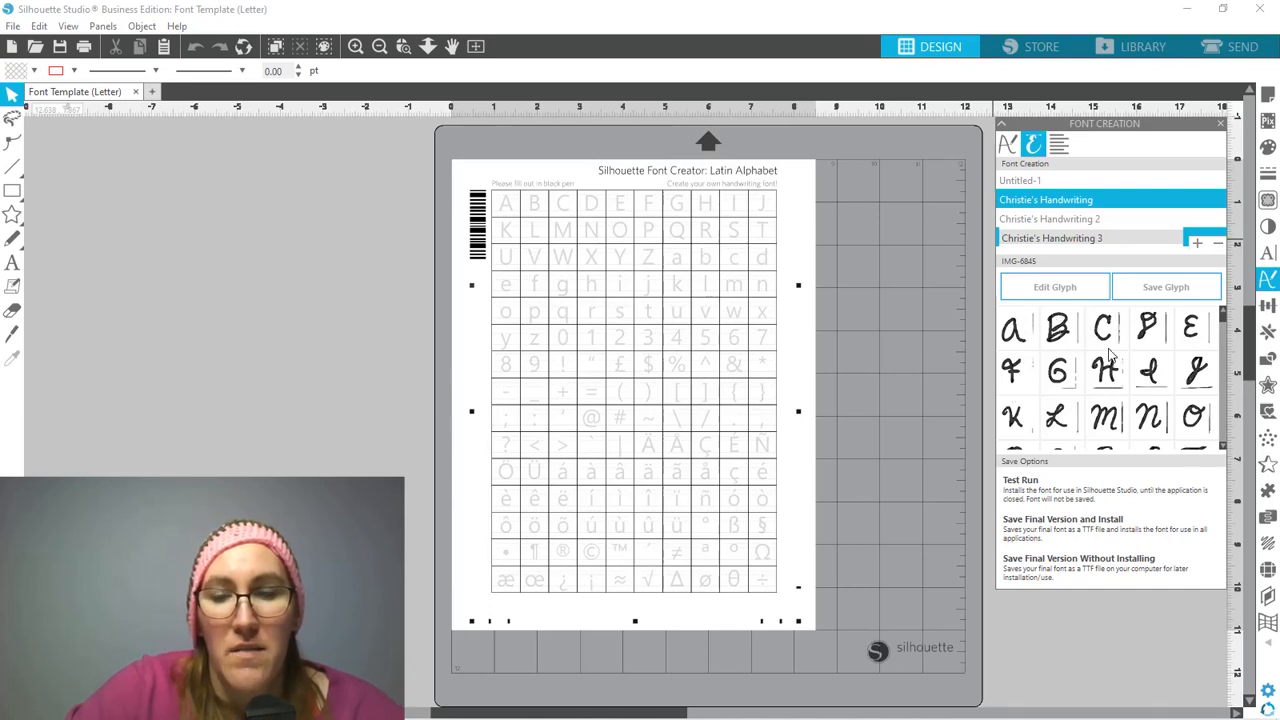
mouse_move(1070, 352)
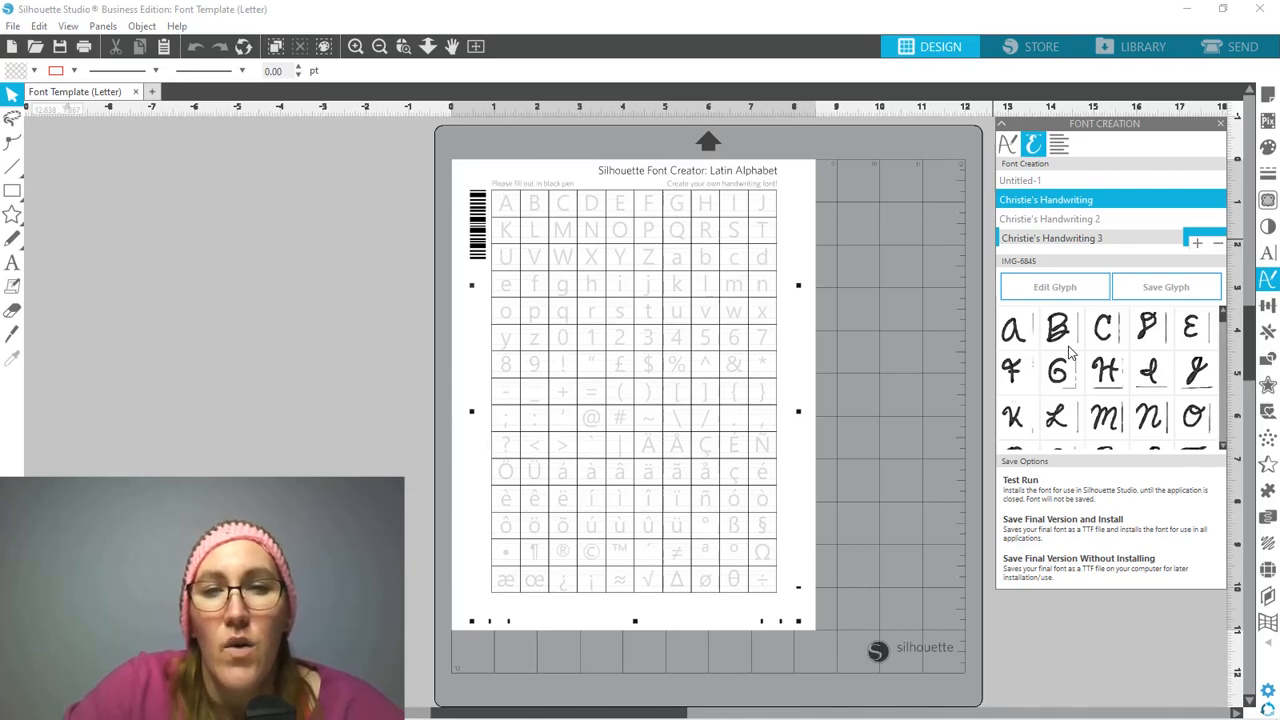
click(1048, 238)
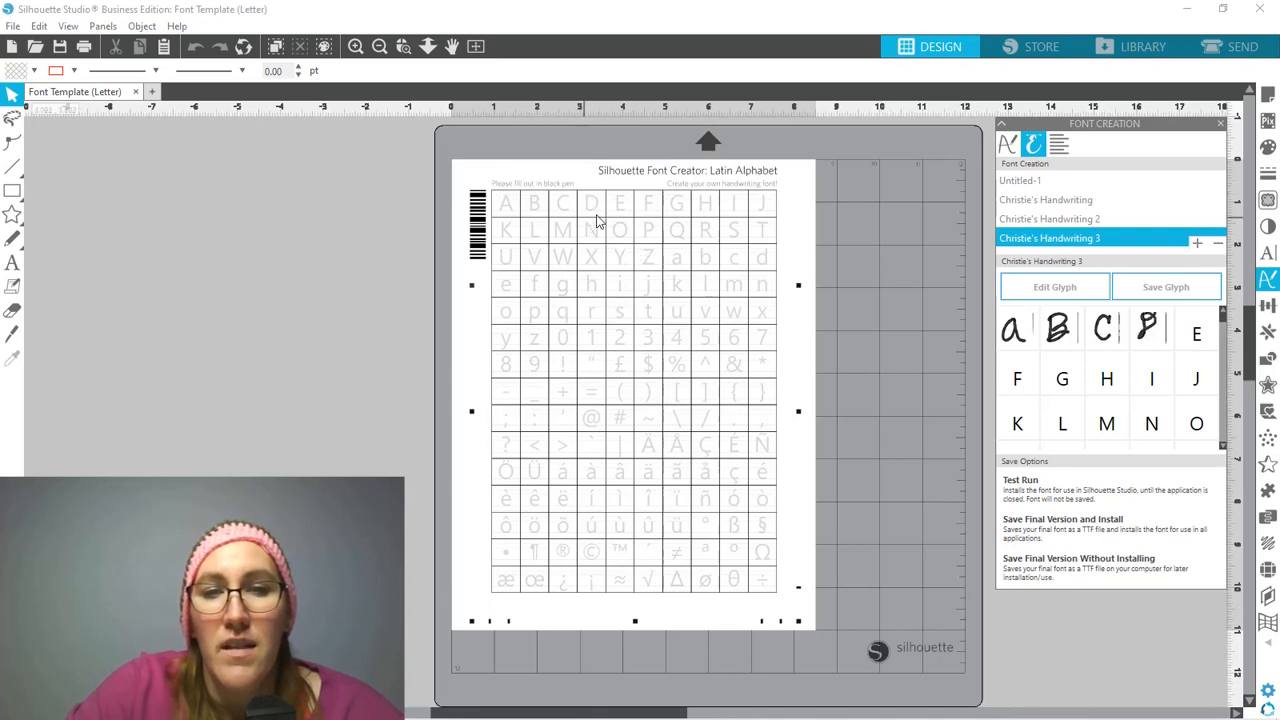
mouse_move(610, 210)
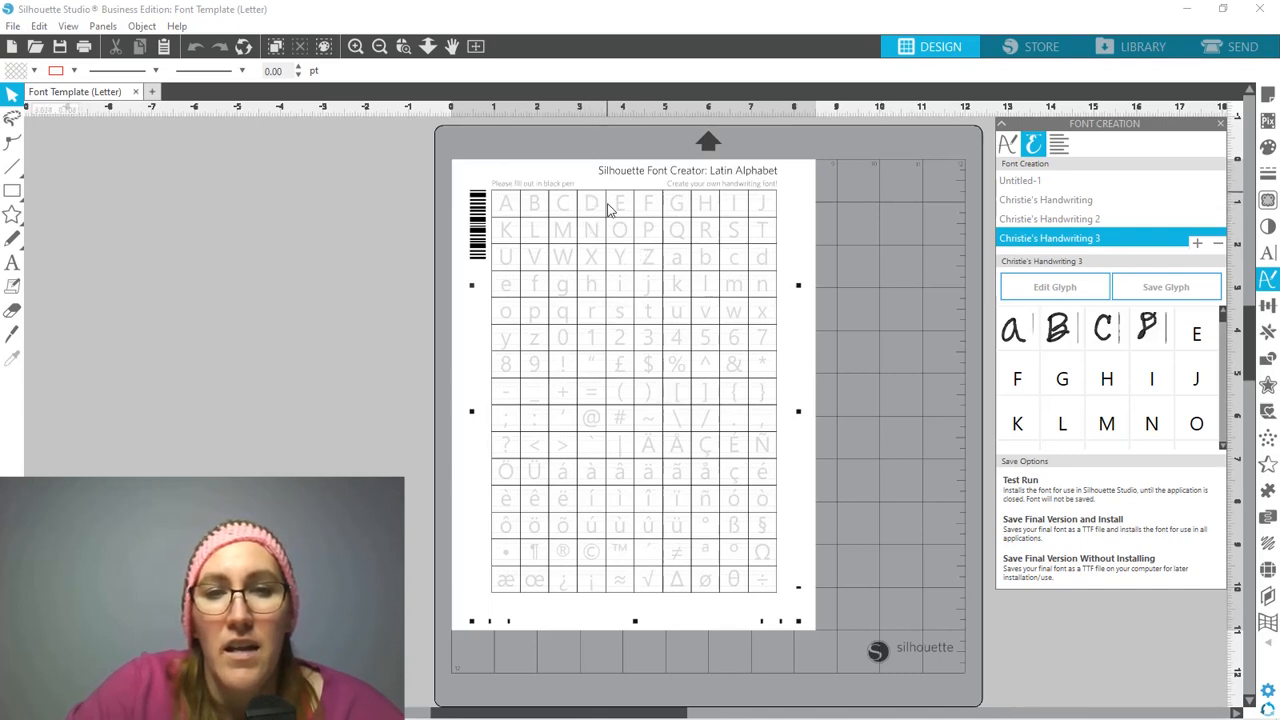
mouse_move(612, 276)
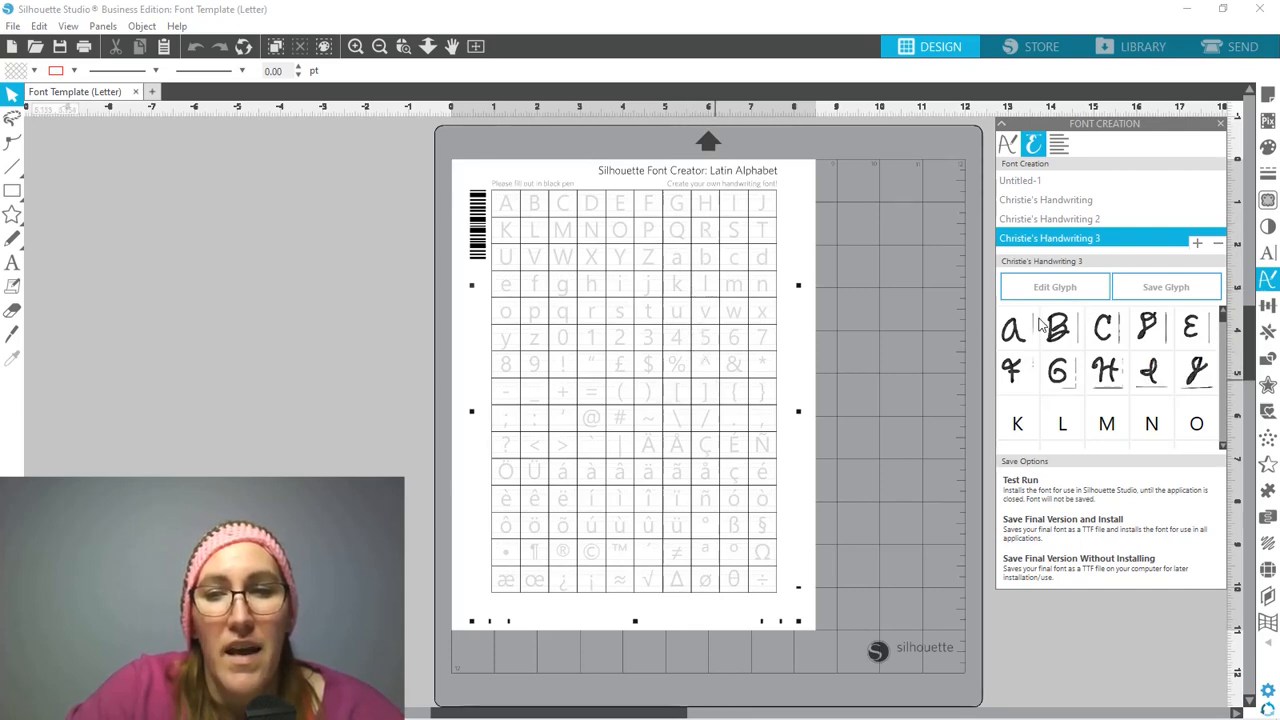
mouse_move(1024, 332)
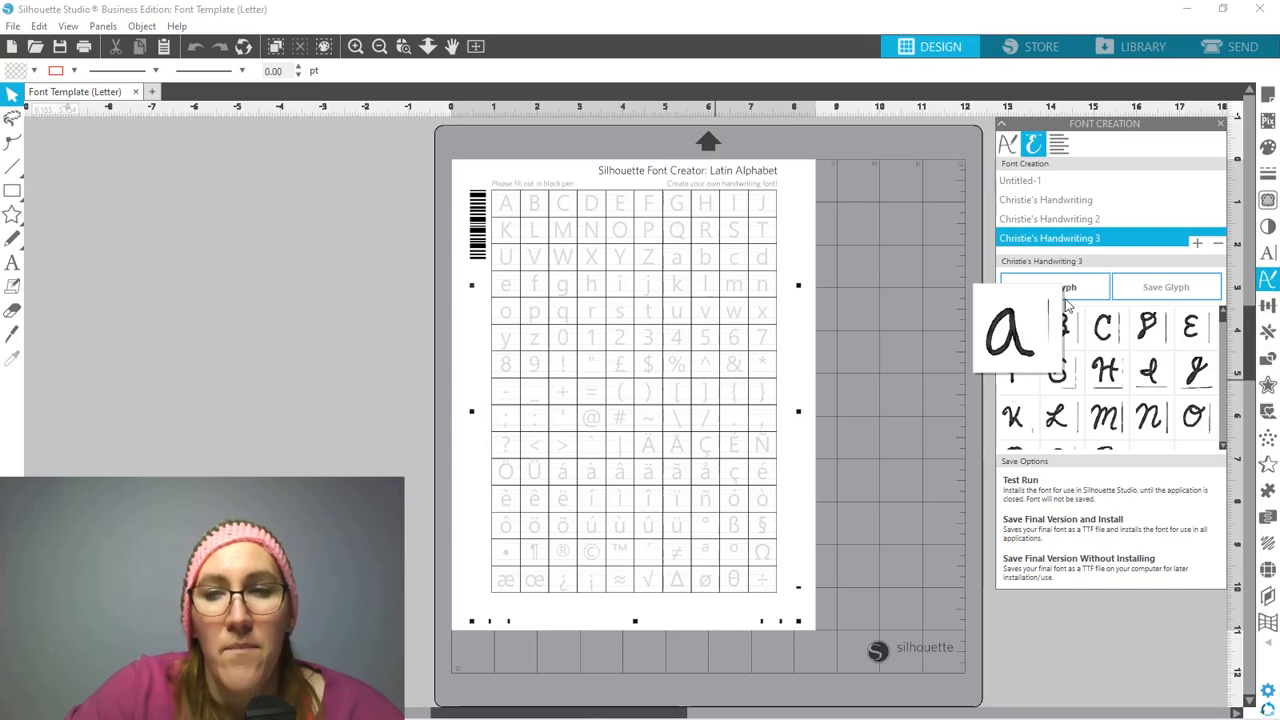
Step: Open the lowercase 'a' glyph in its own editing page
click(1054, 288)
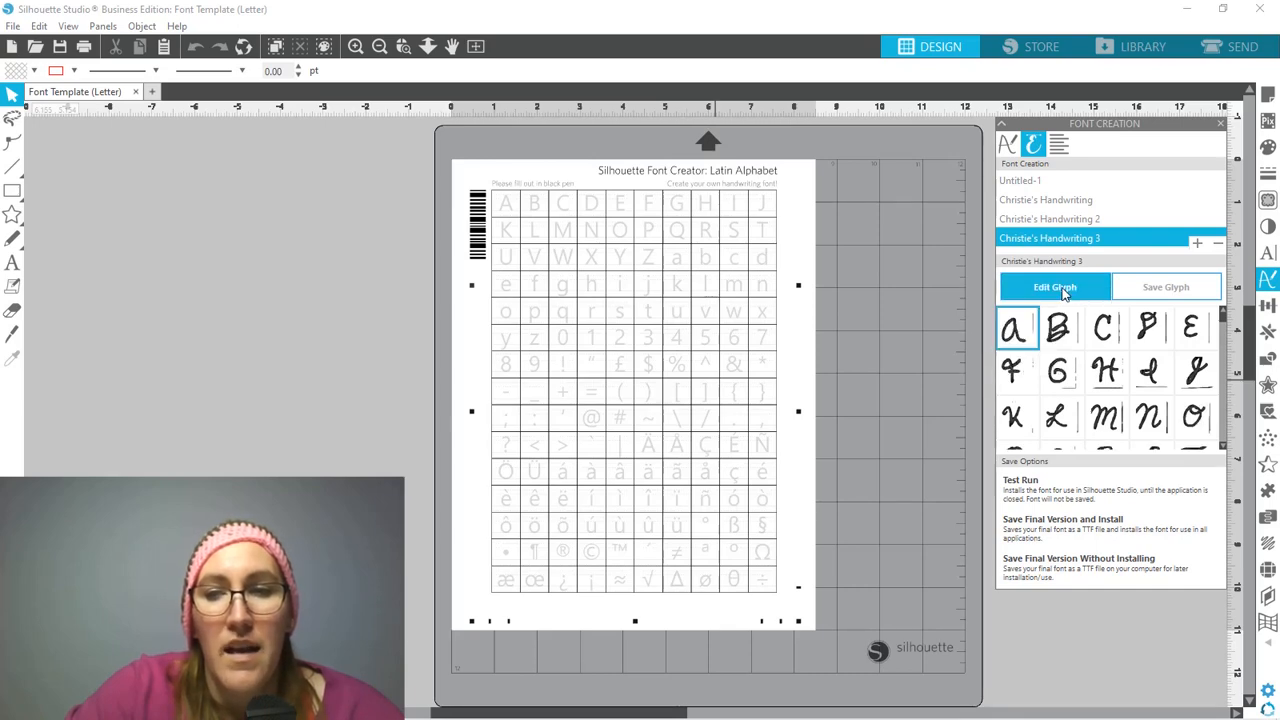
click(1056, 288)
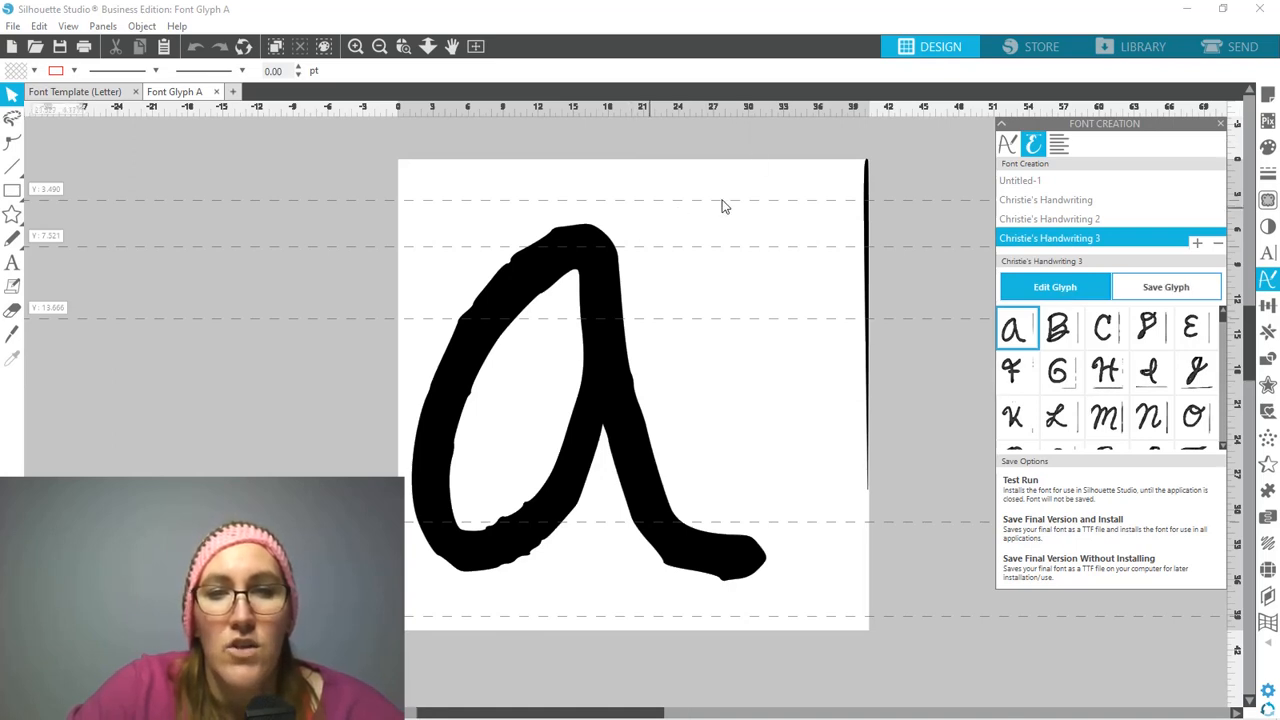
mouse_move(728, 320)
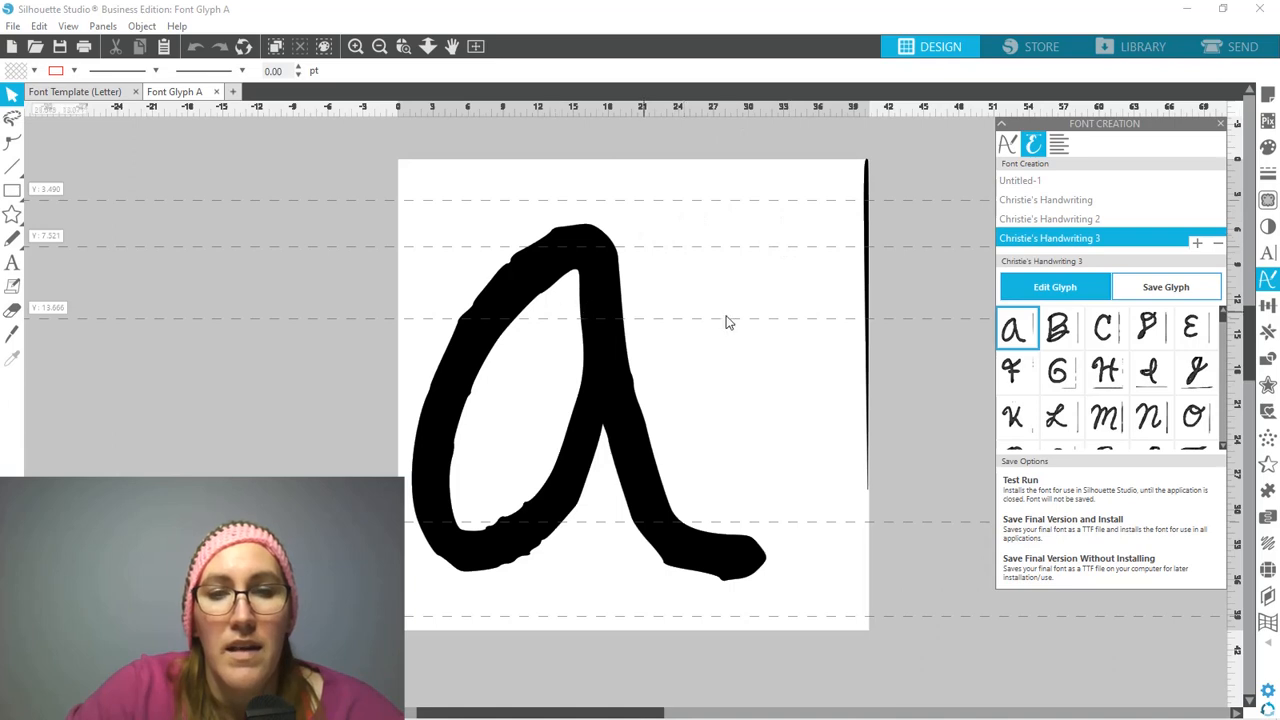
mouse_move(884, 504)
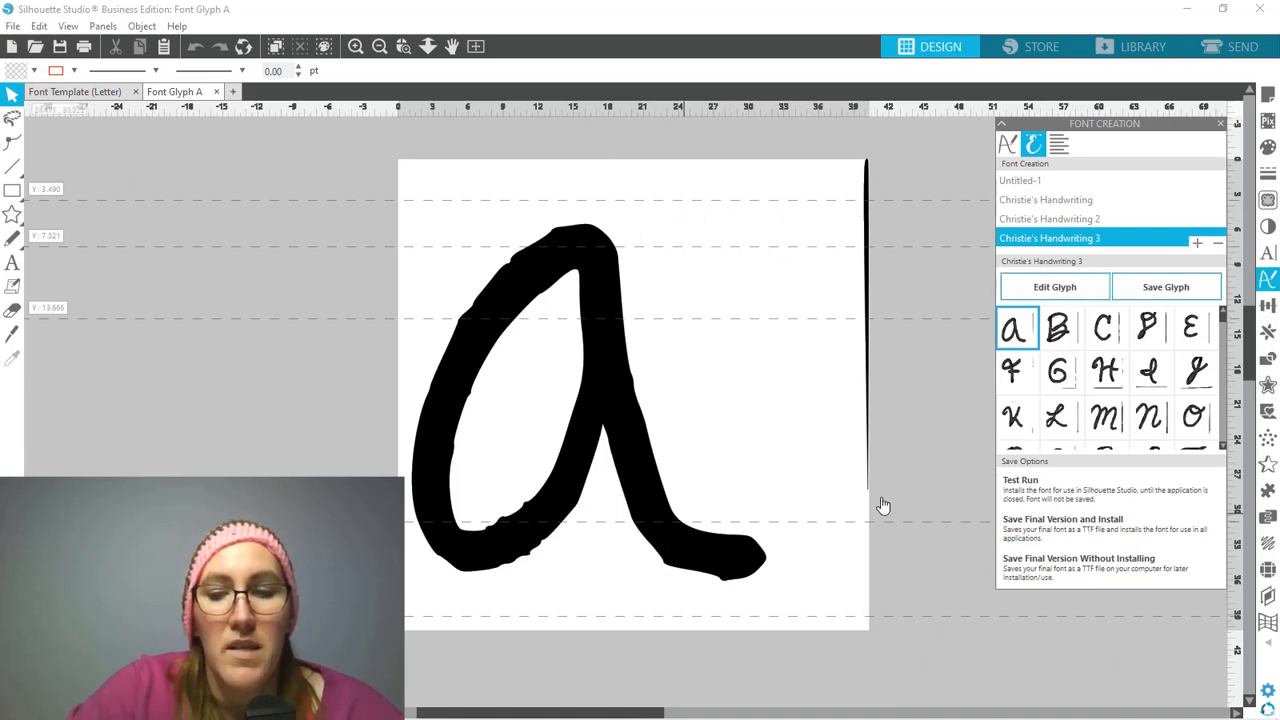
mouse_move(900, 374)
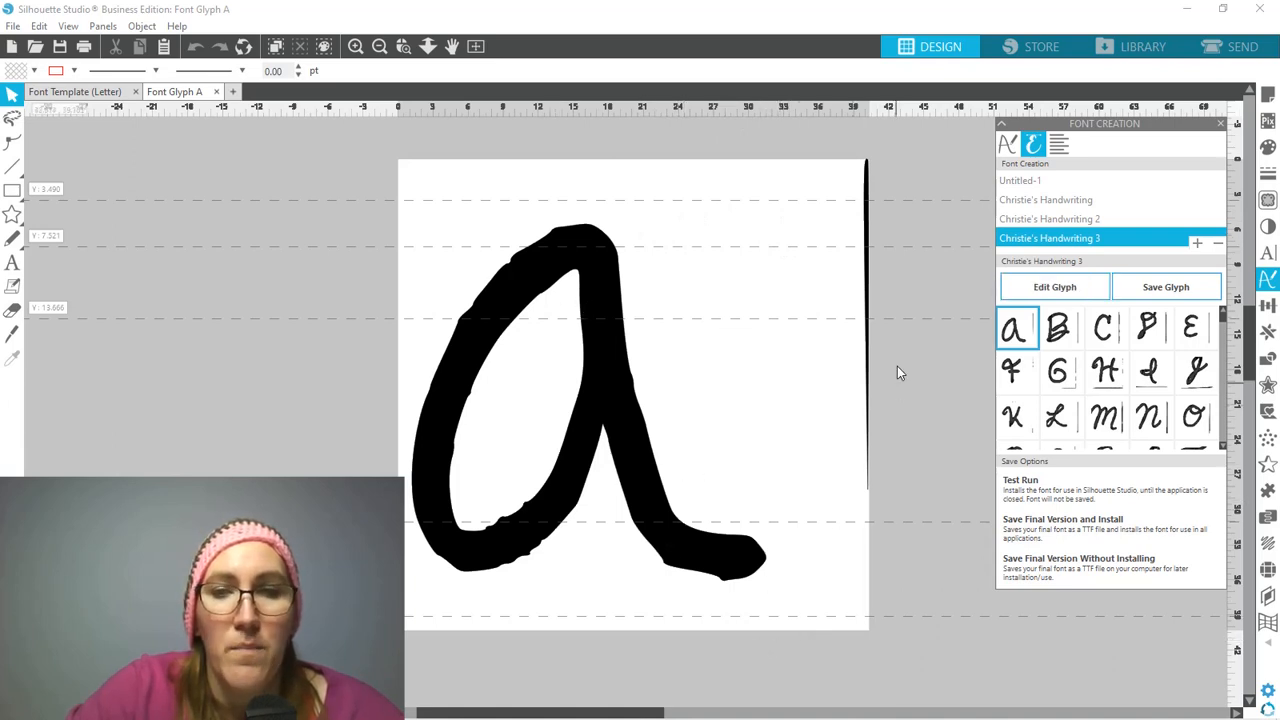
mouse_move(868, 238)
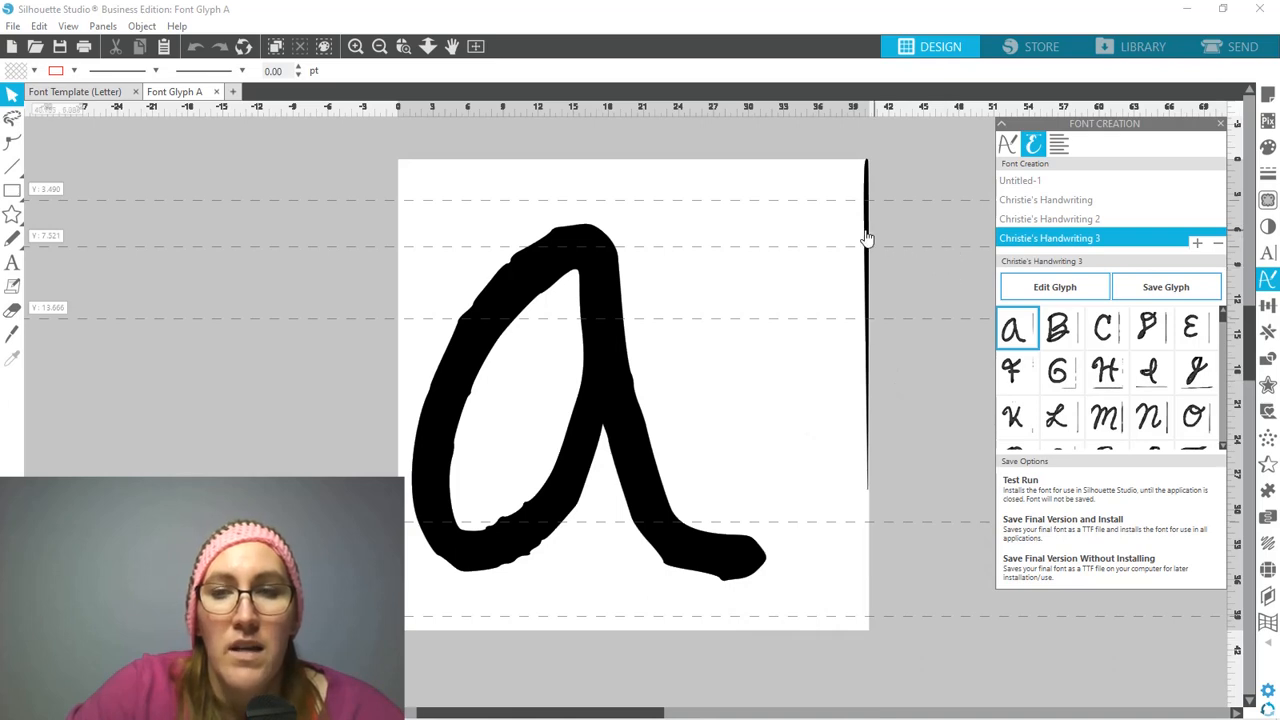
mouse_move(600, 304)
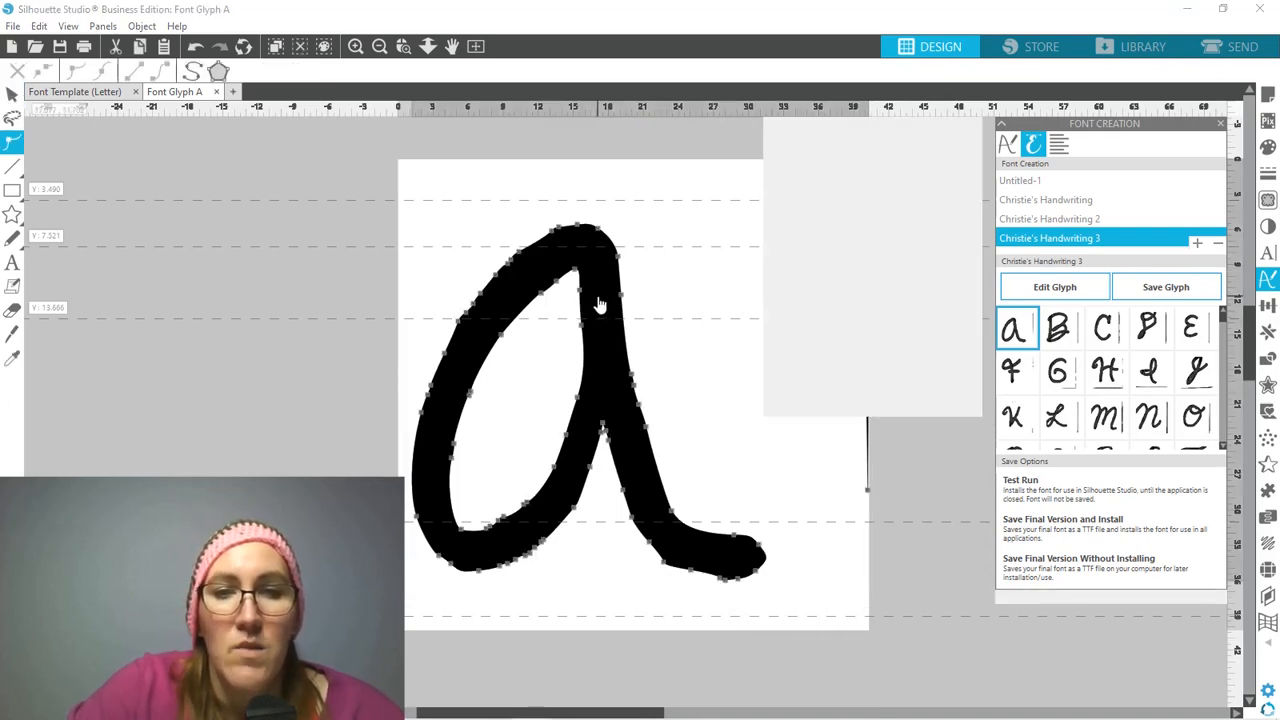
Step: Delete the stray vertical line's point beside the 'a' glyph via Point Editing
right_click(600, 304)
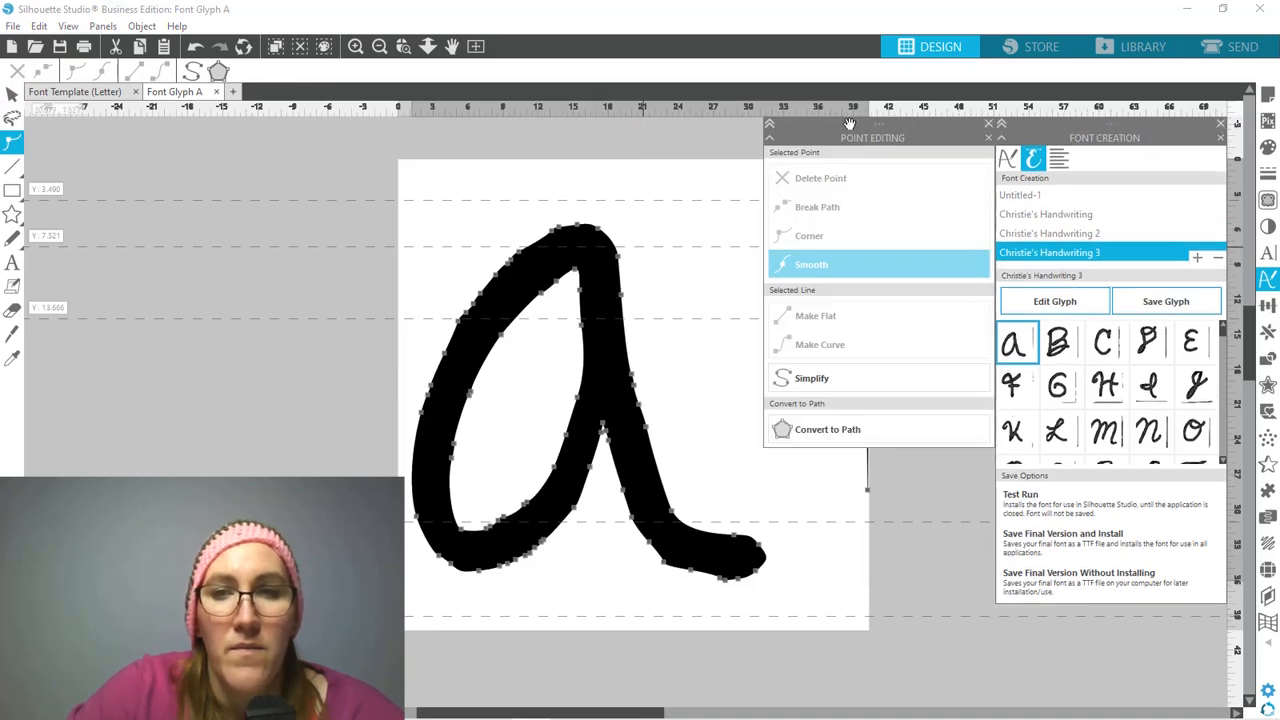
drag(850, 124, 790, 130)
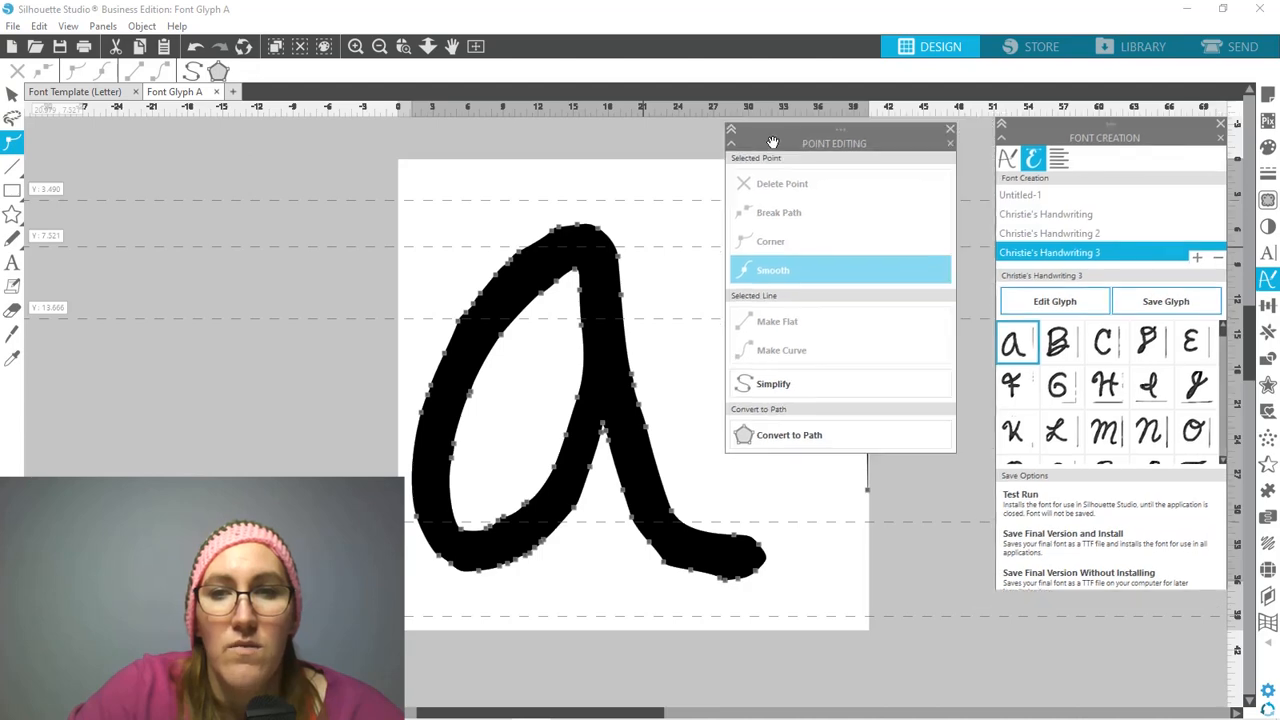
drag(834, 144, 294, 218)
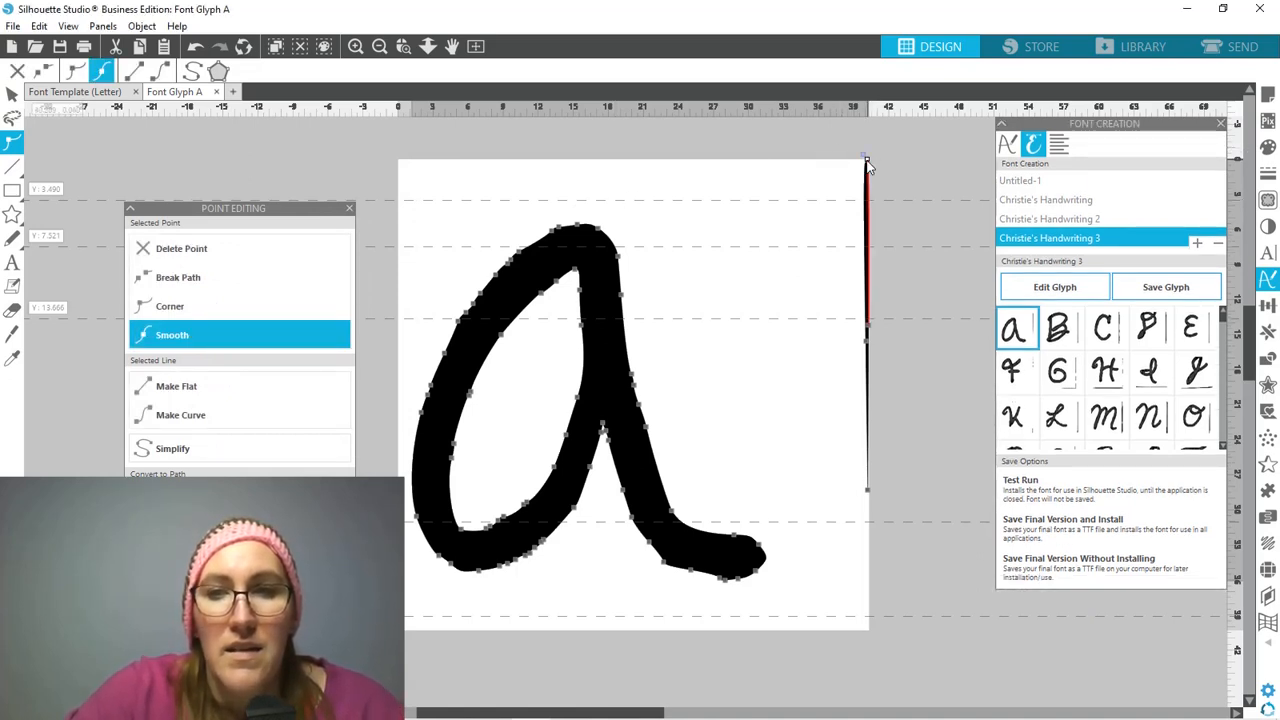
click(170, 306)
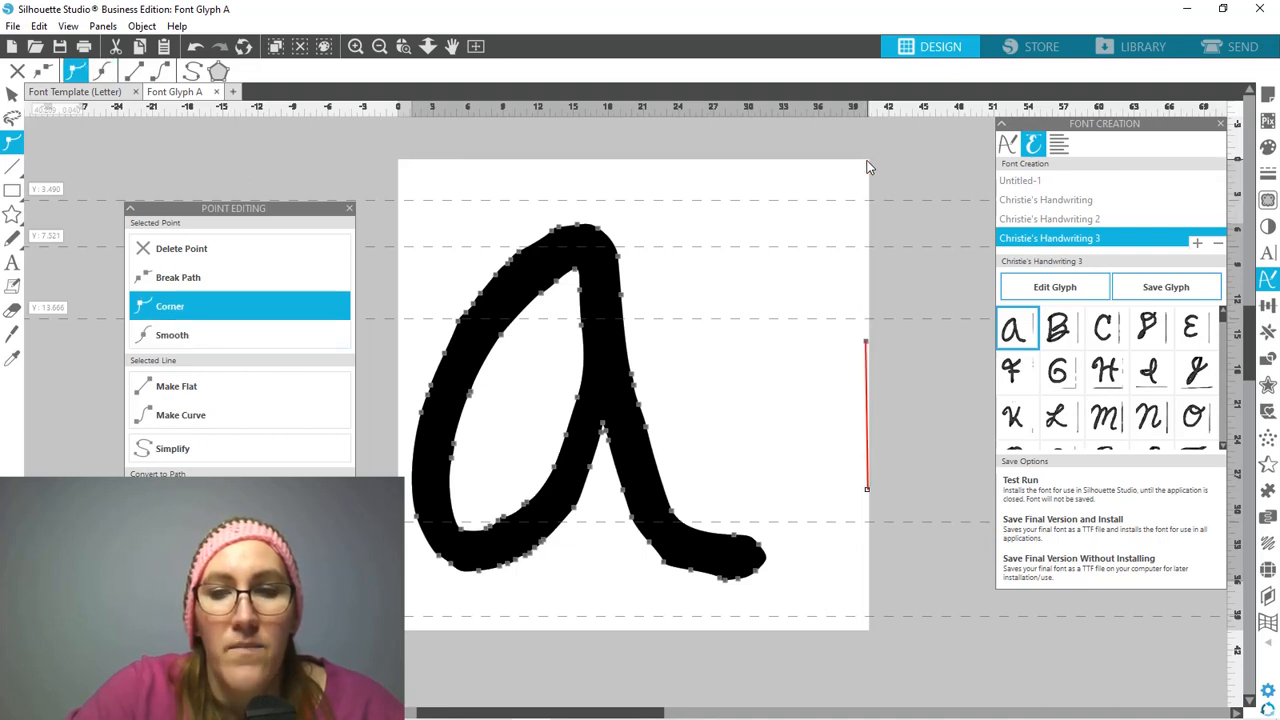
click(172, 334)
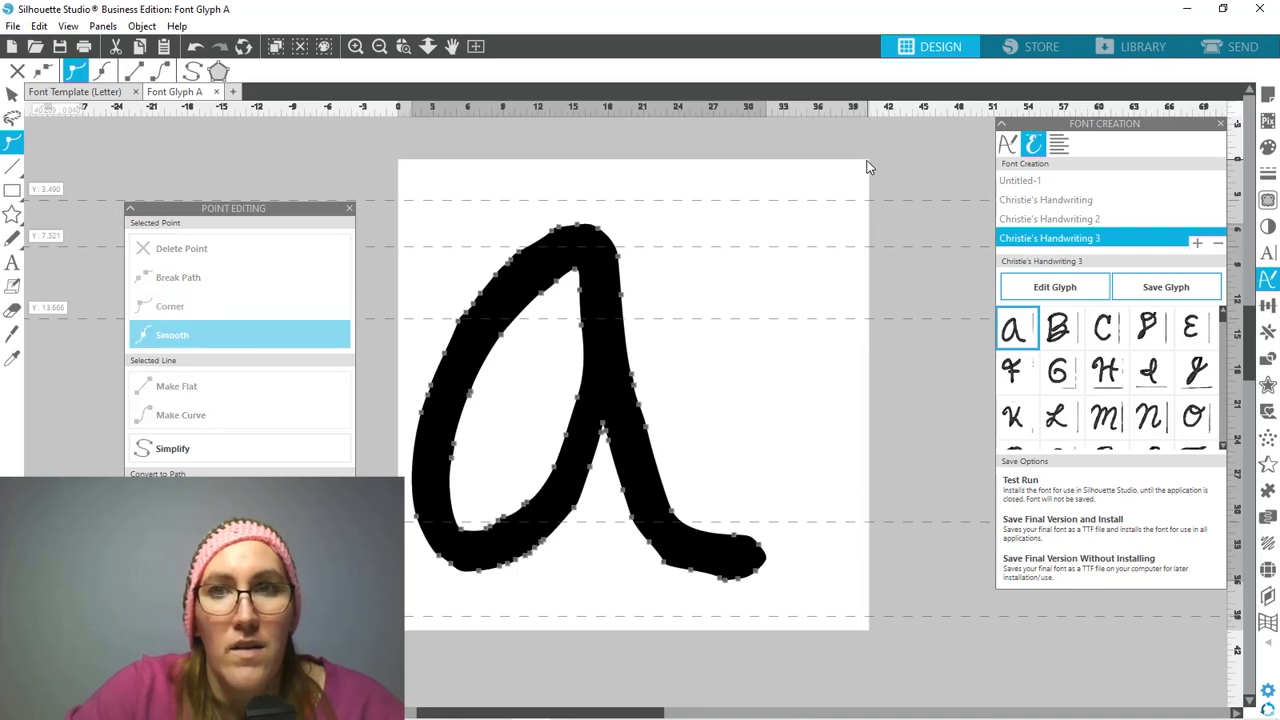
mouse_move(488, 546)
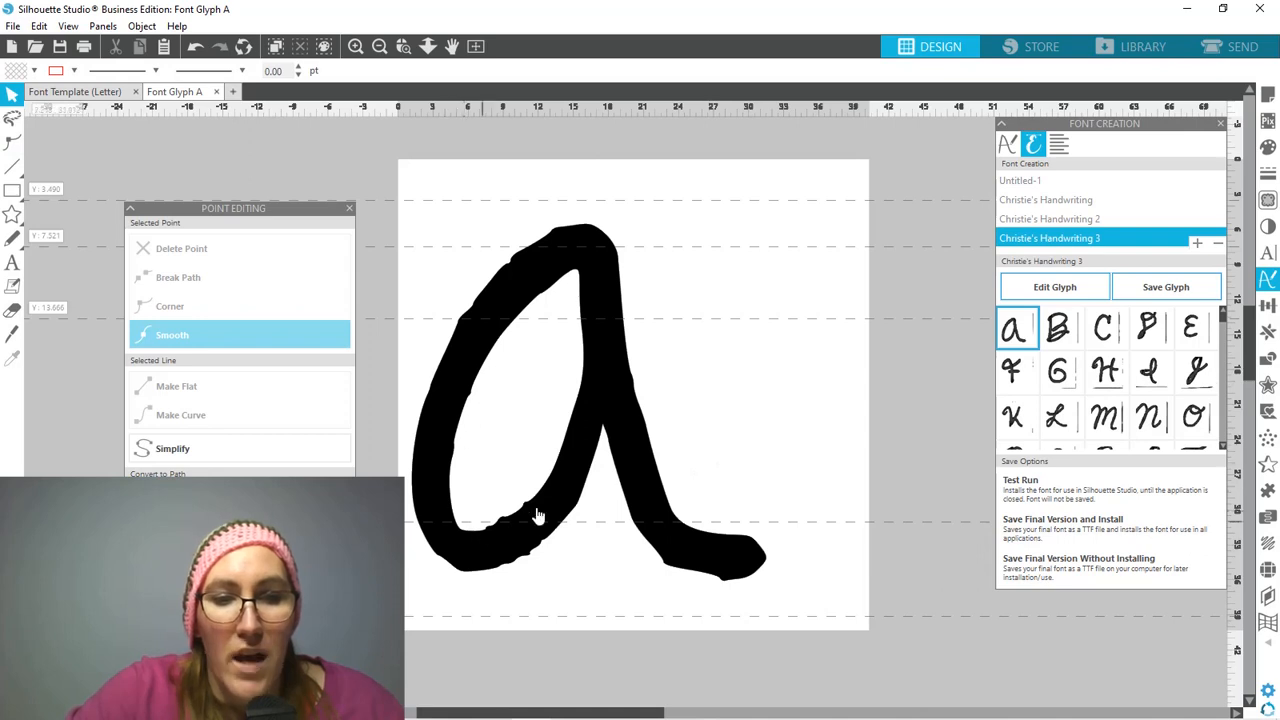
mouse_move(512, 532)
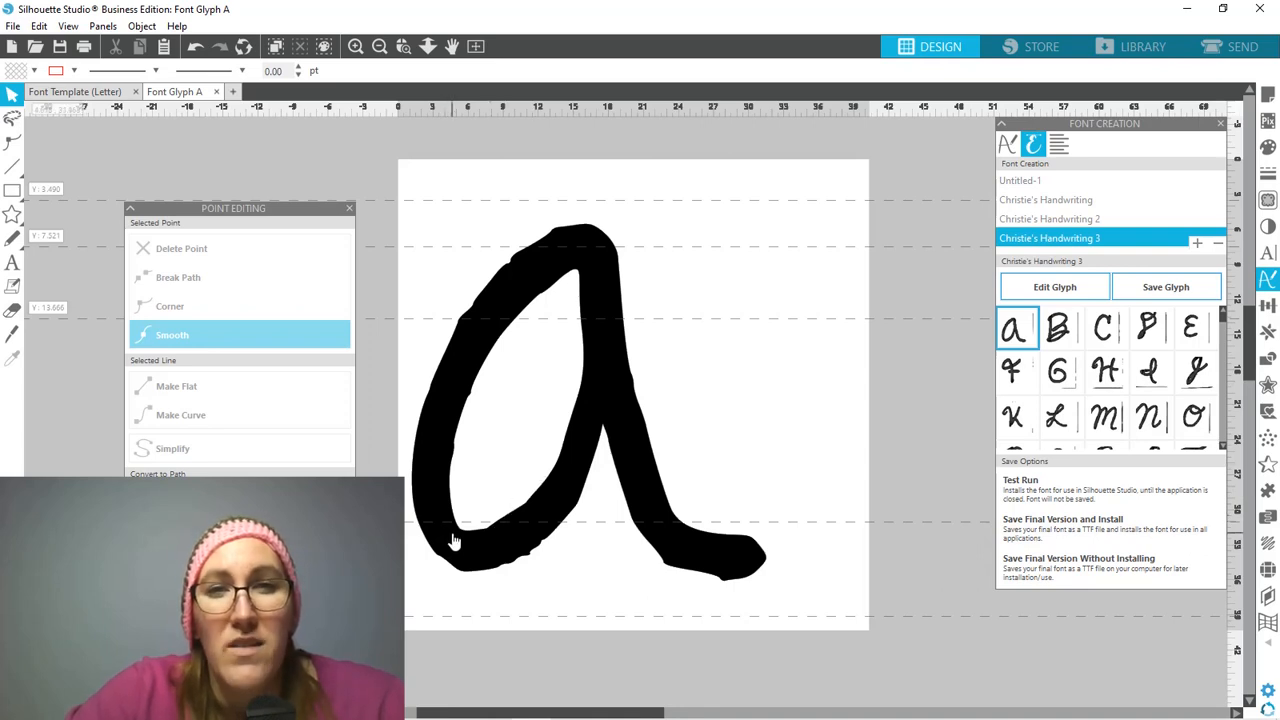
mouse_move(464, 560)
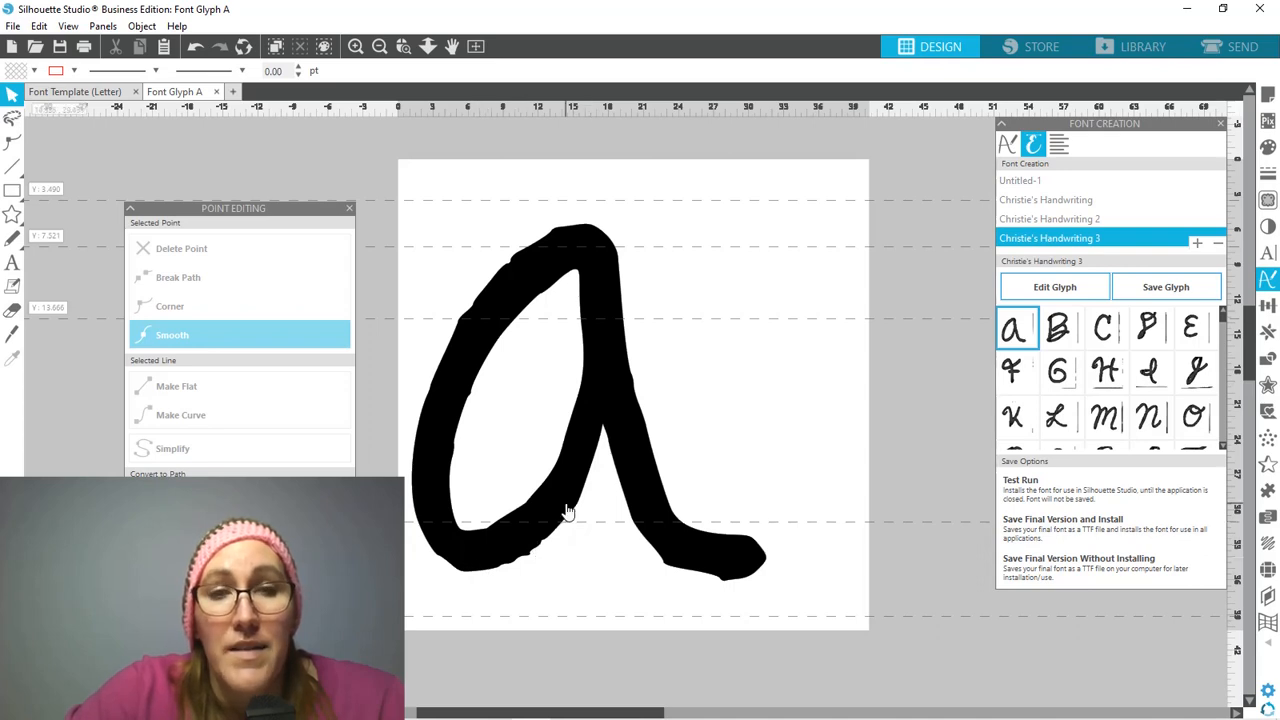
mouse_move(612, 492)
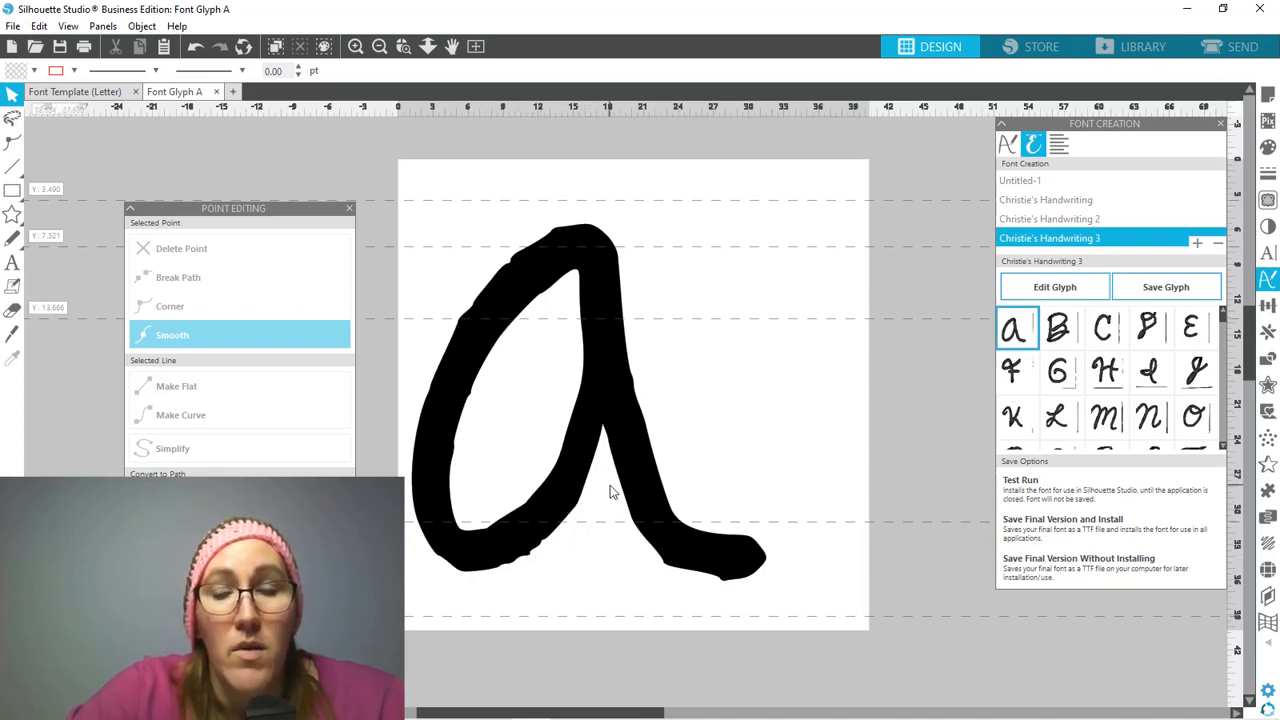
mouse_move(1170, 290)
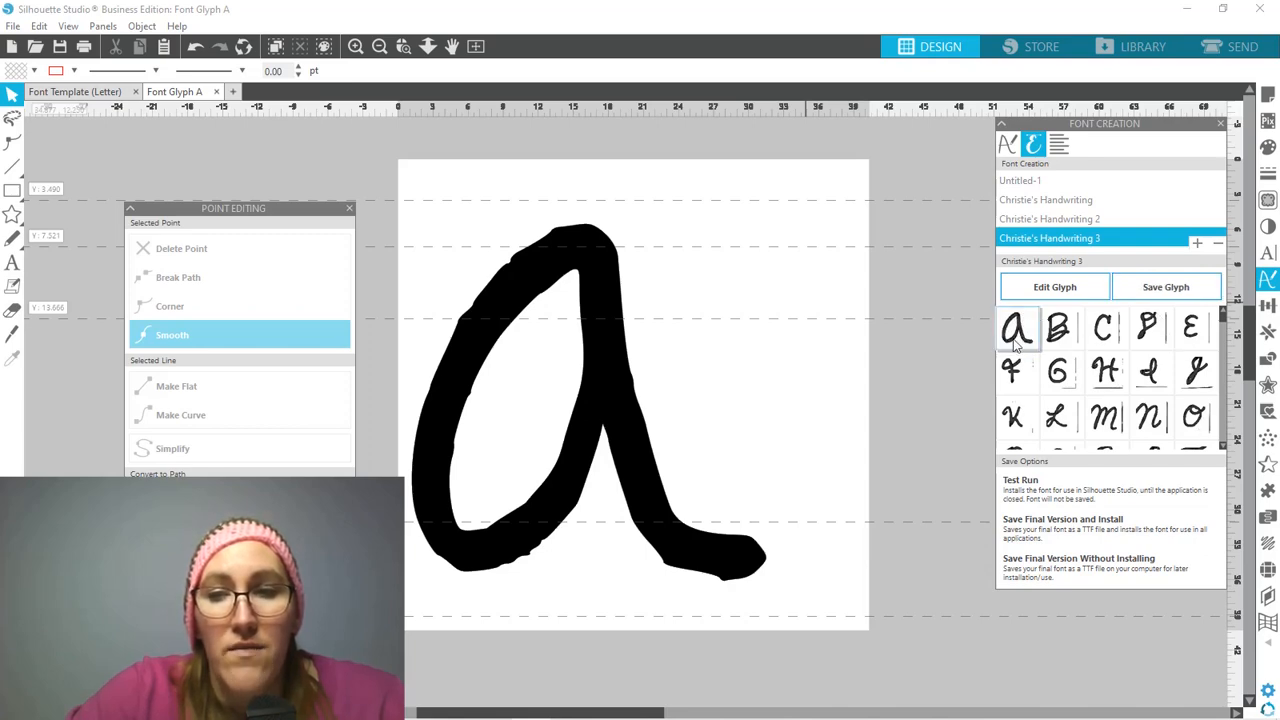
Step: Select the 'a' glyph tile in the font's character set
click(1016, 328)
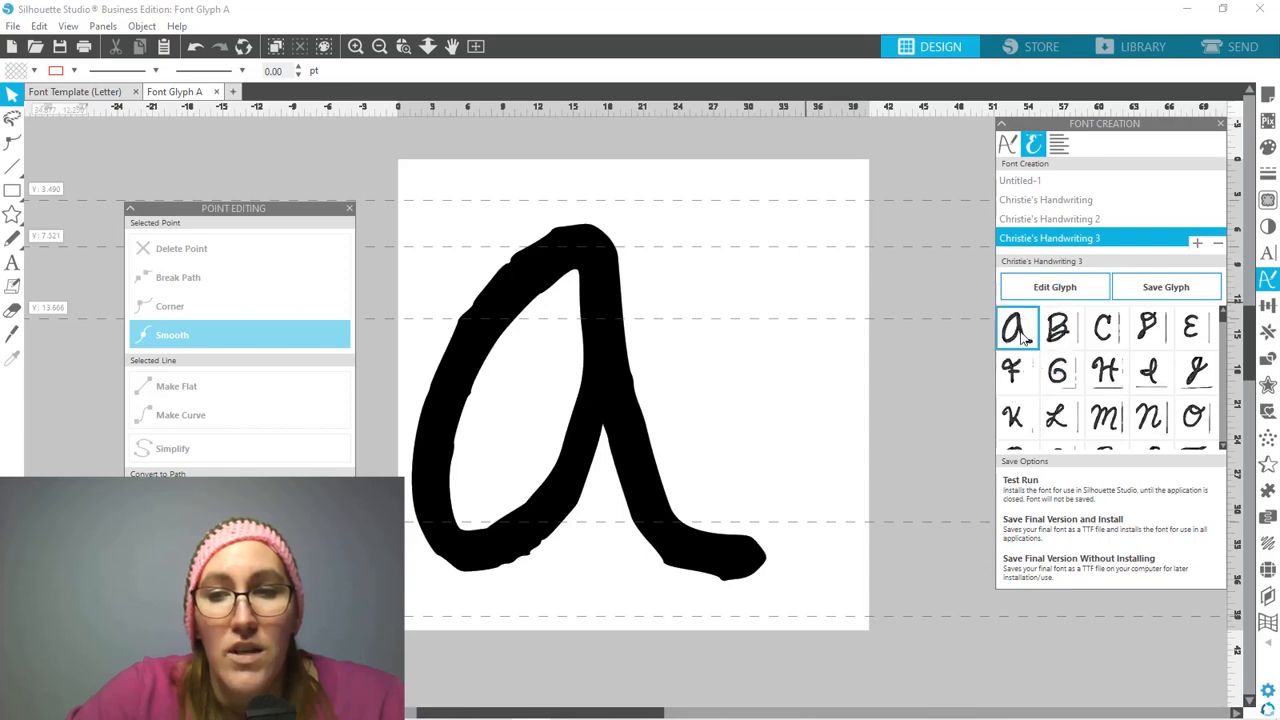
mouse_move(1070, 328)
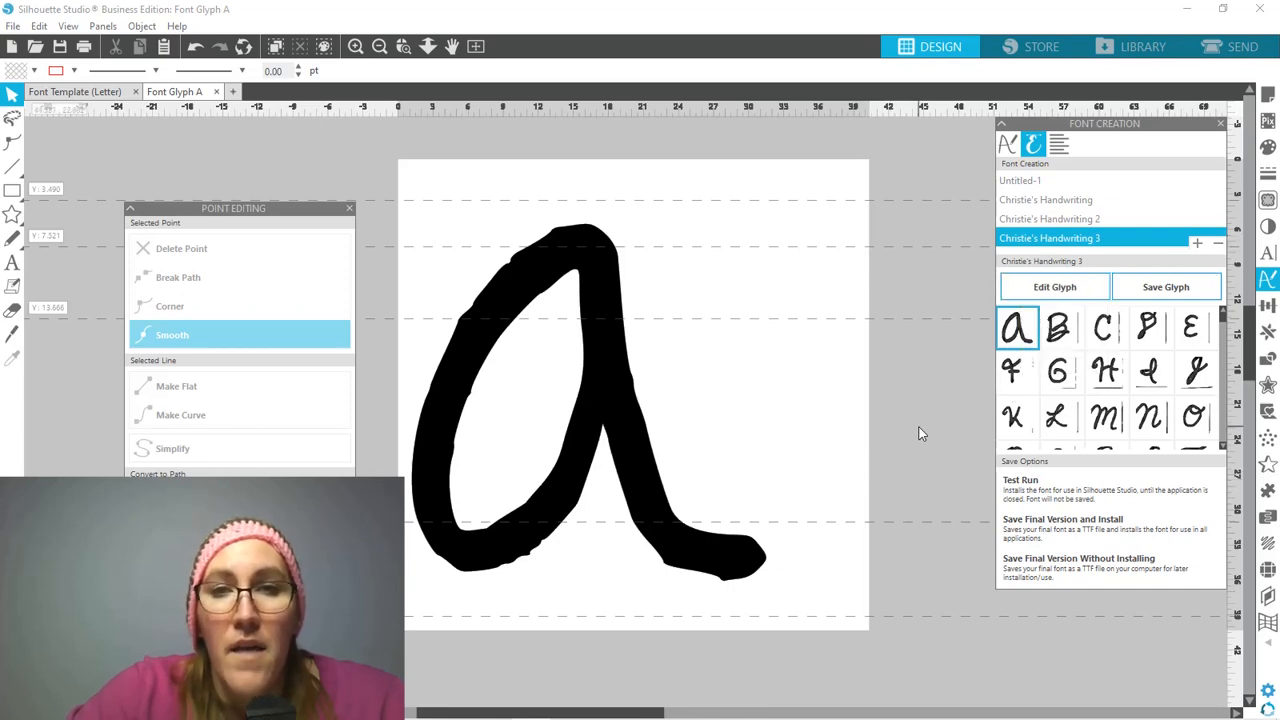
mouse_move(1060, 544)
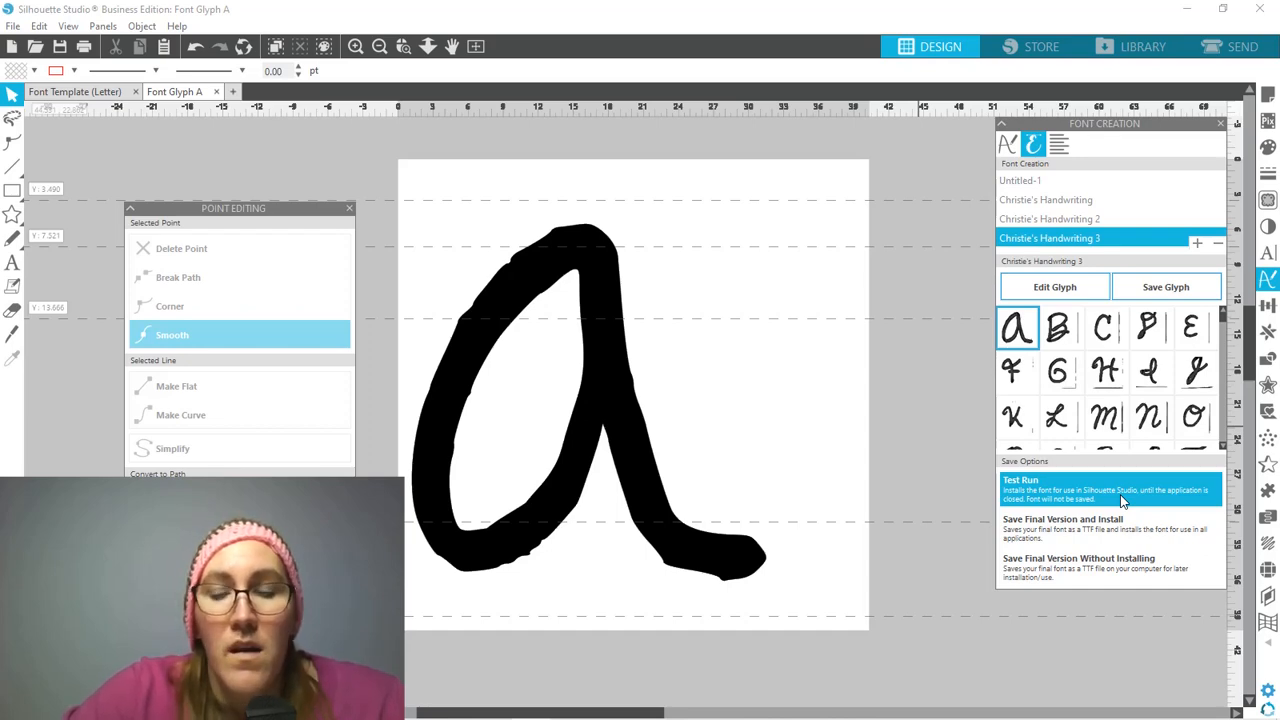
mouse_move(1110, 528)
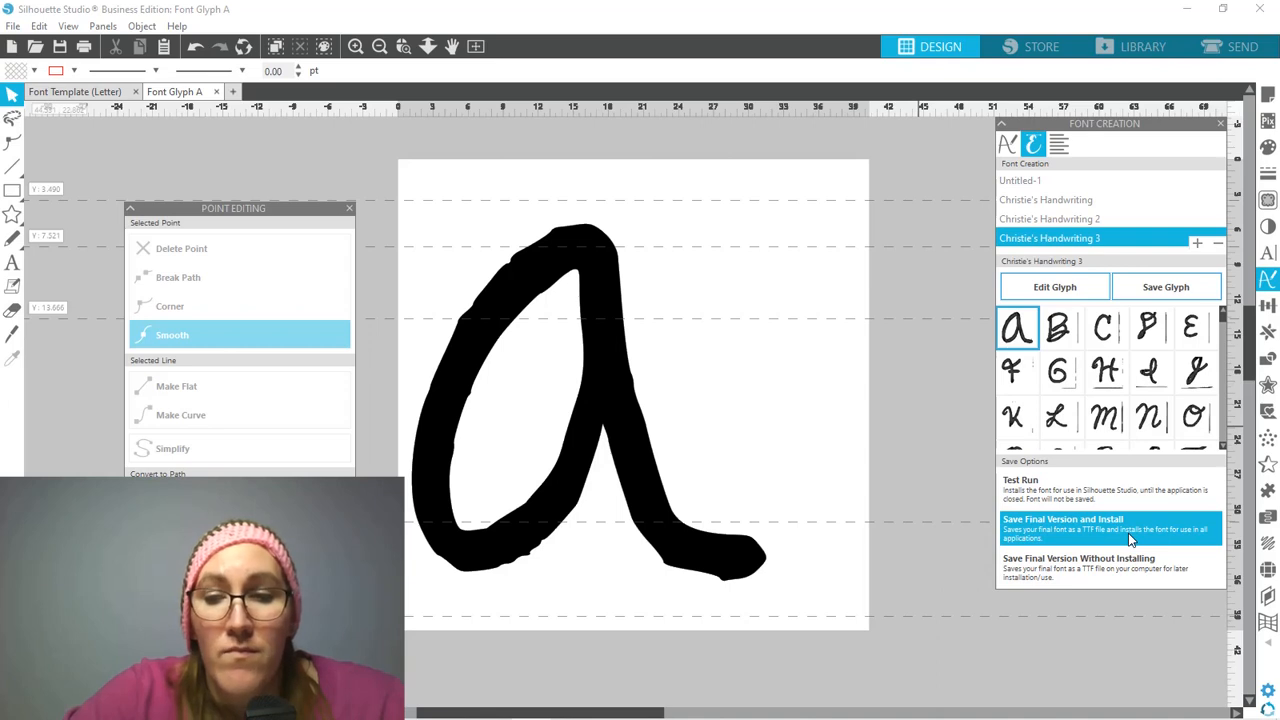
mouse_move(1122, 578)
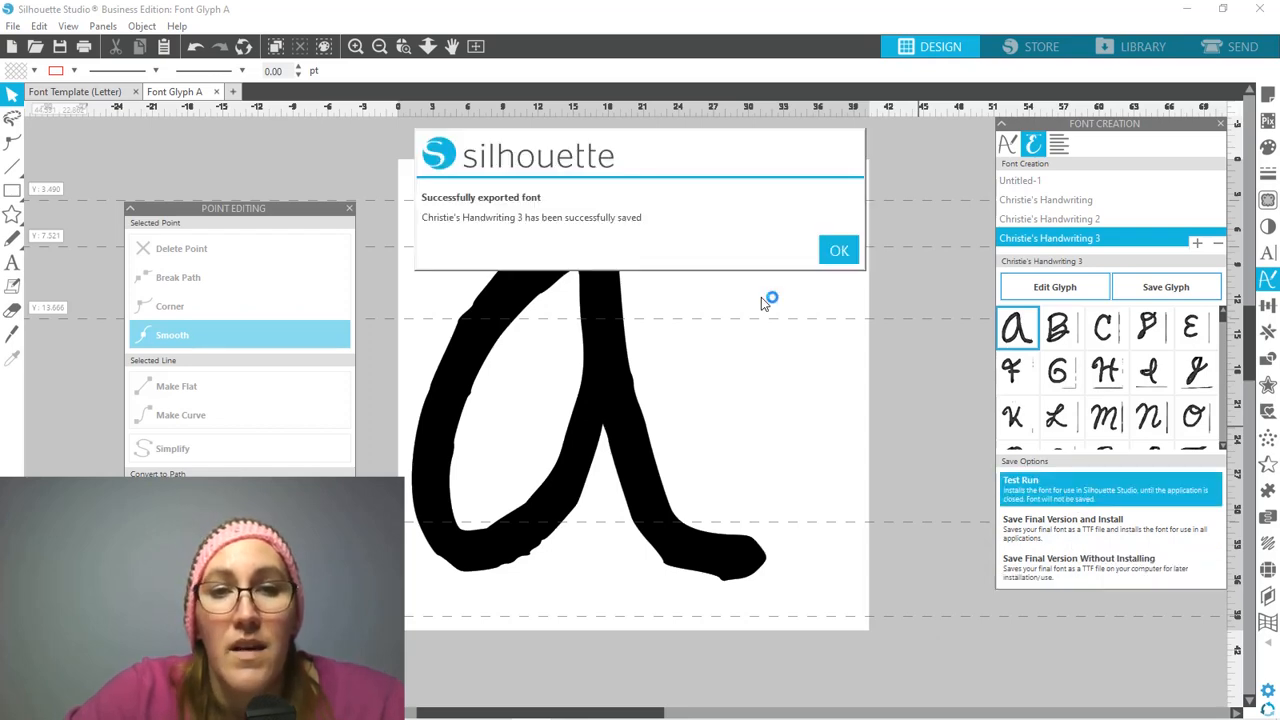
mouse_move(650, 232)
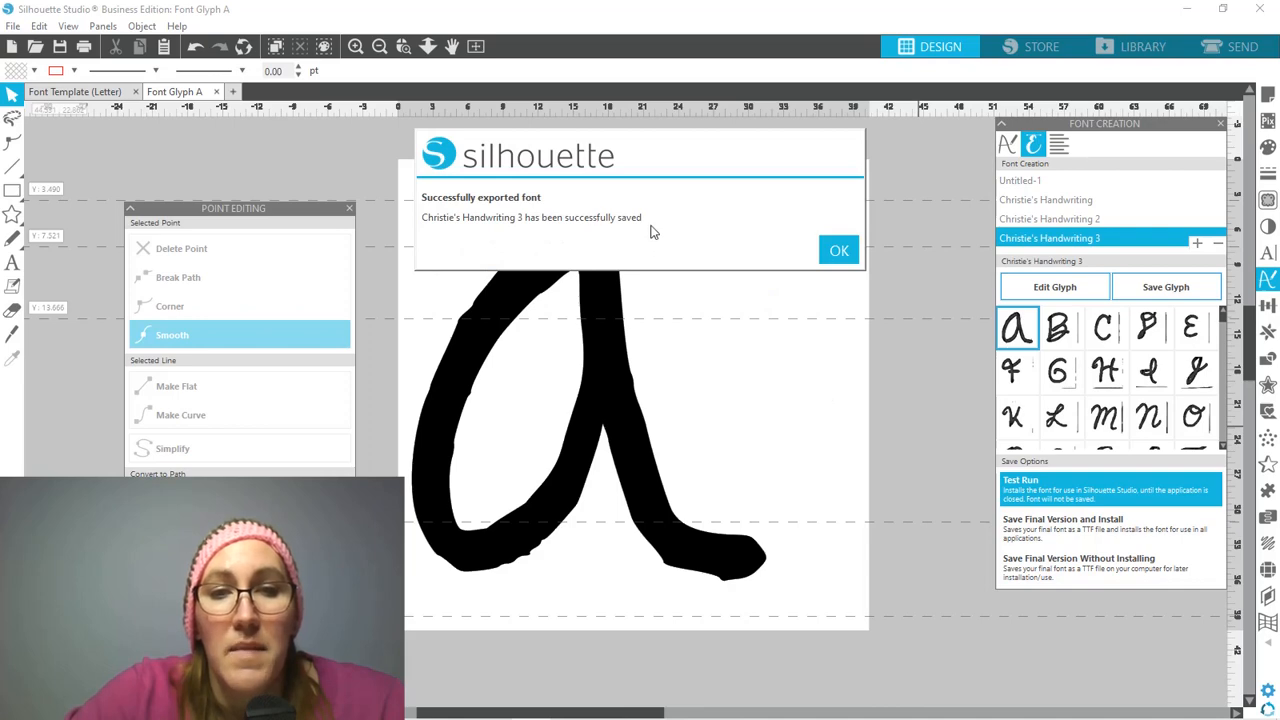
Step: Dismiss the test-run export confirmation and start a new blank document
click(840, 250)
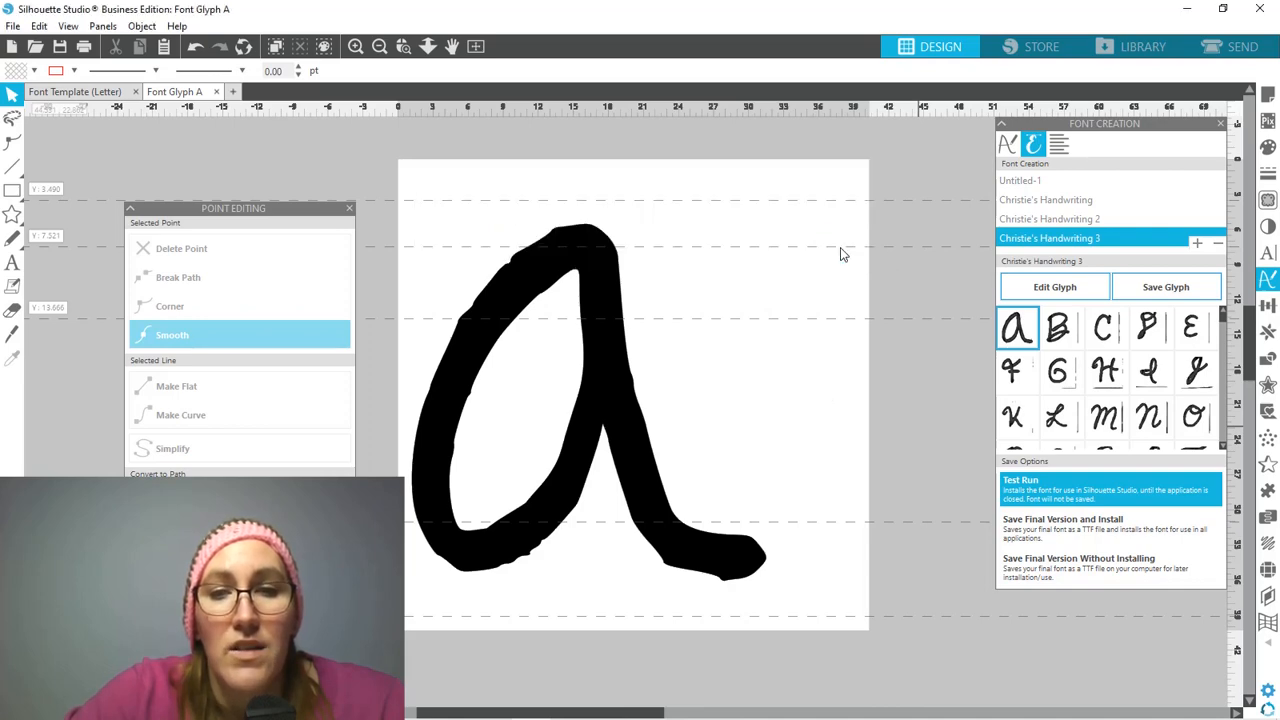
mouse_move(1058, 144)
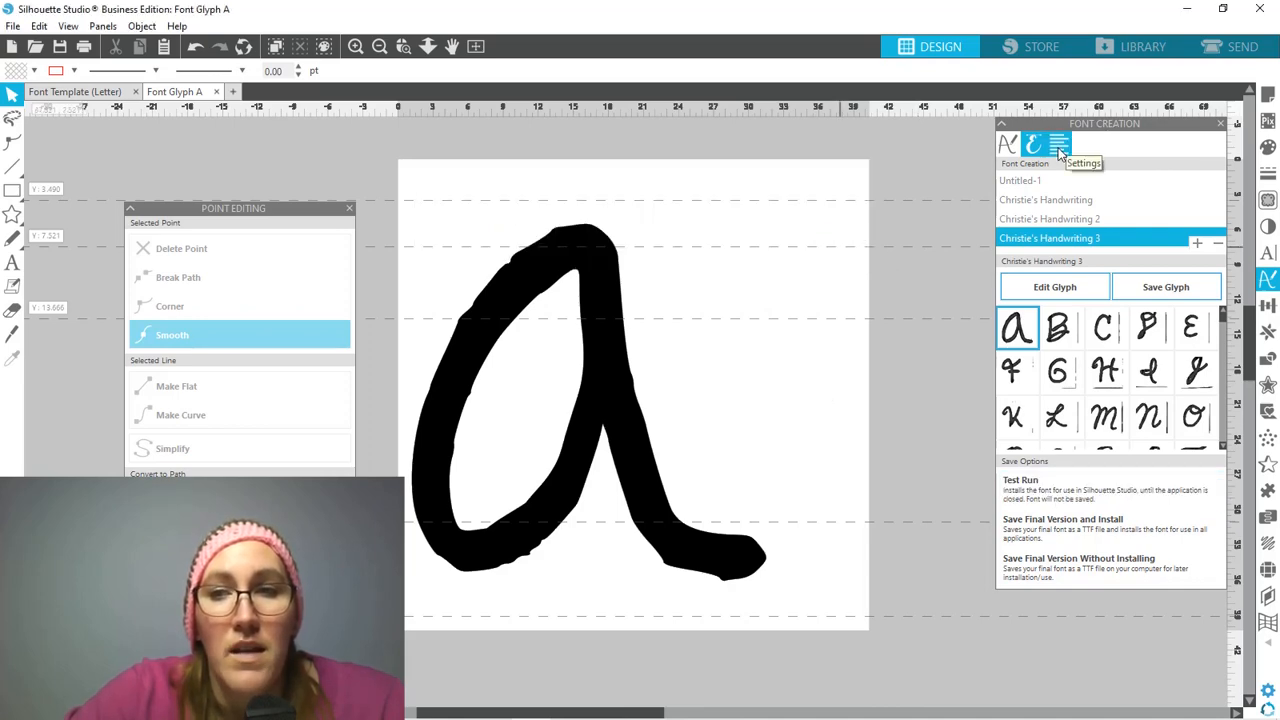
click(1032, 144)
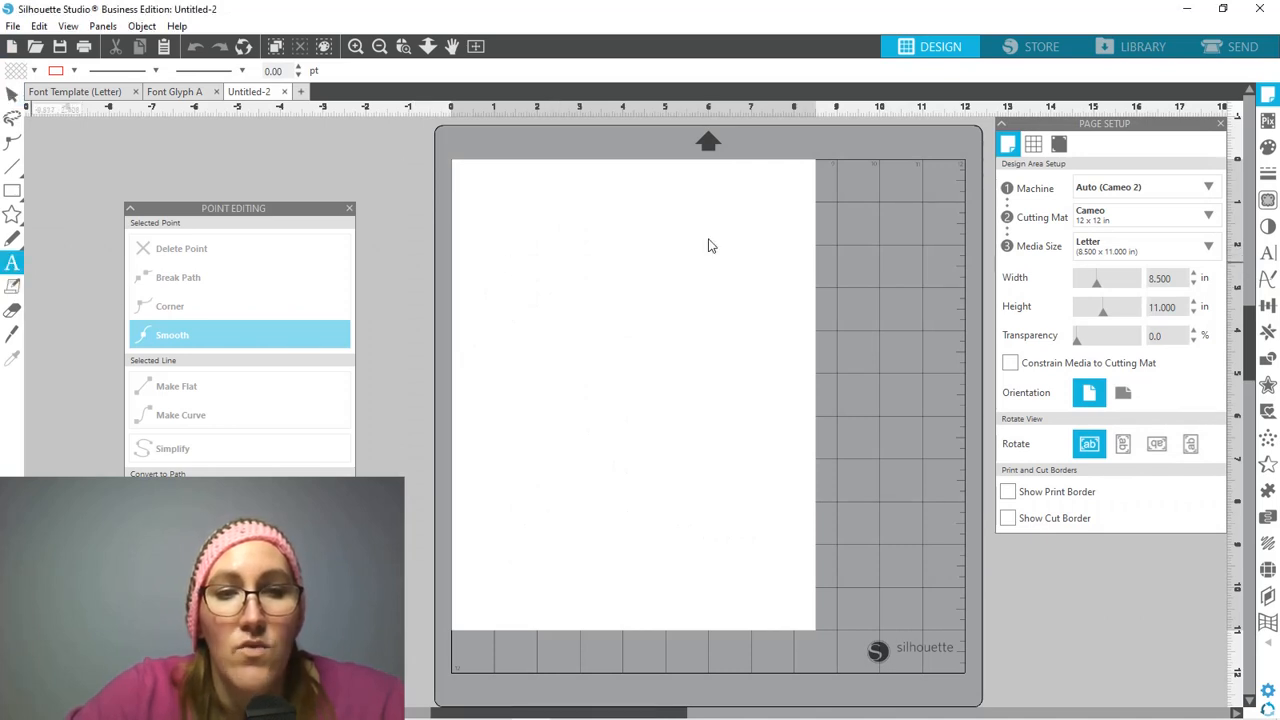
Step: Add the text 'A New Font' near the page's top left
click(516, 284)
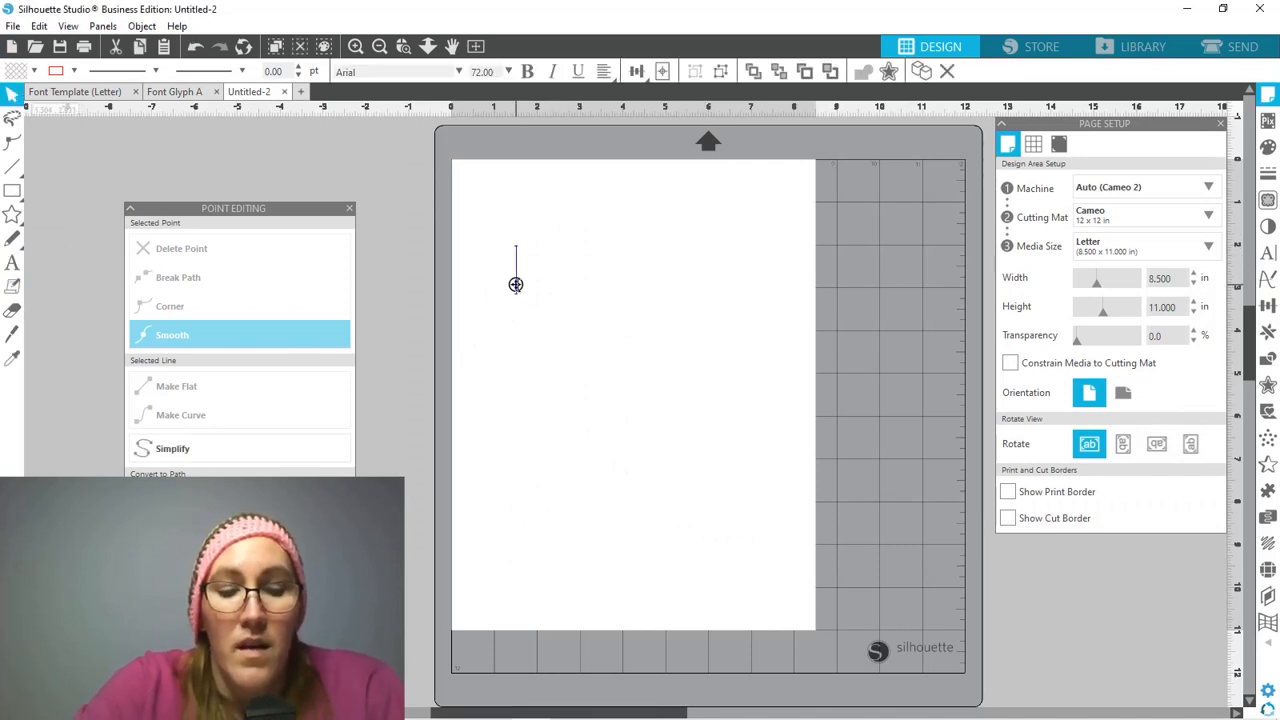
text(A Ne)
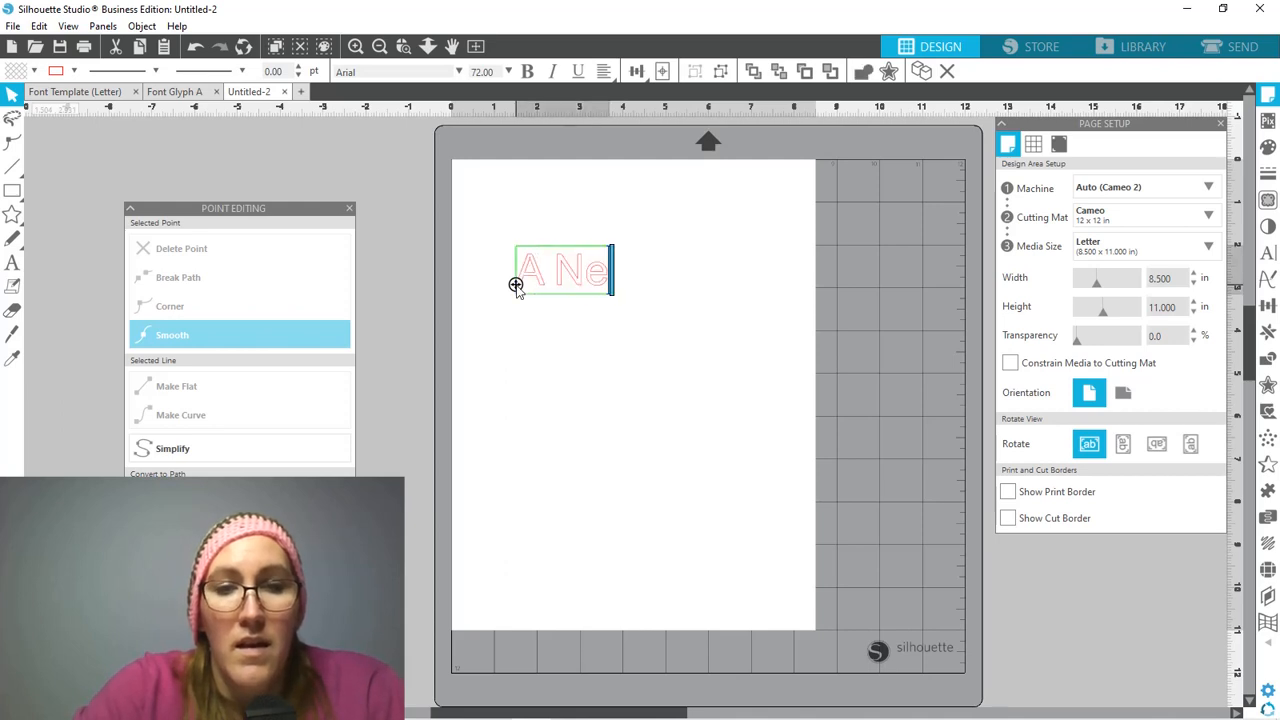
text(w Font)
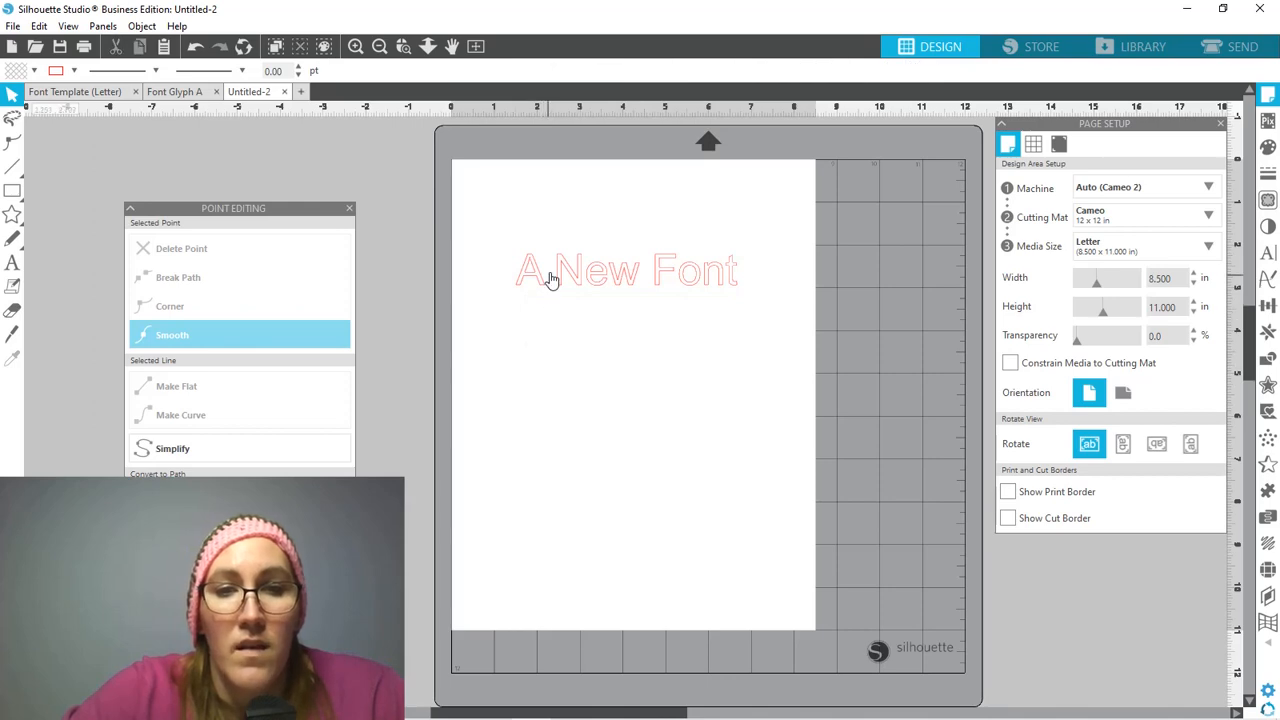
Step: Set the selected text's font to Christie's Handwriting 3 by searching 'christies'
click(628, 270)
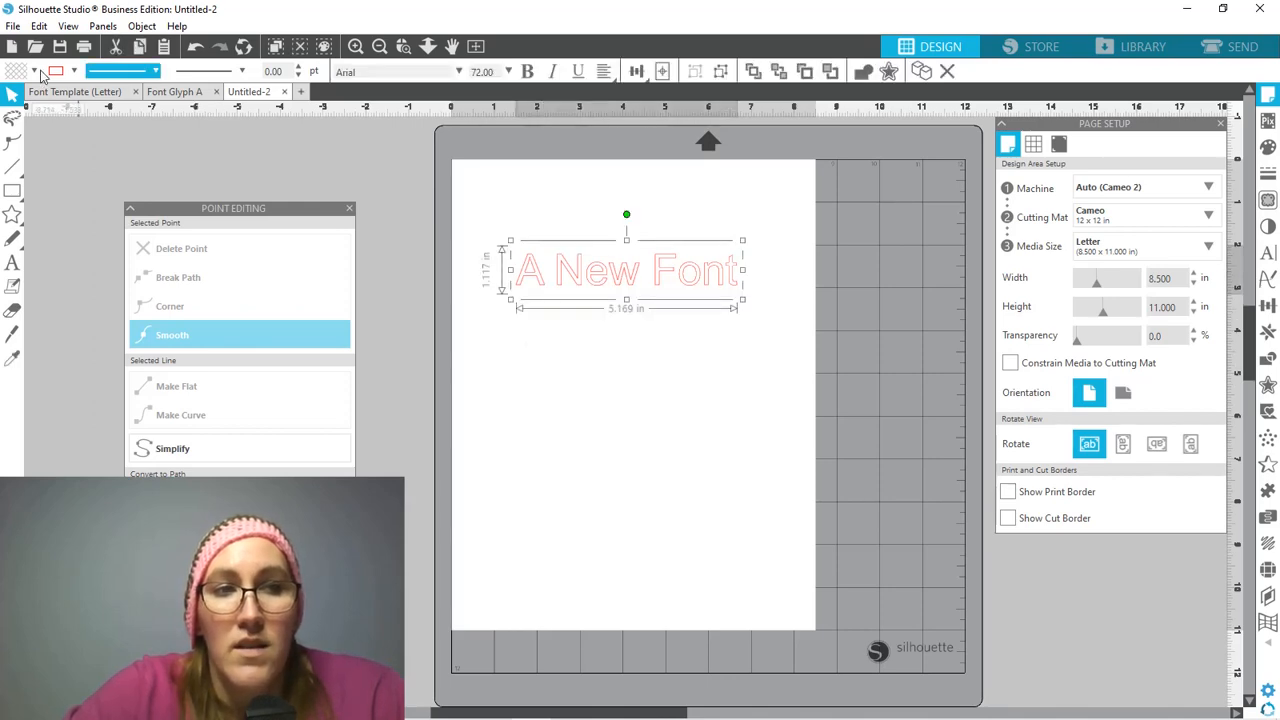
click(36, 72)
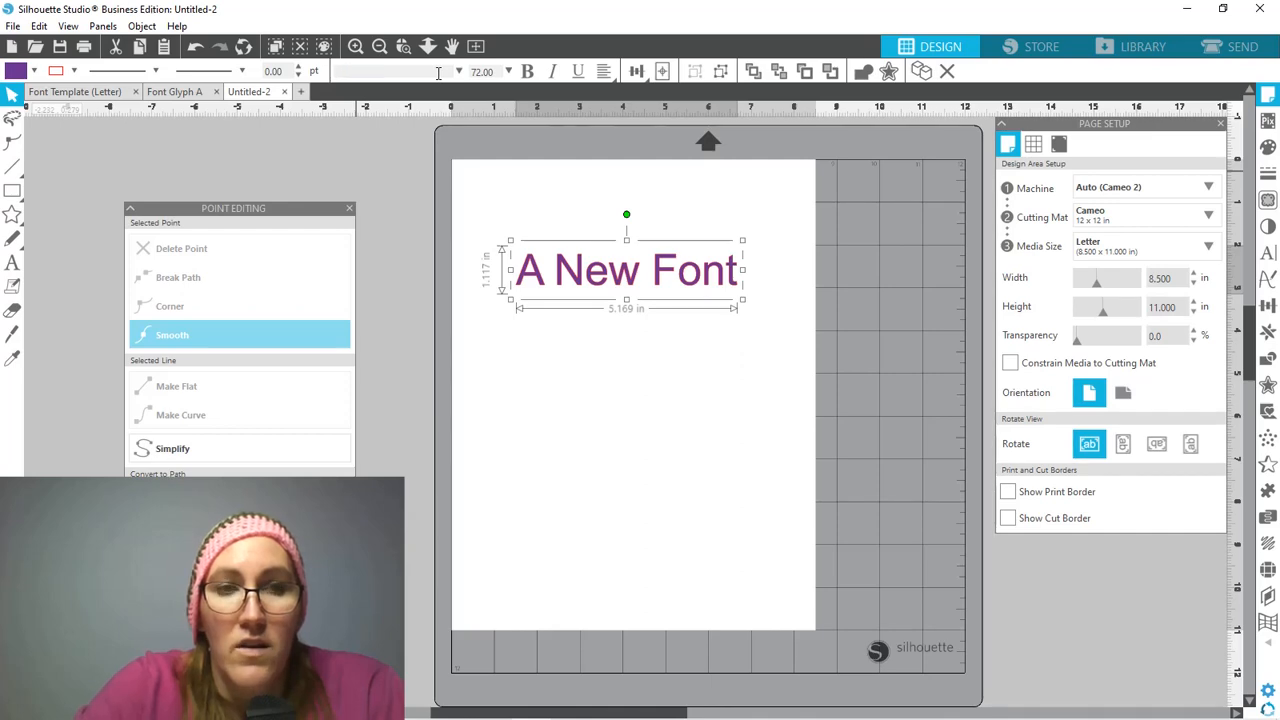
text(christies)
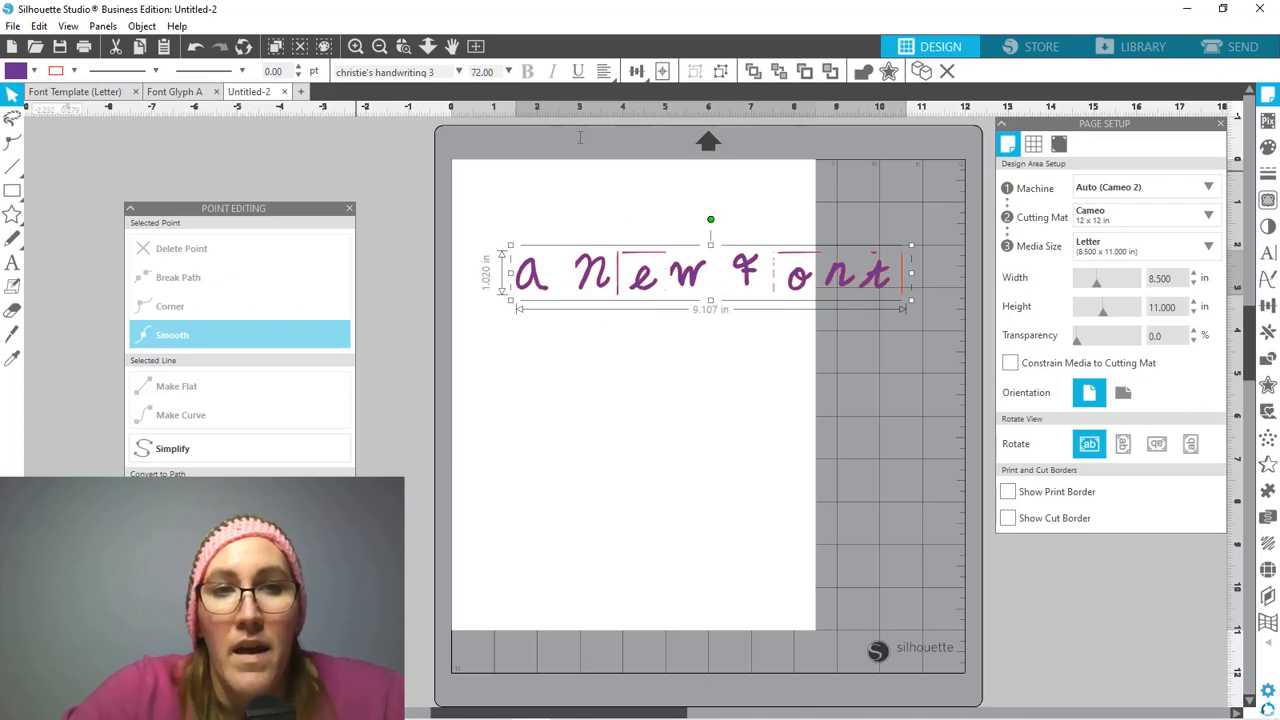
mouse_move(628, 400)
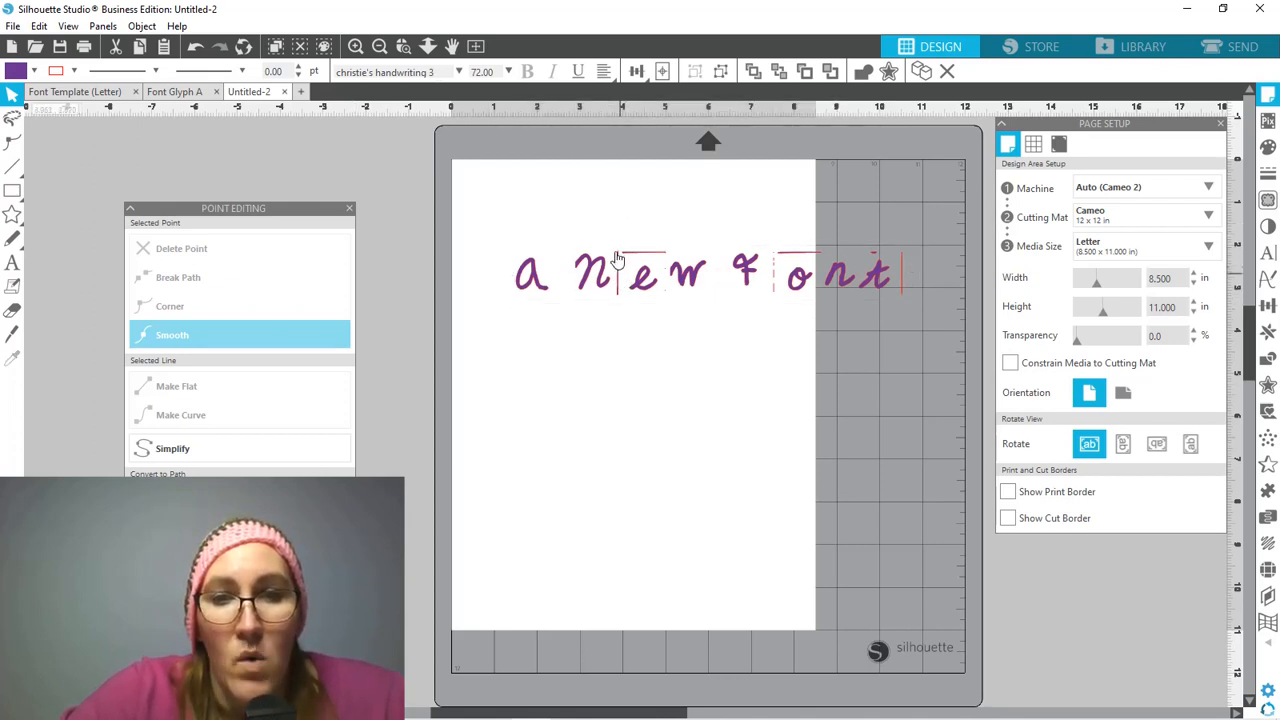
mouse_move(614, 260)
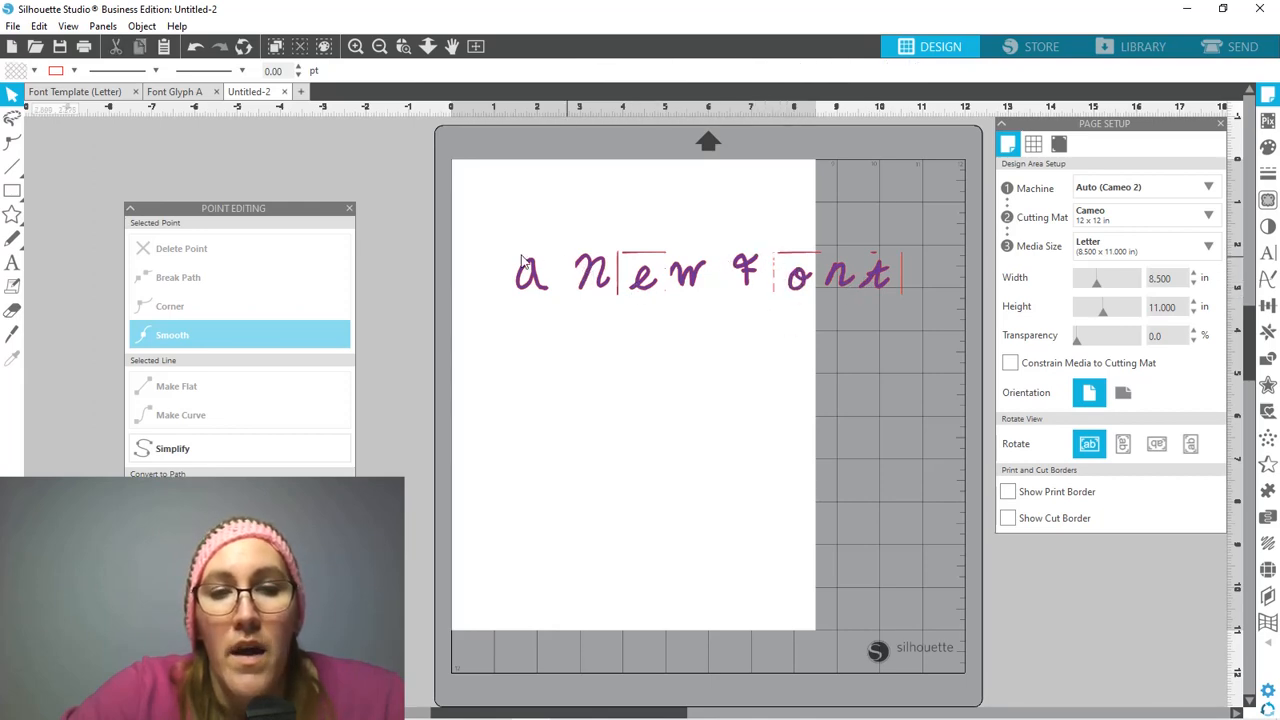
mouse_move(550, 280)
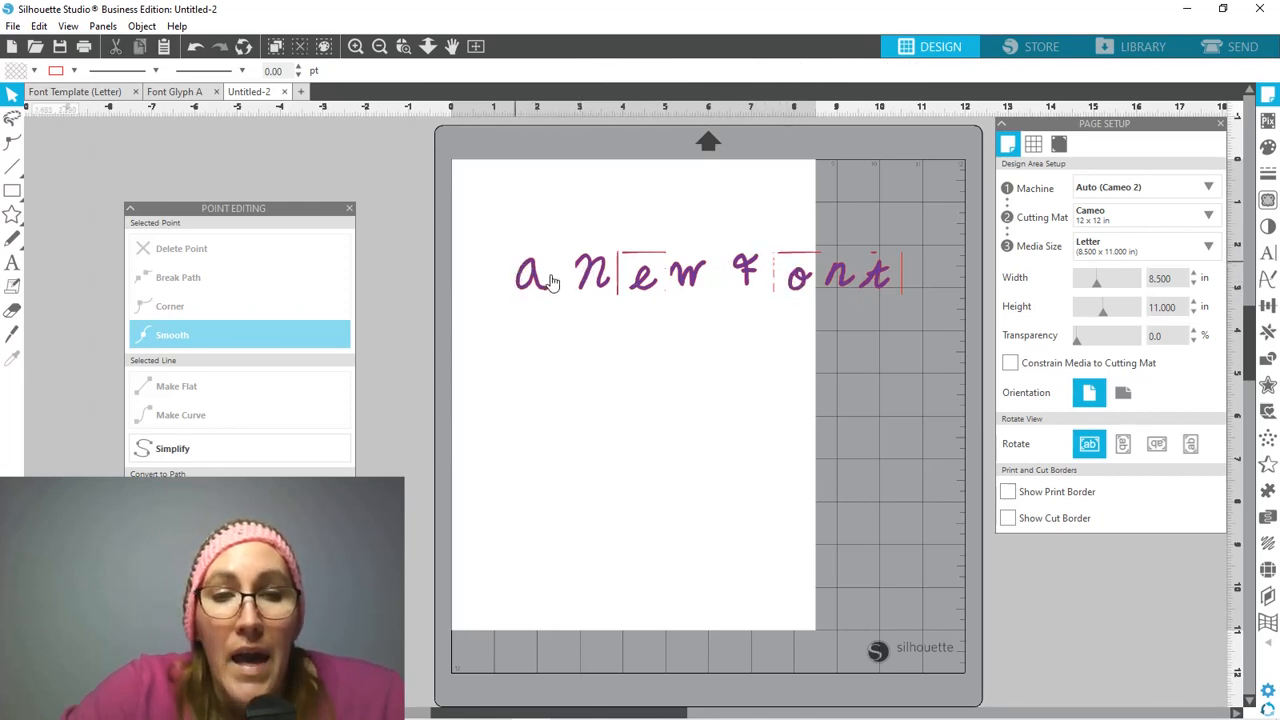
mouse_move(524, 340)
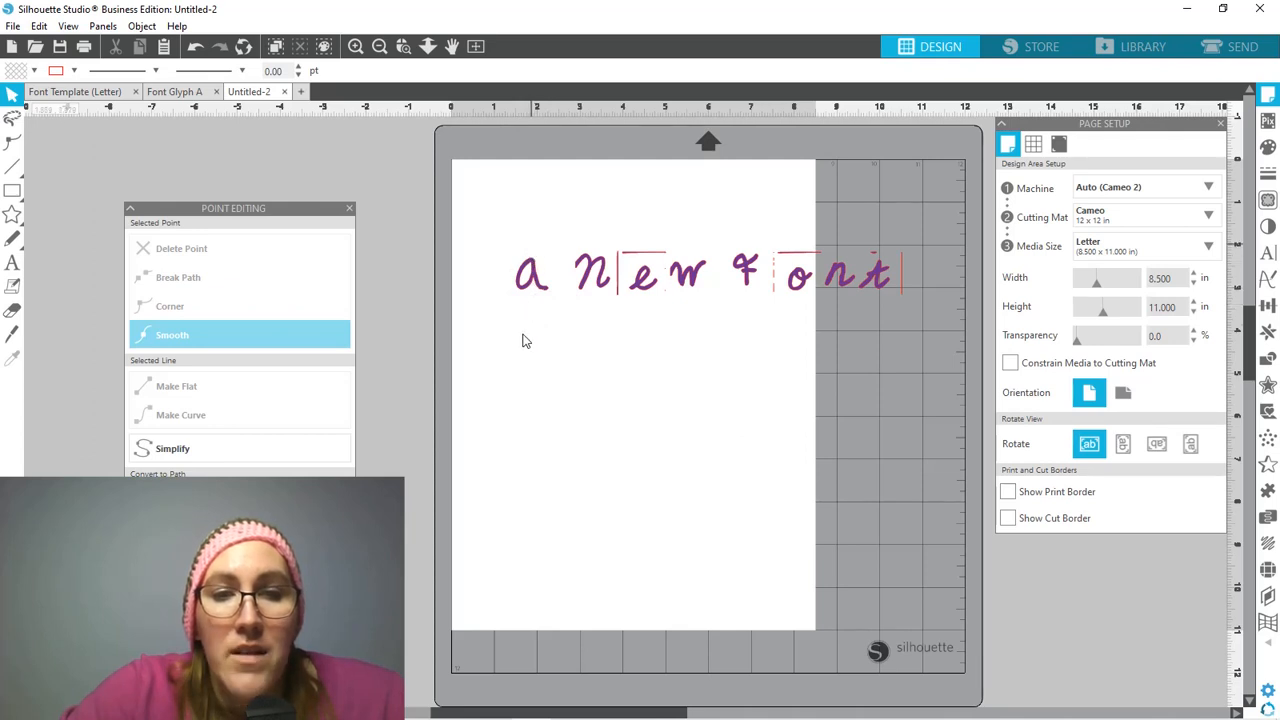
mouse_move(556, 296)
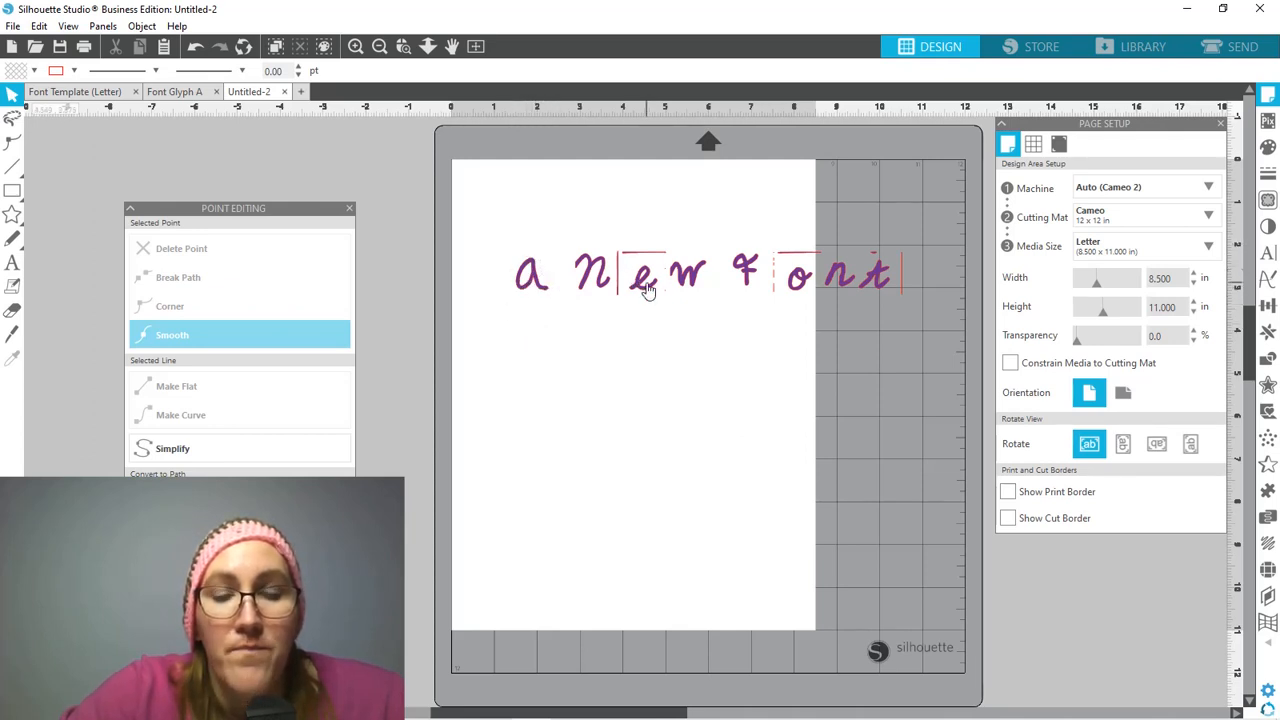
Step: Reduce the text's character spacing to 65% in Text Style and view the font's glyph list
click(650, 272)
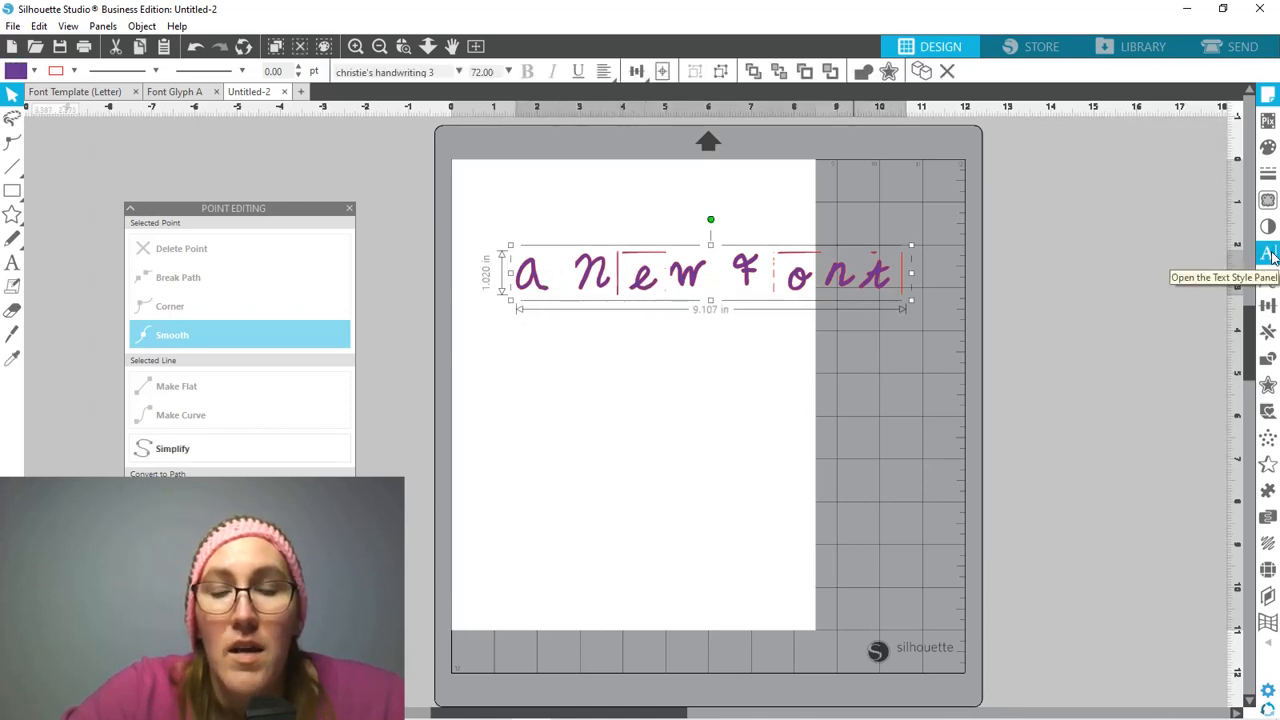
click(1268, 252)
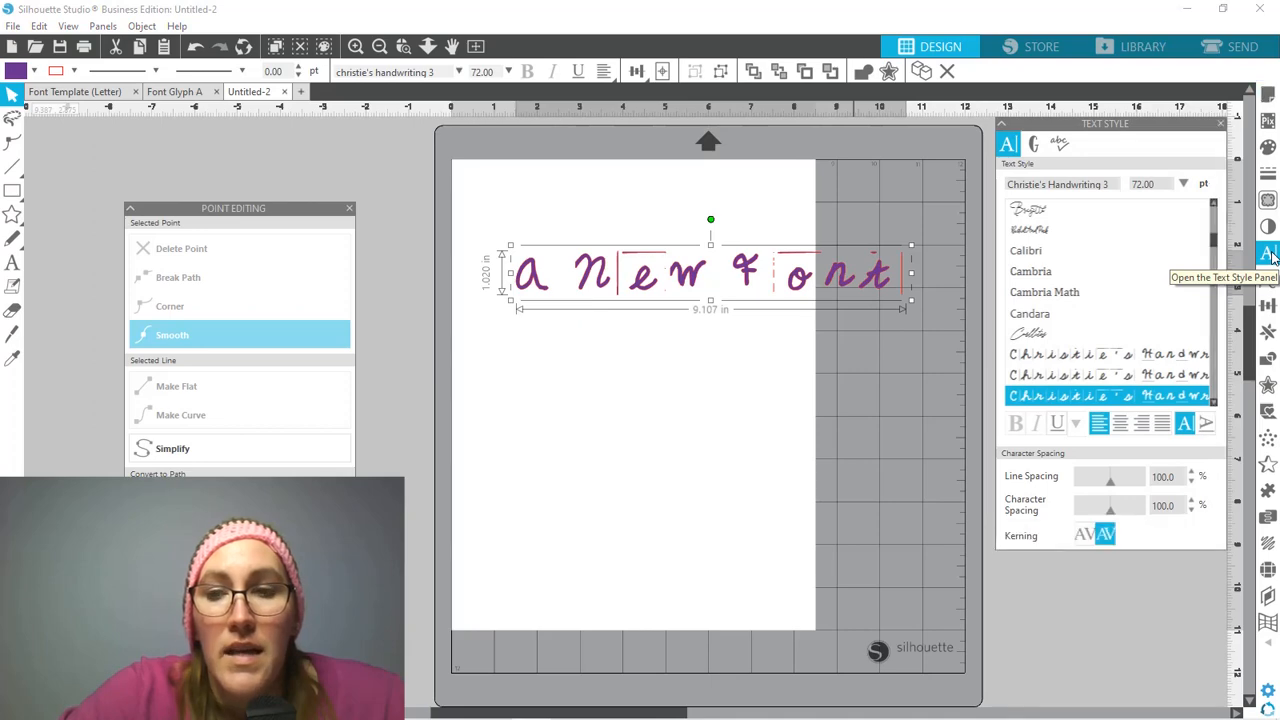
mouse_move(1124, 488)
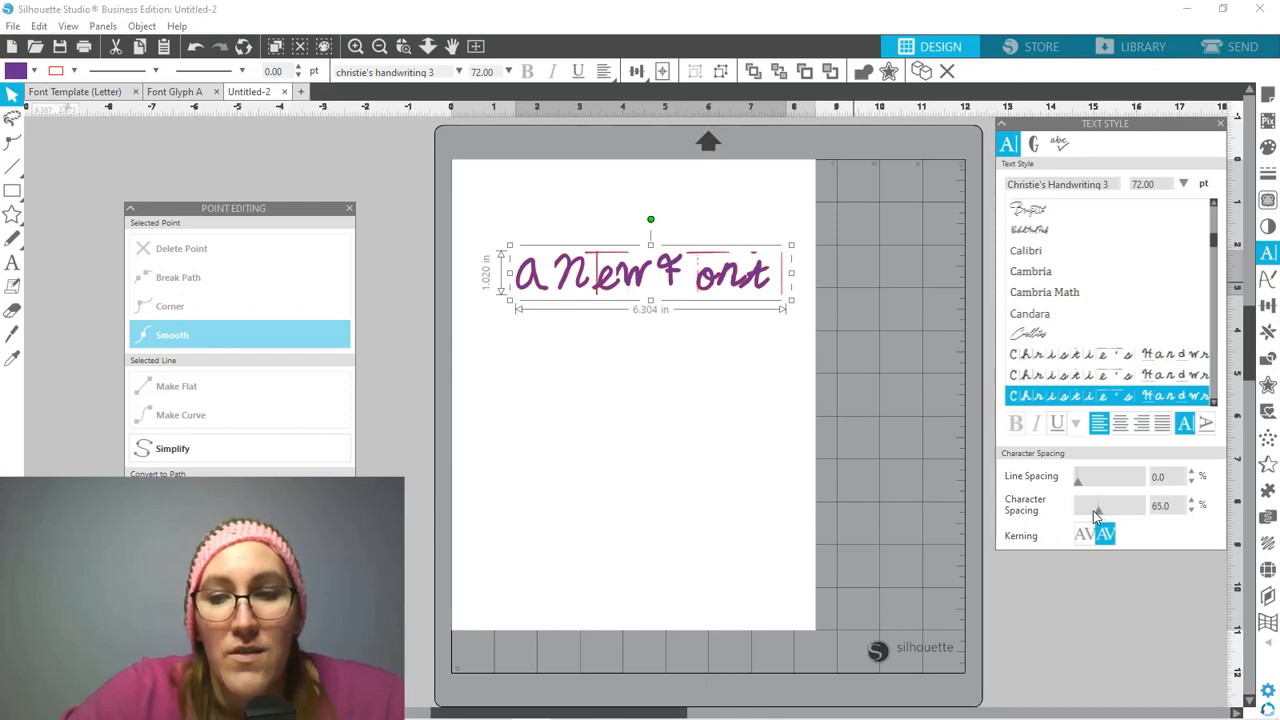
click(1084, 536)
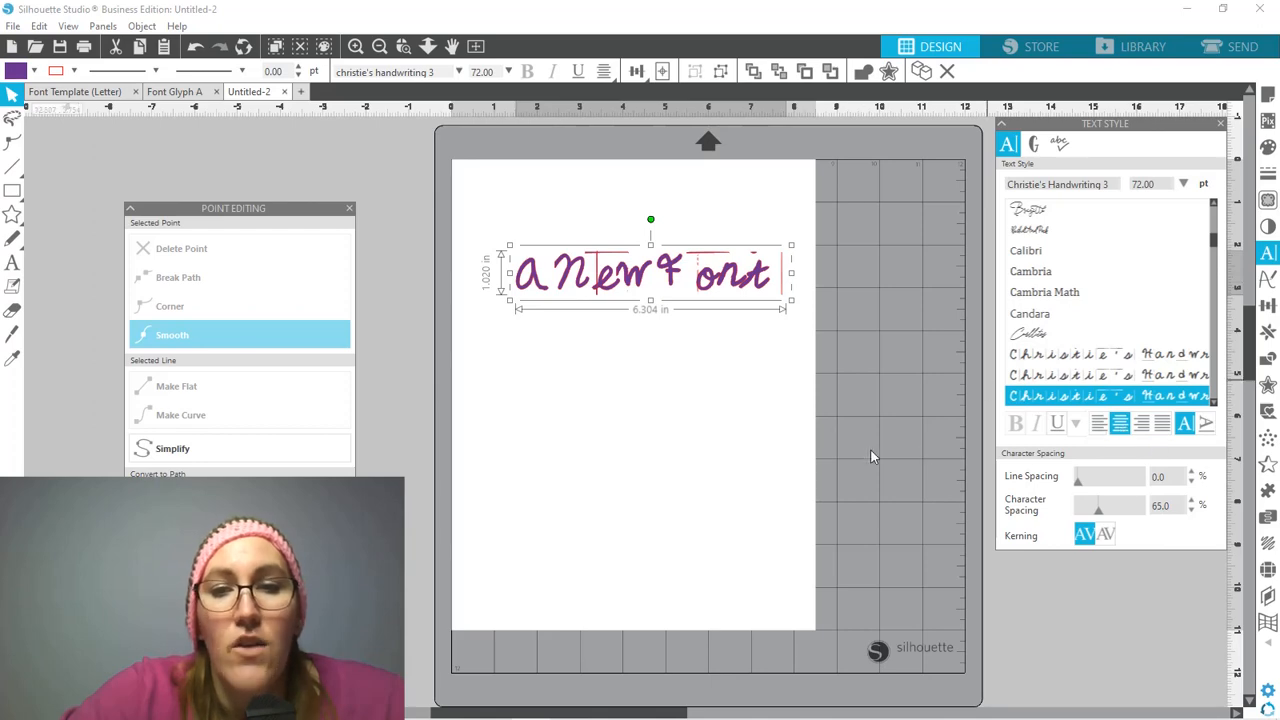
mouse_move(880, 464)
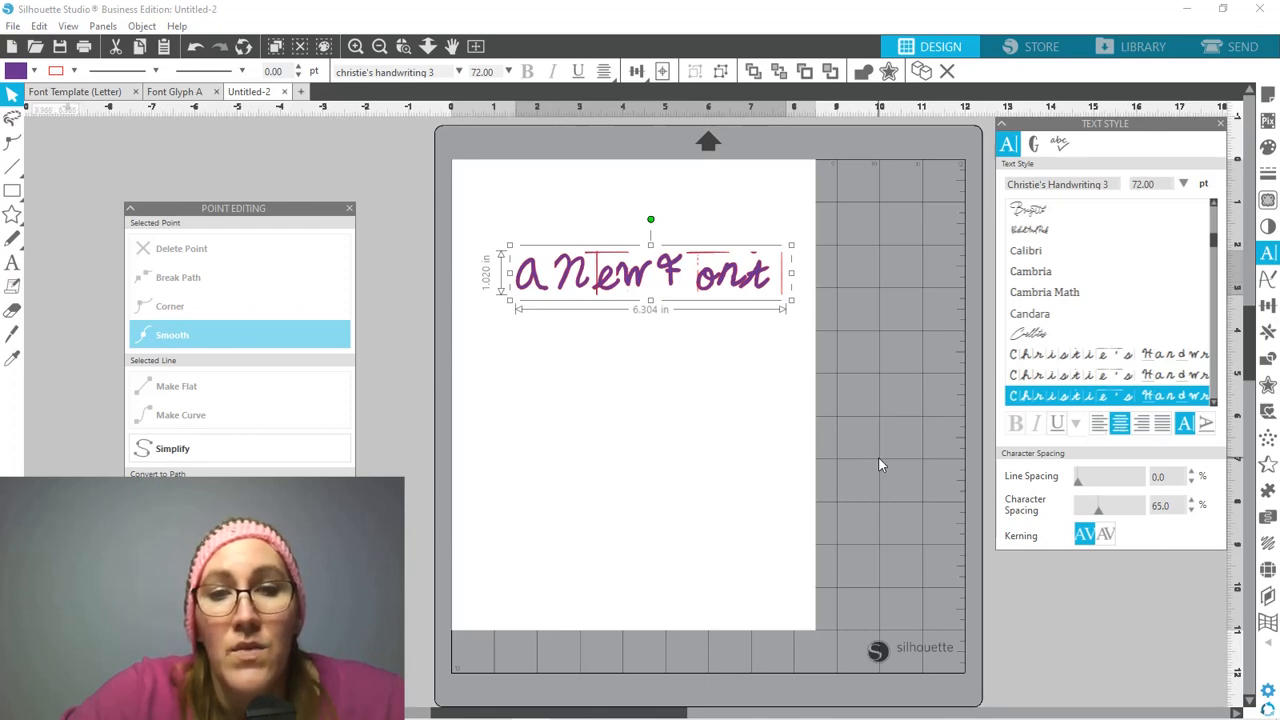
mouse_move(860, 258)
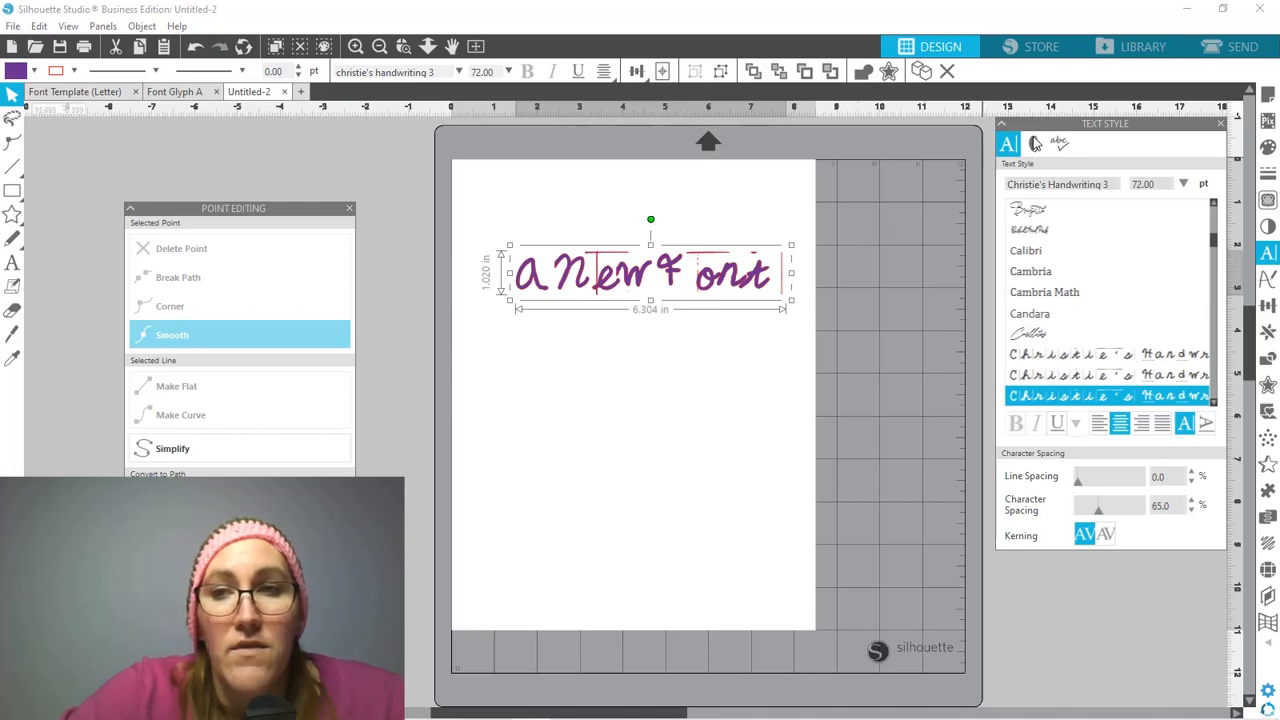
click(1036, 144)
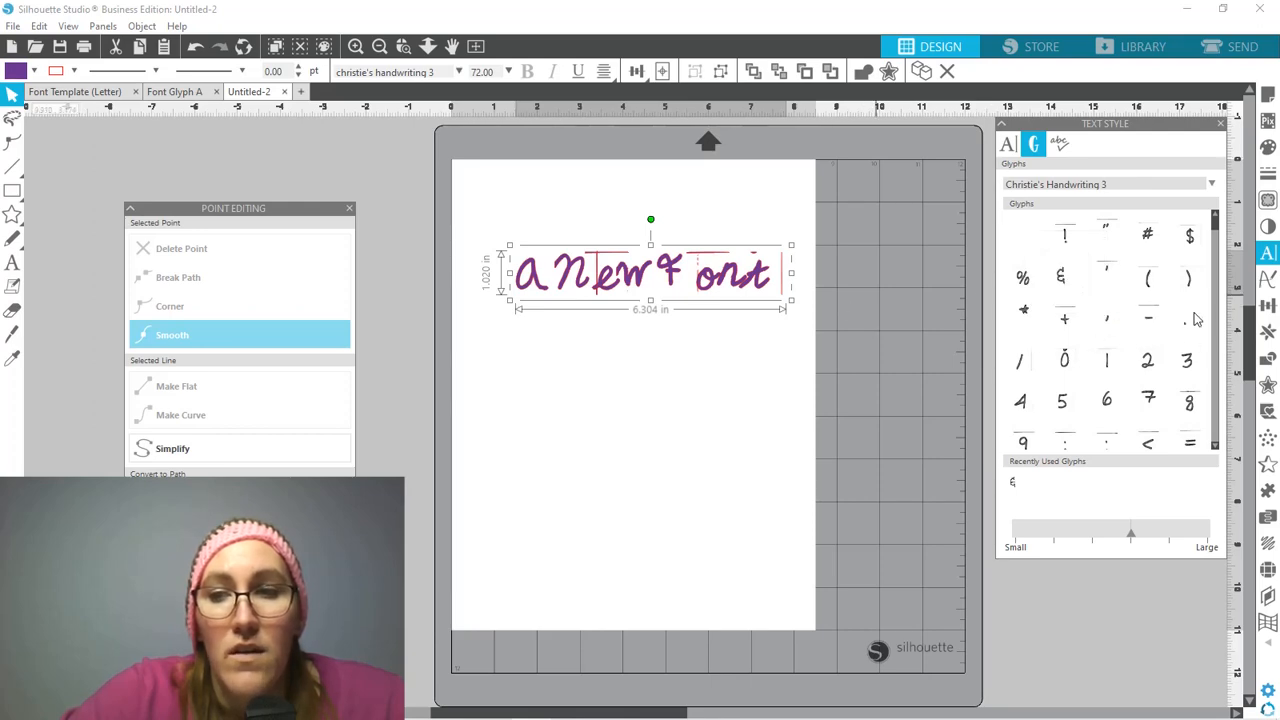
mouse_move(1024, 390)
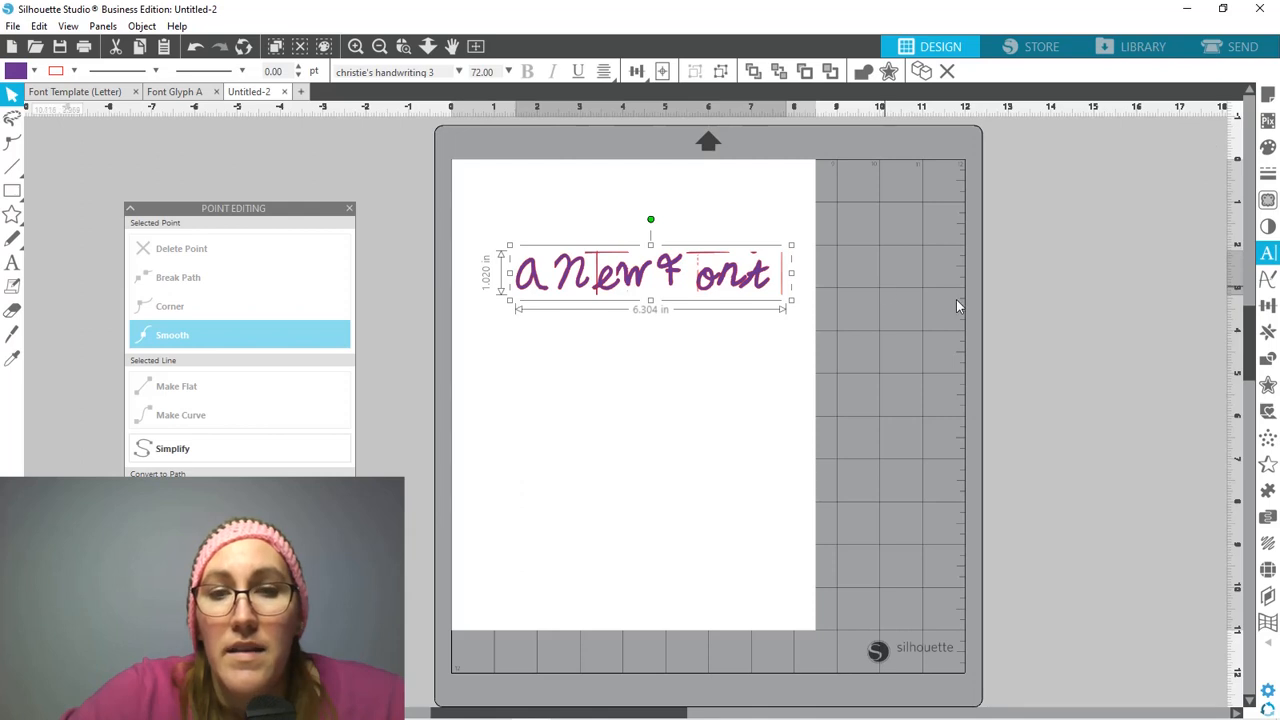
mouse_move(1268, 280)
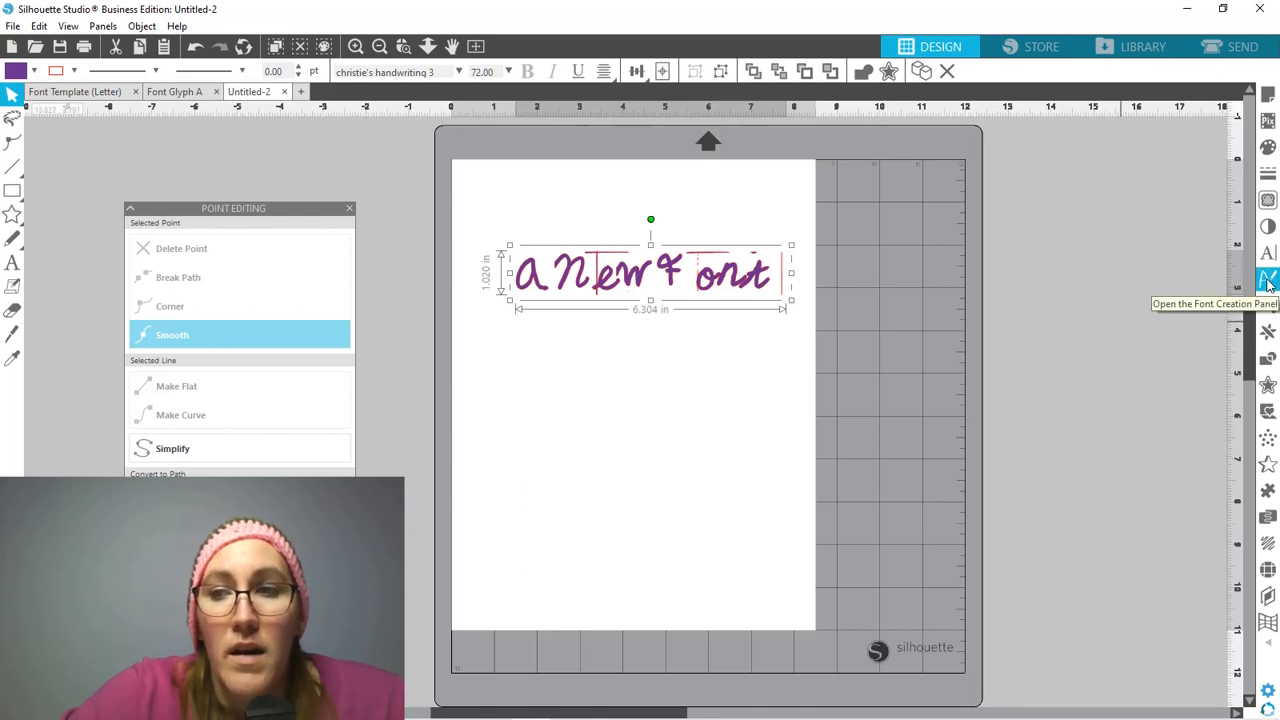
Step: Open the 'B' glyph of Christie's Handwriting 3 for editing from Digital Font Creation
click(1268, 280)
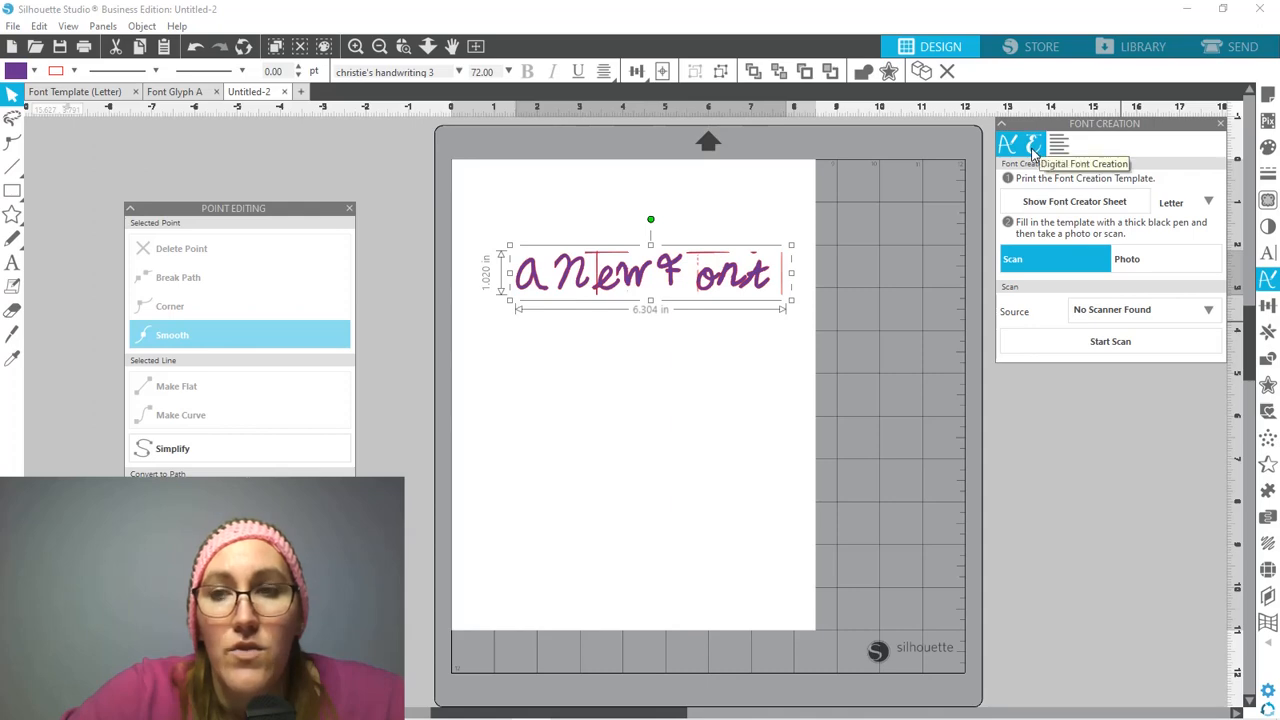
click(1032, 144)
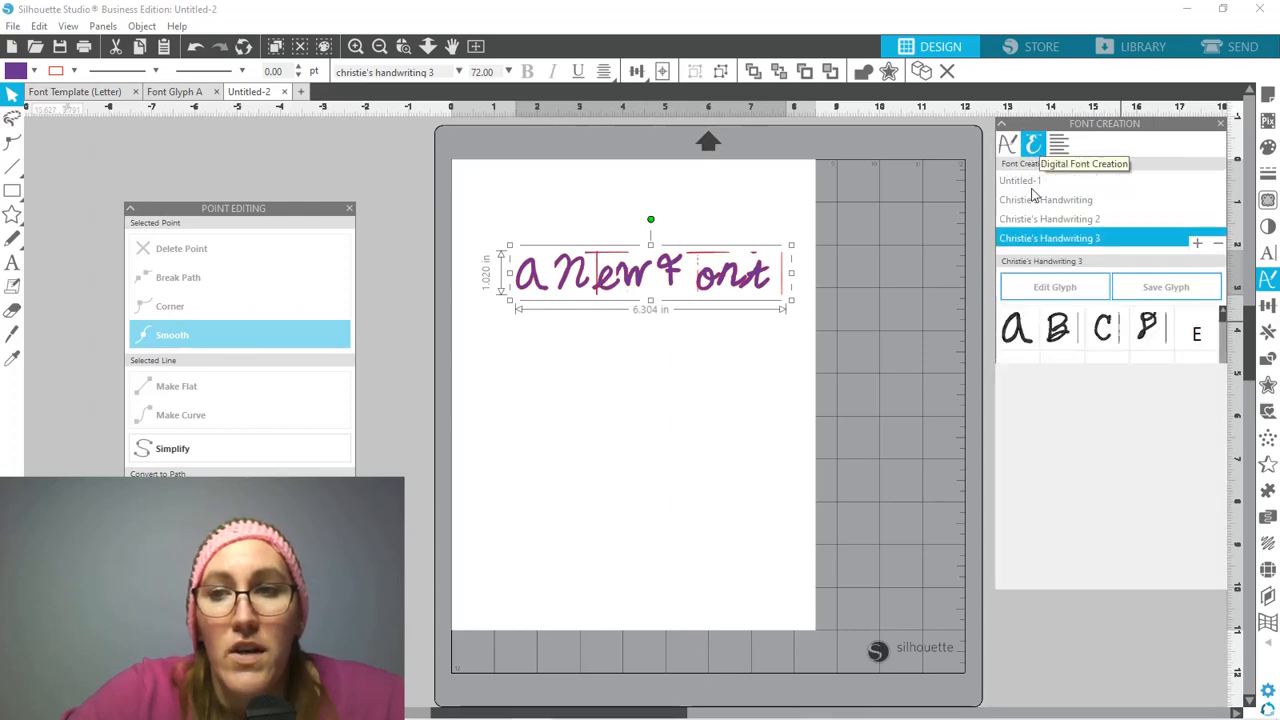
click(1046, 218)
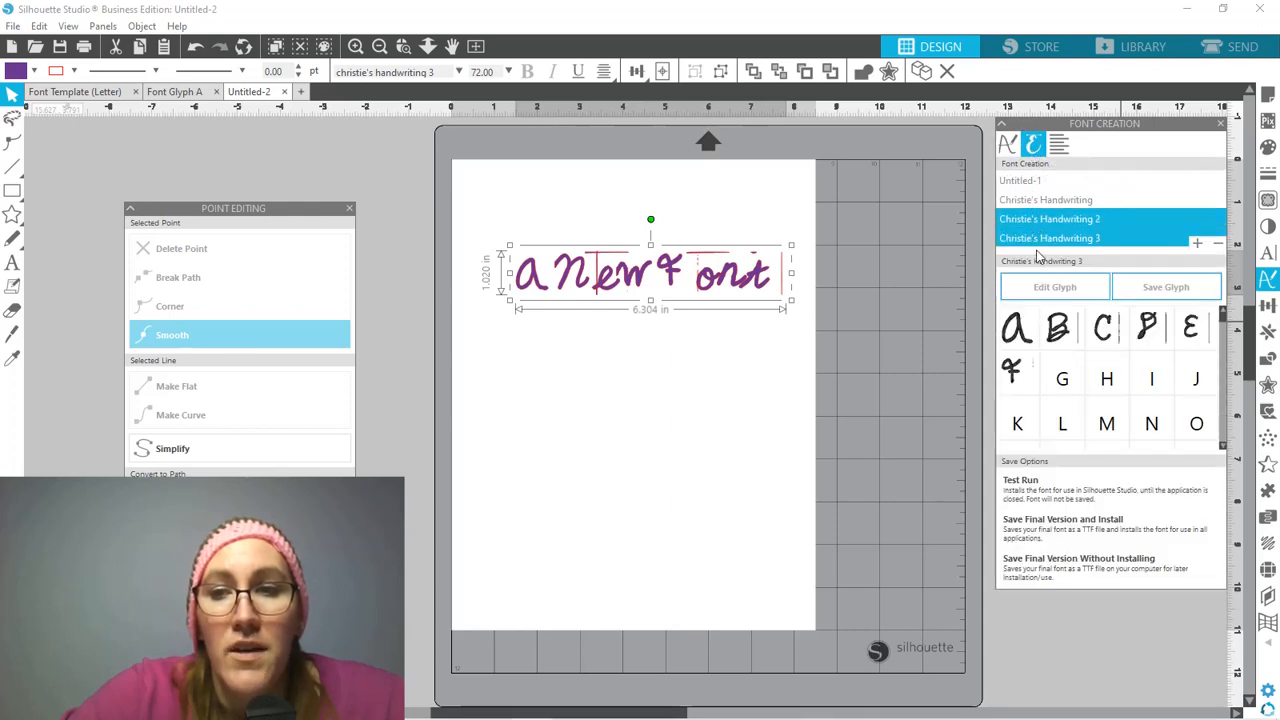
click(1048, 238)
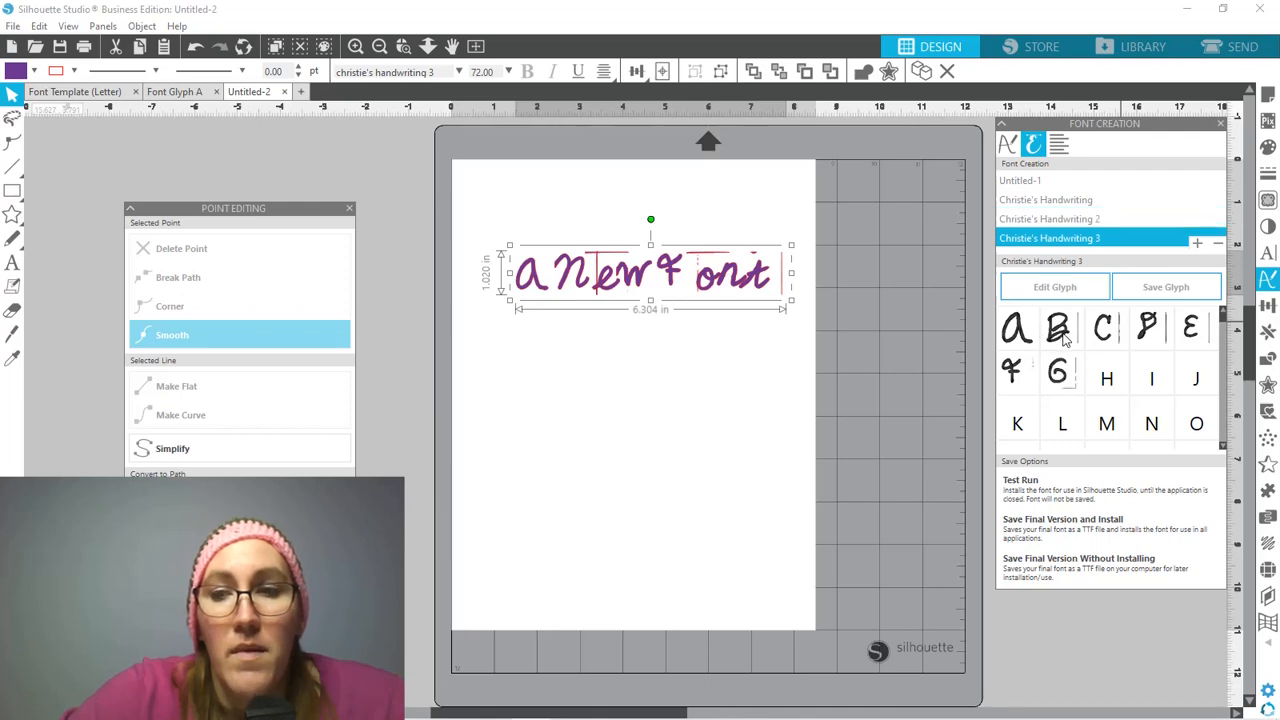
mouse_move(1060, 332)
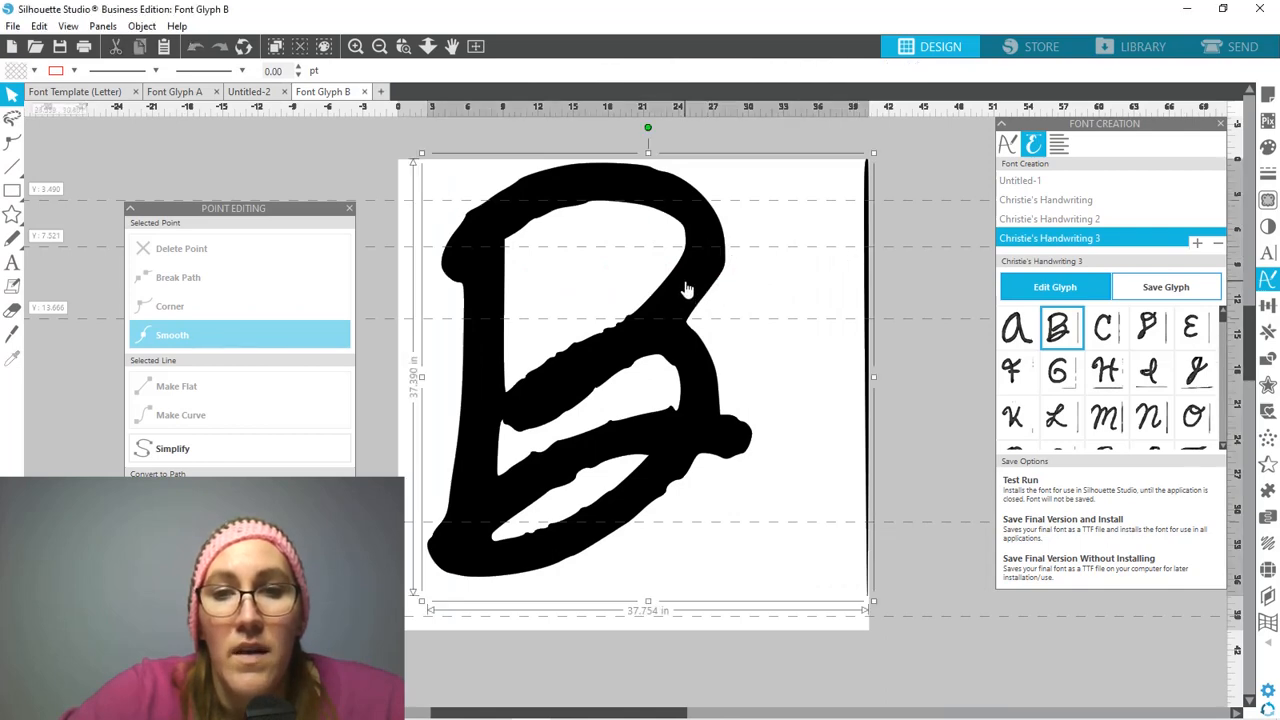
click(690, 284)
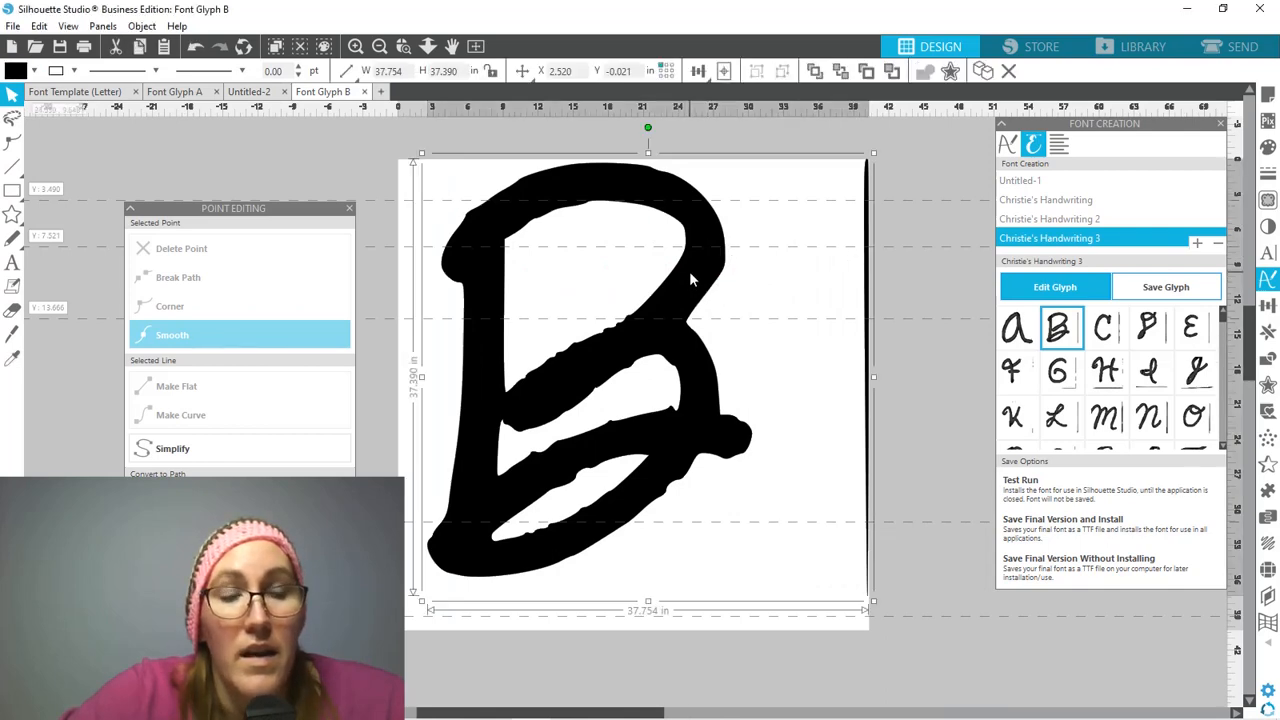